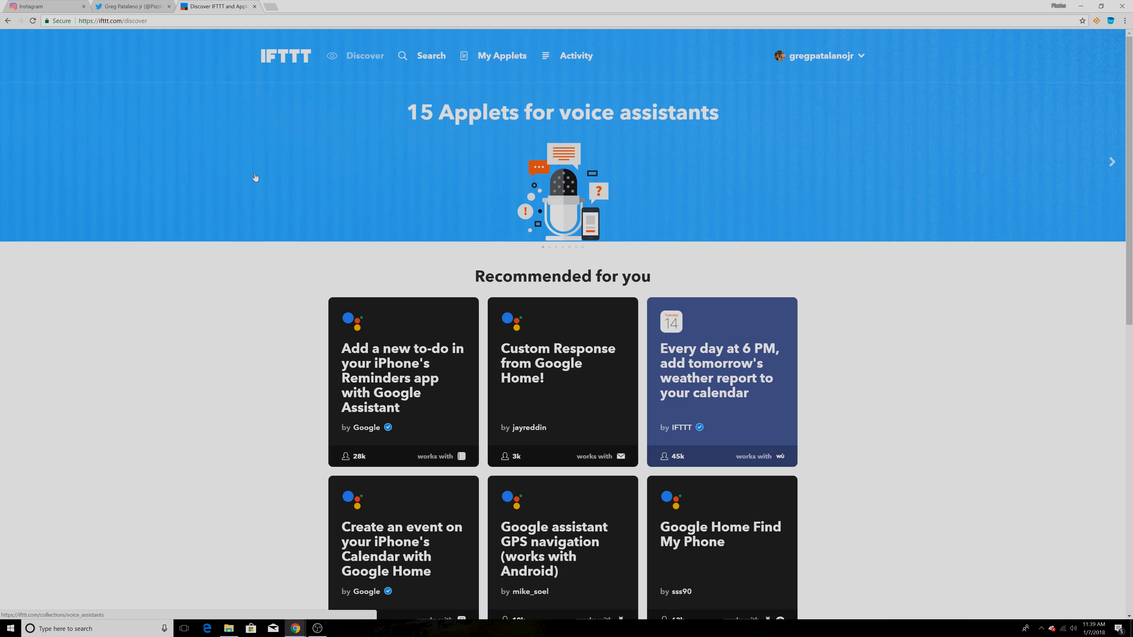
{"action": "mouse_move", "coordinate": [297, 226]}
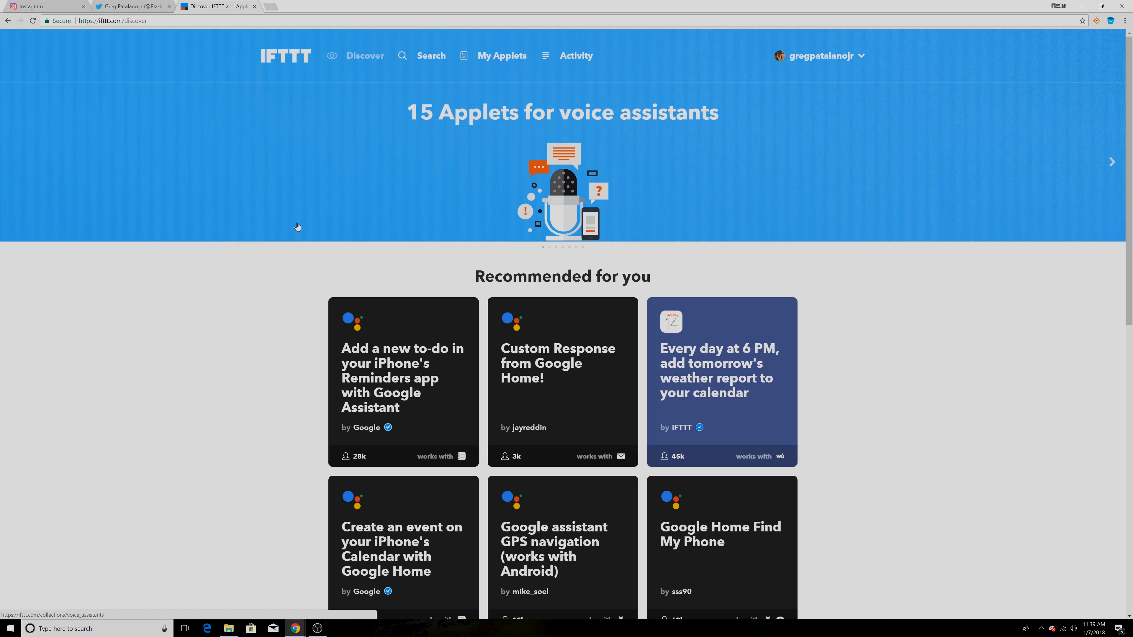
{"action": "mouse_move", "coordinate": [191, 197]}
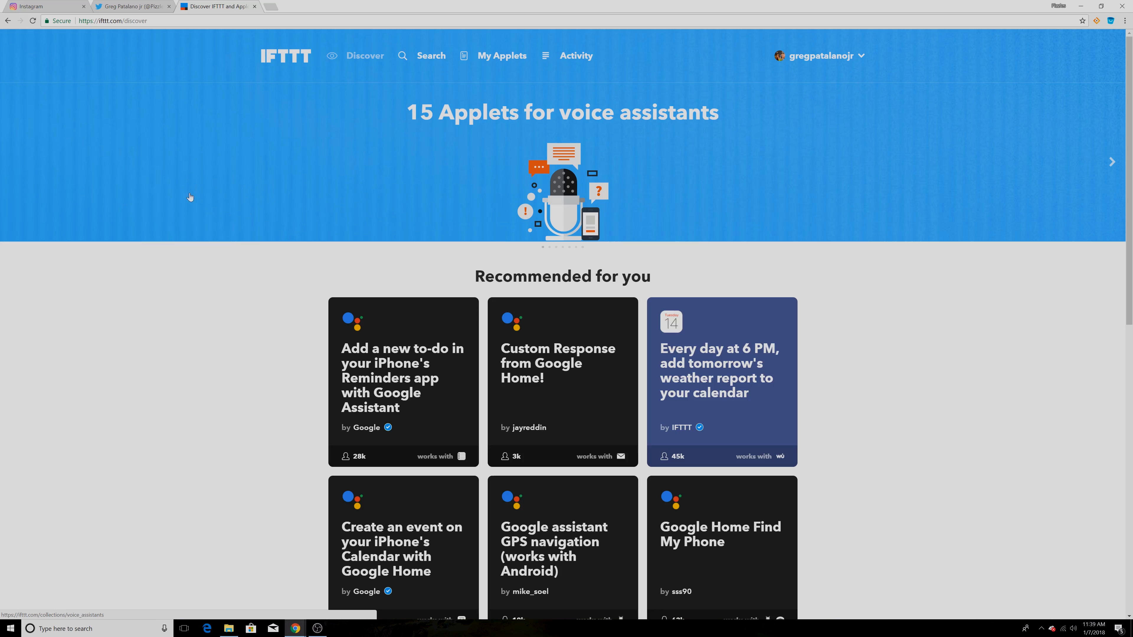
{"action": "mouse_move", "coordinate": [303, 84]}
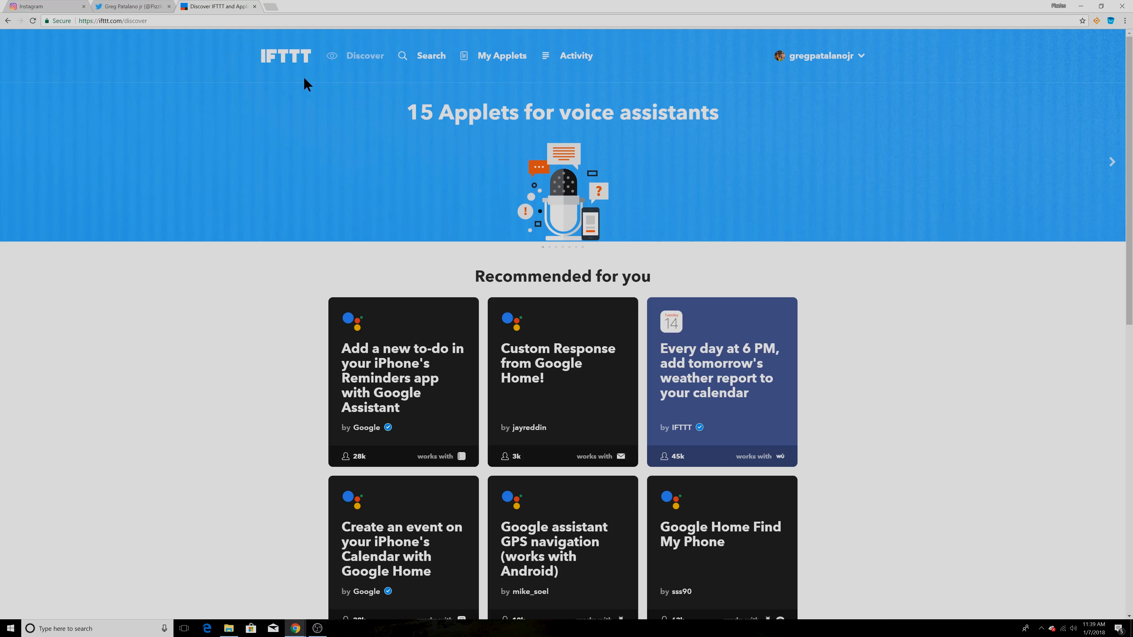
{"action": "mouse_move", "coordinate": [306, 217]}
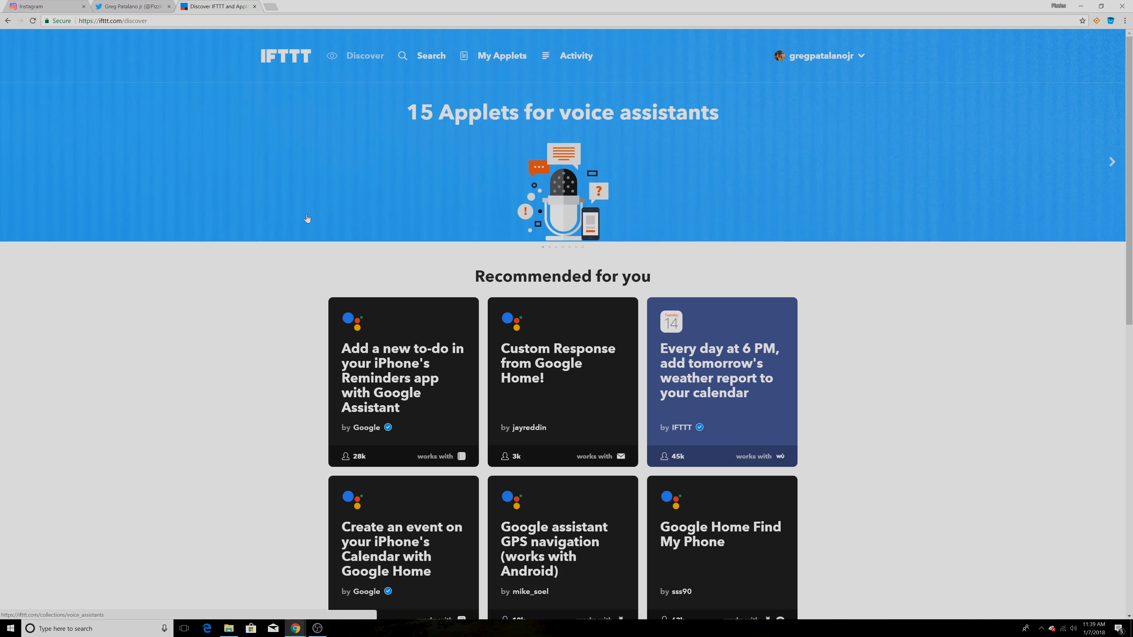
{"action": "mouse_move", "coordinate": [264, 251]}
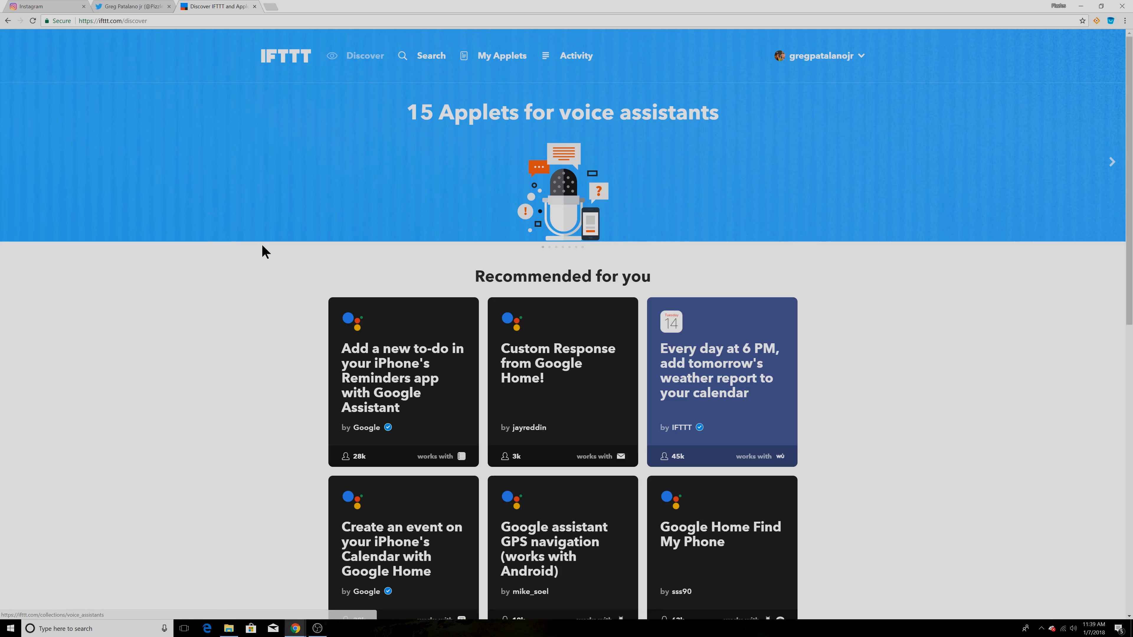
{"action": "mouse_move", "coordinate": [134, 363]}
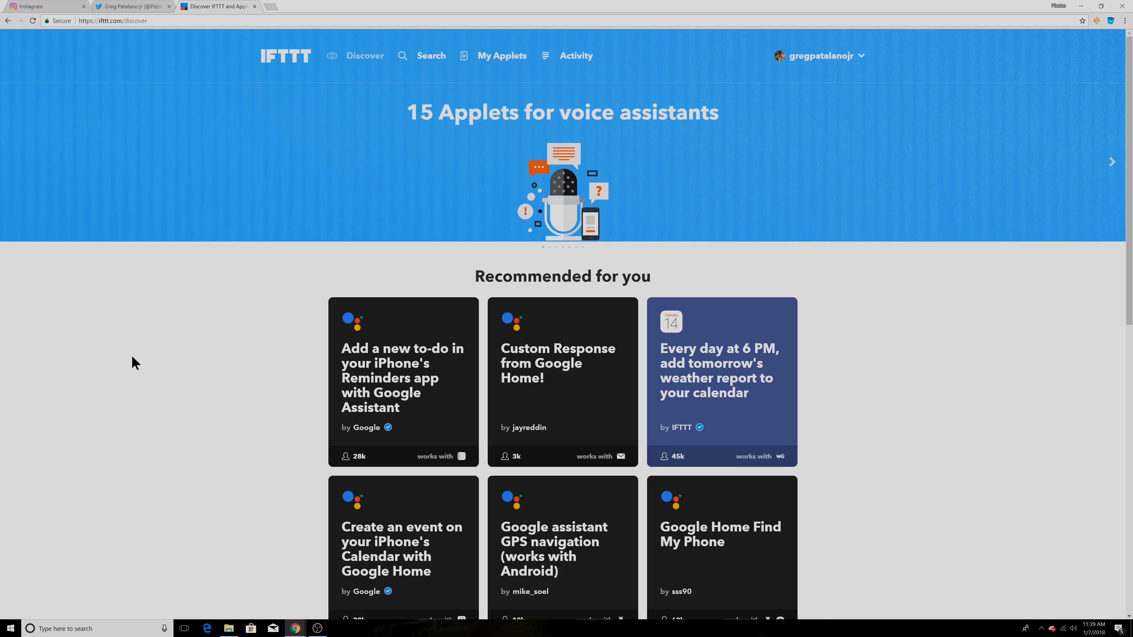
{"action": "mouse_move", "coordinate": [152, 335]}
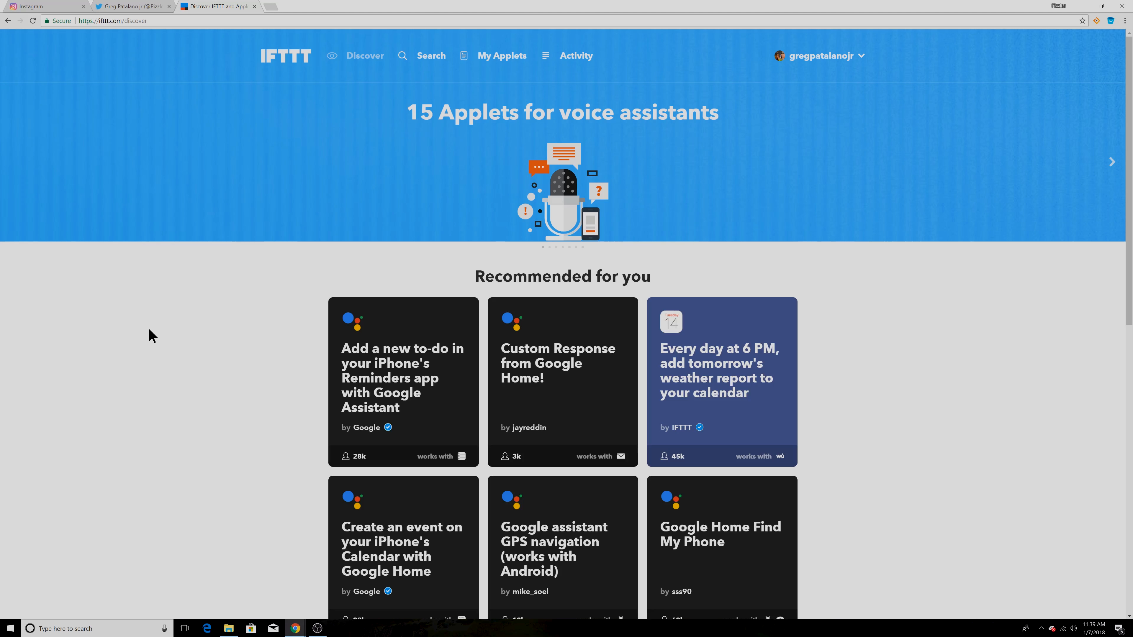
{"action": "mouse_move", "coordinate": [219, 326]}
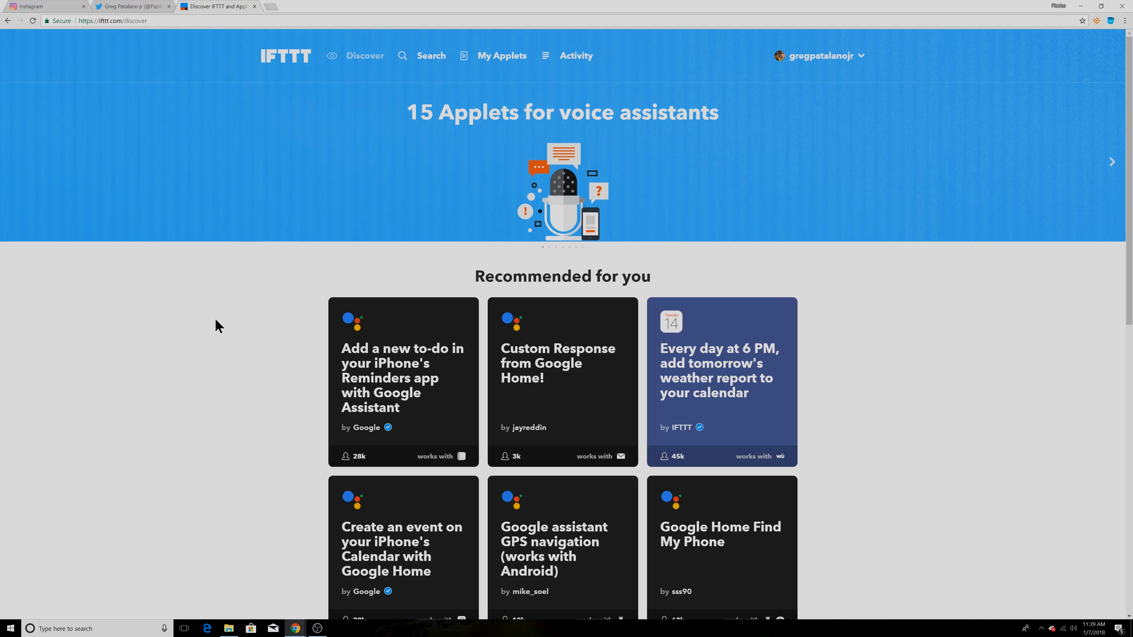
{"action": "mouse_move", "coordinate": [142, 299]}
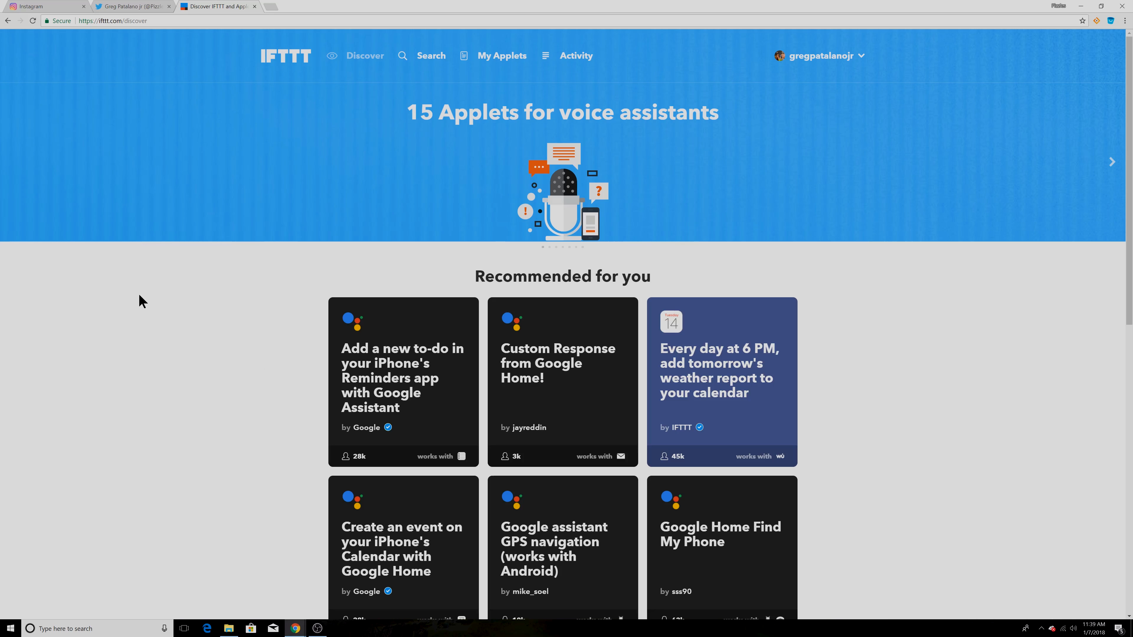
{"action": "mouse_move", "coordinate": [212, 293]}
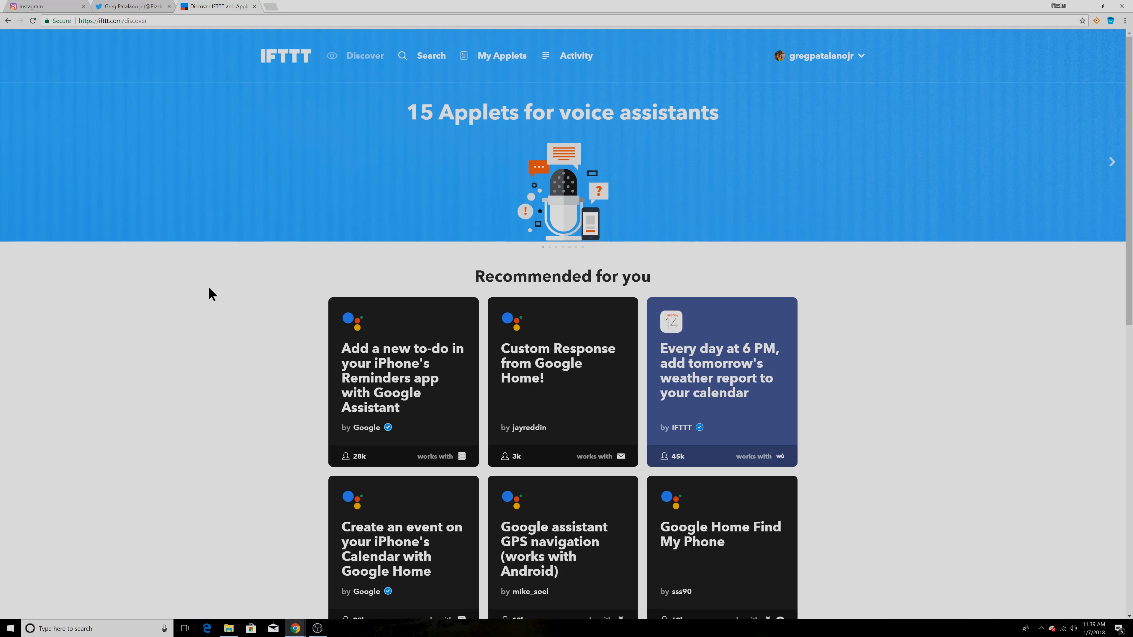
{"action": "mouse_move", "coordinate": [139, 288]}
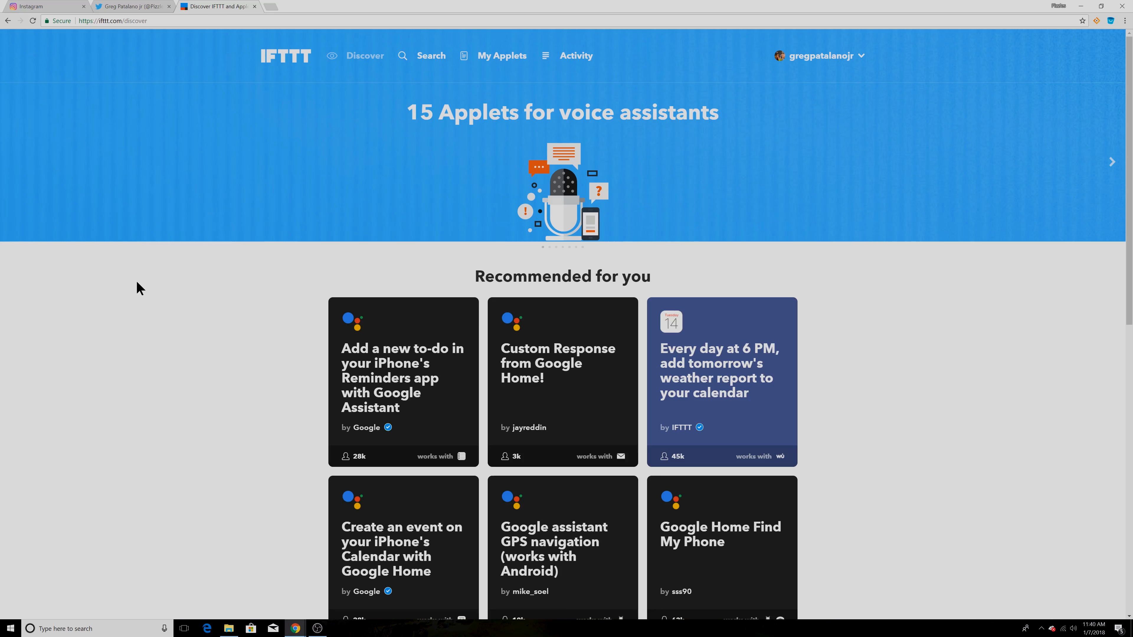
{"action": "mouse_move", "coordinate": [169, 265]}
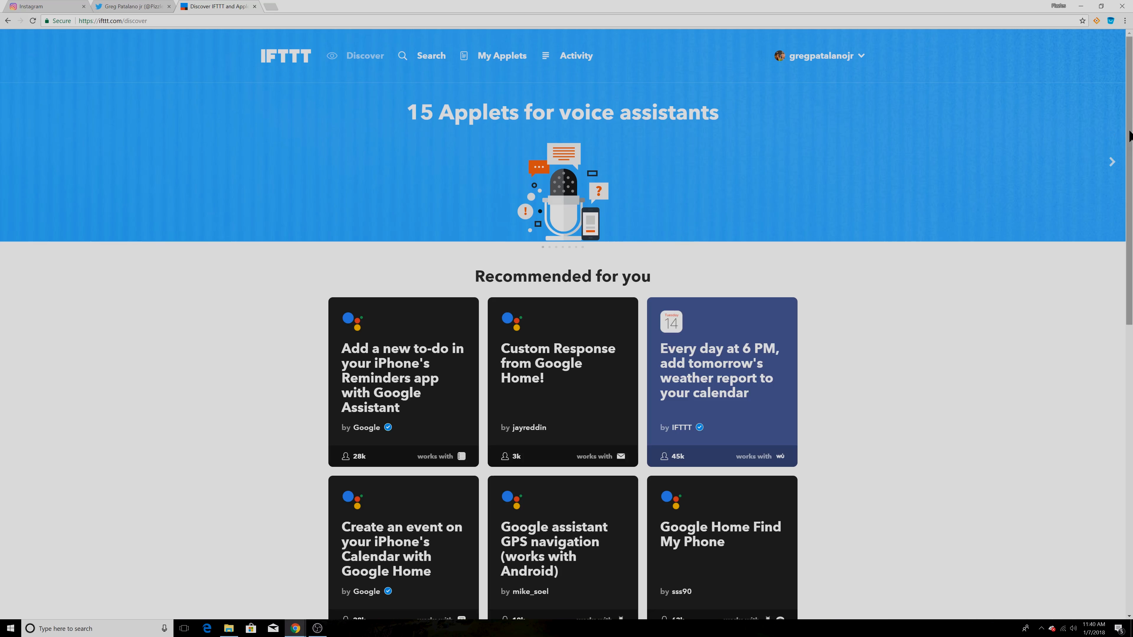
{"action": "mouse_move", "coordinate": [279, 164]}
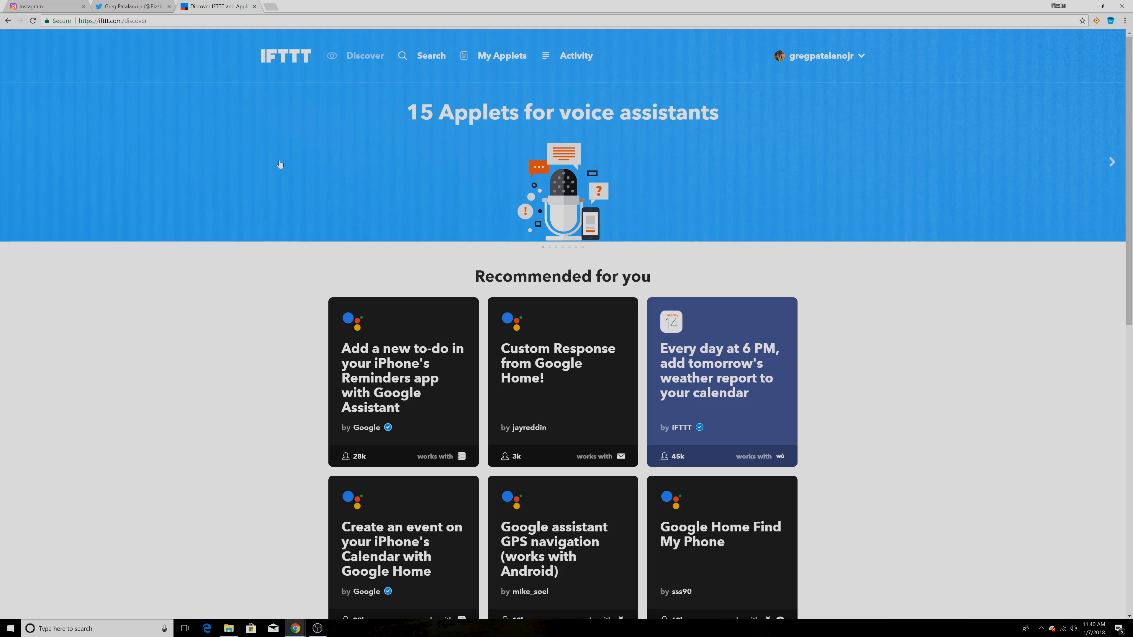
{"action": "mouse_move", "coordinate": [107, 34]}
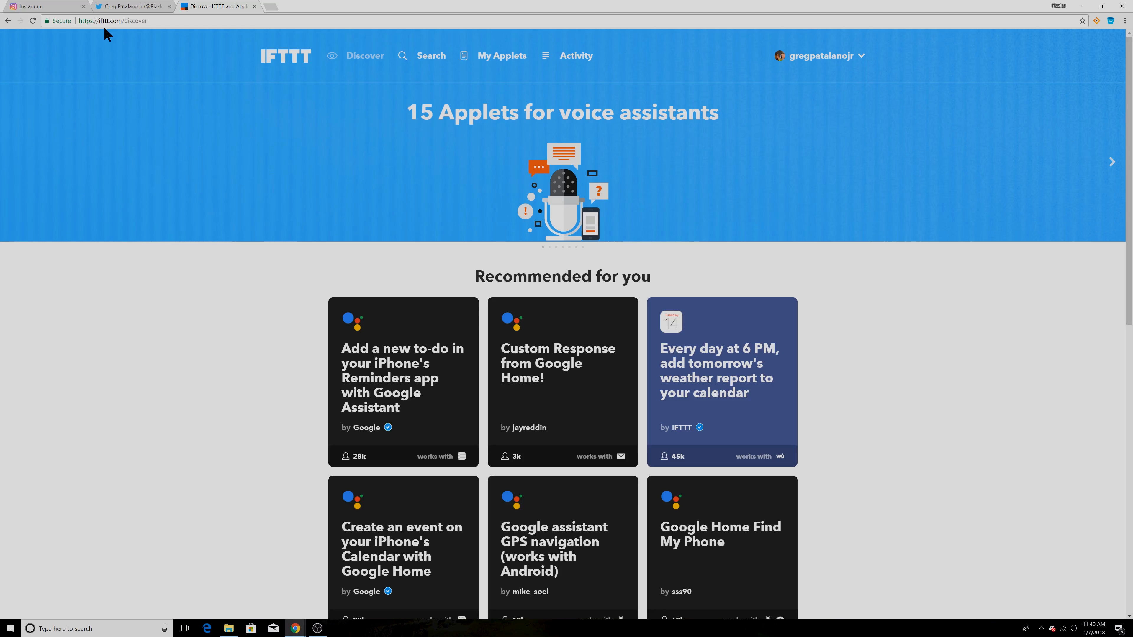
{"action": "mouse_move", "coordinate": [501, 244]}
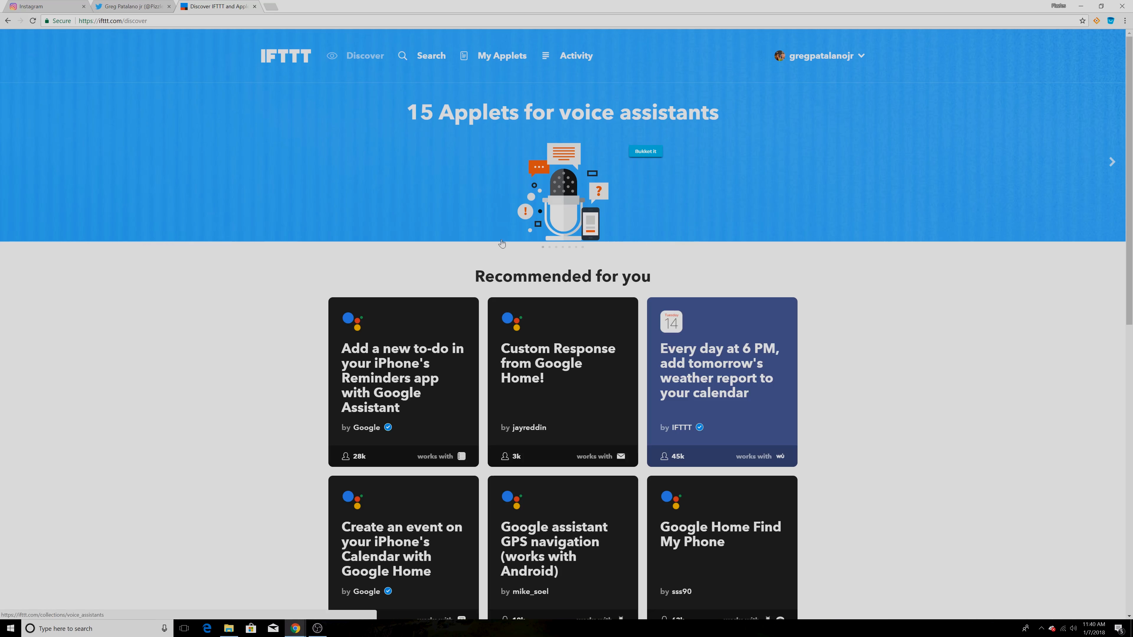
{"action": "mouse_move", "coordinate": [818, 77]}
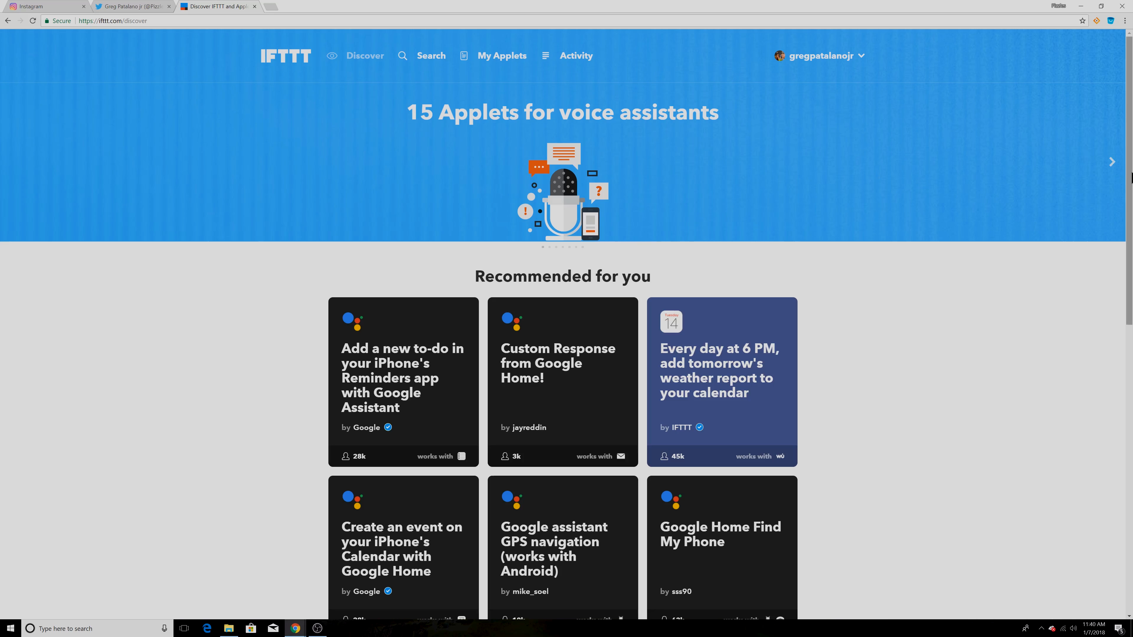
Scroll through the IFTTT applets list and bring up My Applets.
{"action": "scroll", "scroll_direction": "down", "scroll_amount": 3}
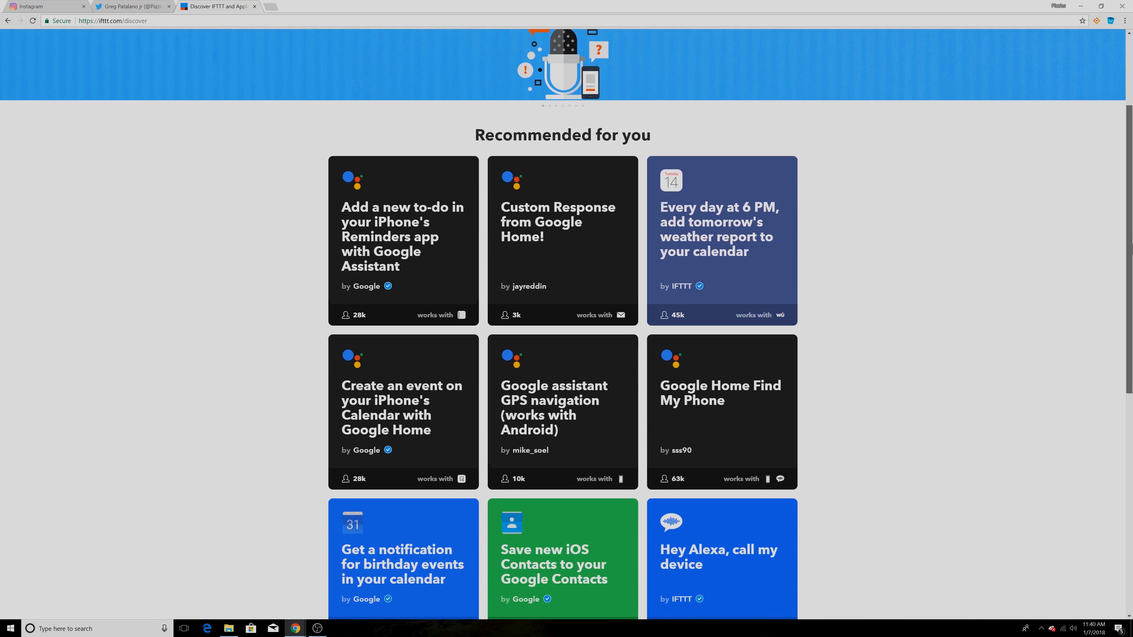
{"action": "scroll", "scroll_direction": "down", "scroll_amount": 3}
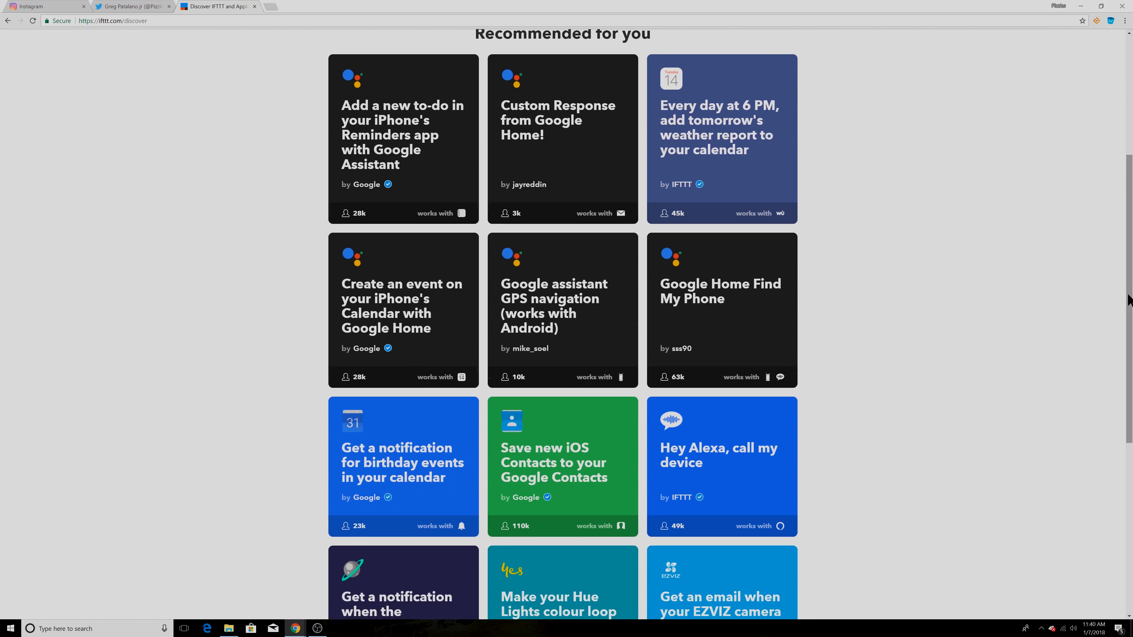
{"action": "mouse_move", "coordinate": [770, 330]}
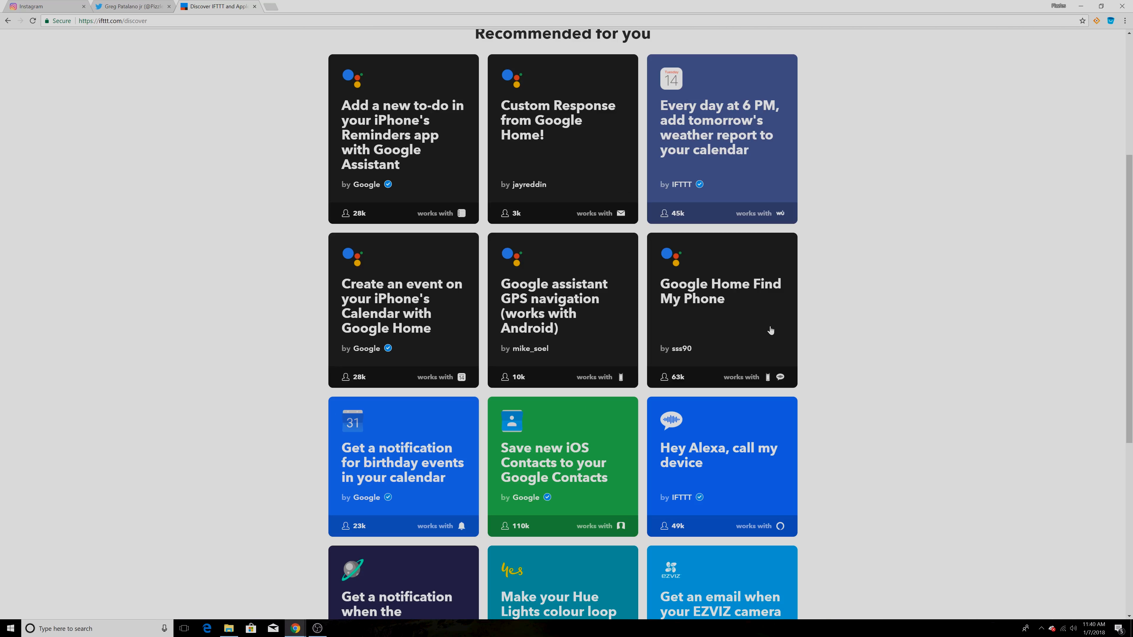
{"action": "mouse_move", "coordinate": [927, 340]}
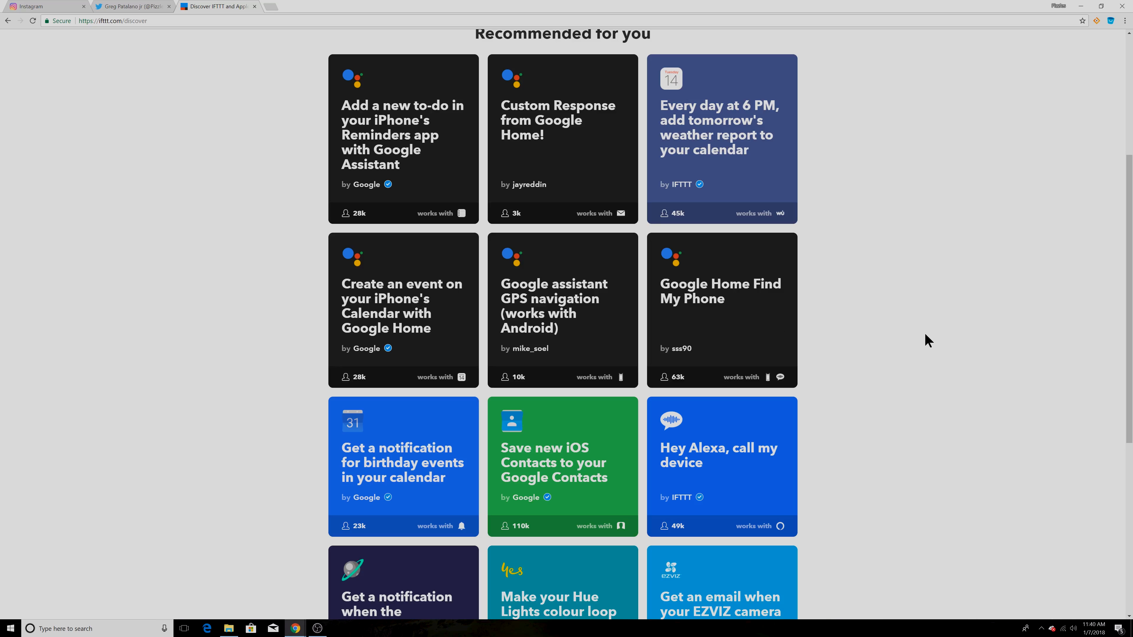
{"action": "mouse_move", "coordinate": [374, 295]}
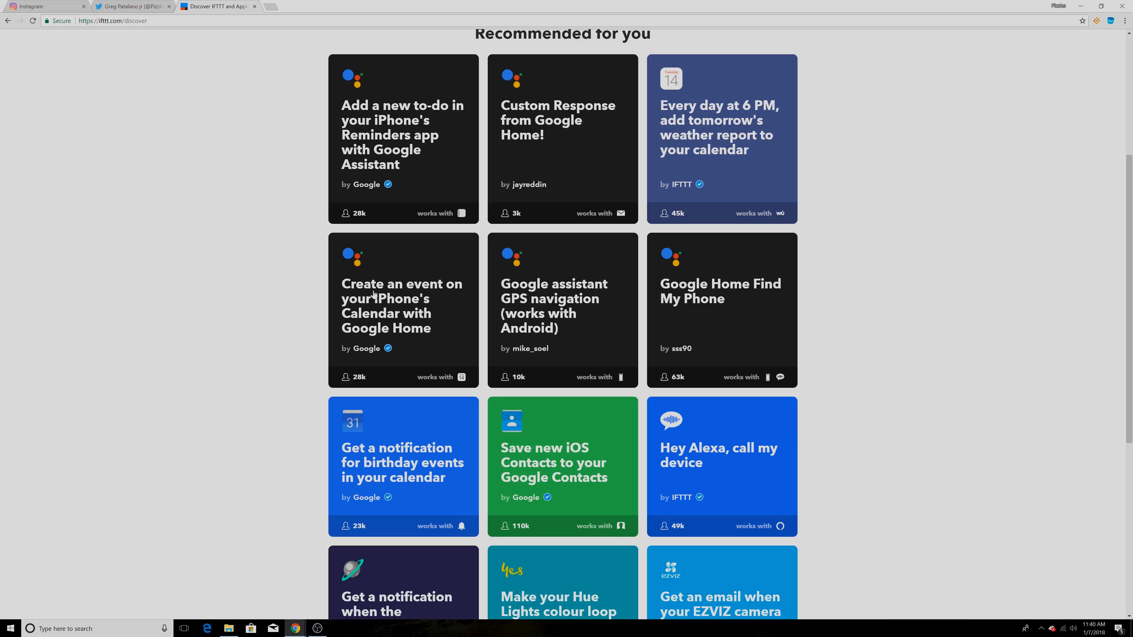
{"action": "mouse_move", "coordinate": [714, 336]}
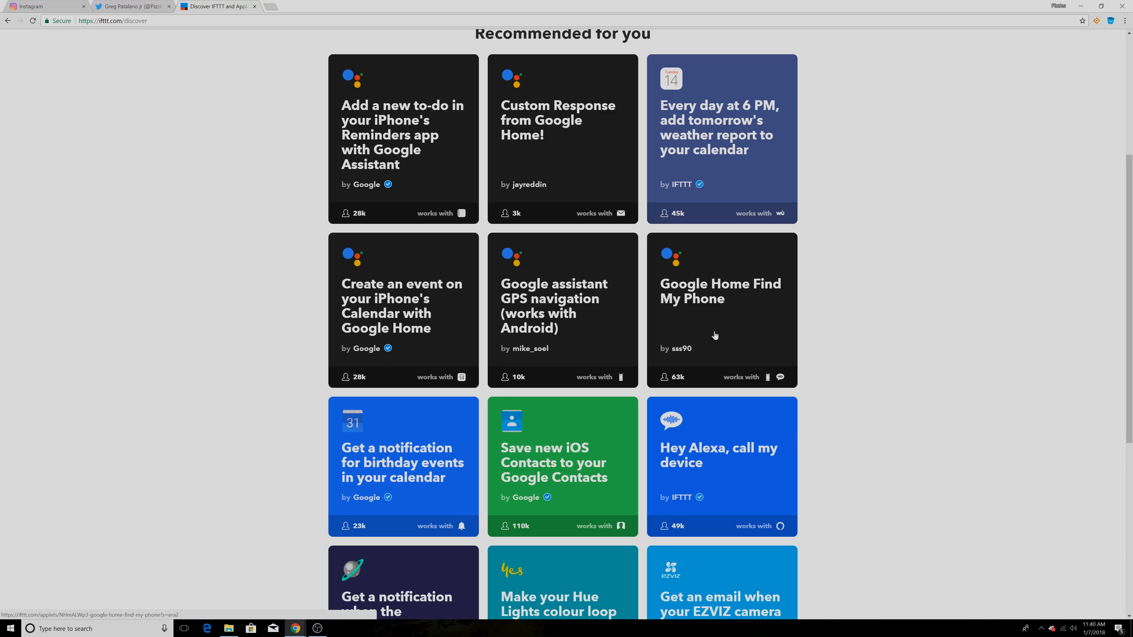
{"action": "scroll", "scroll_direction": "down", "scroll_amount": 3}
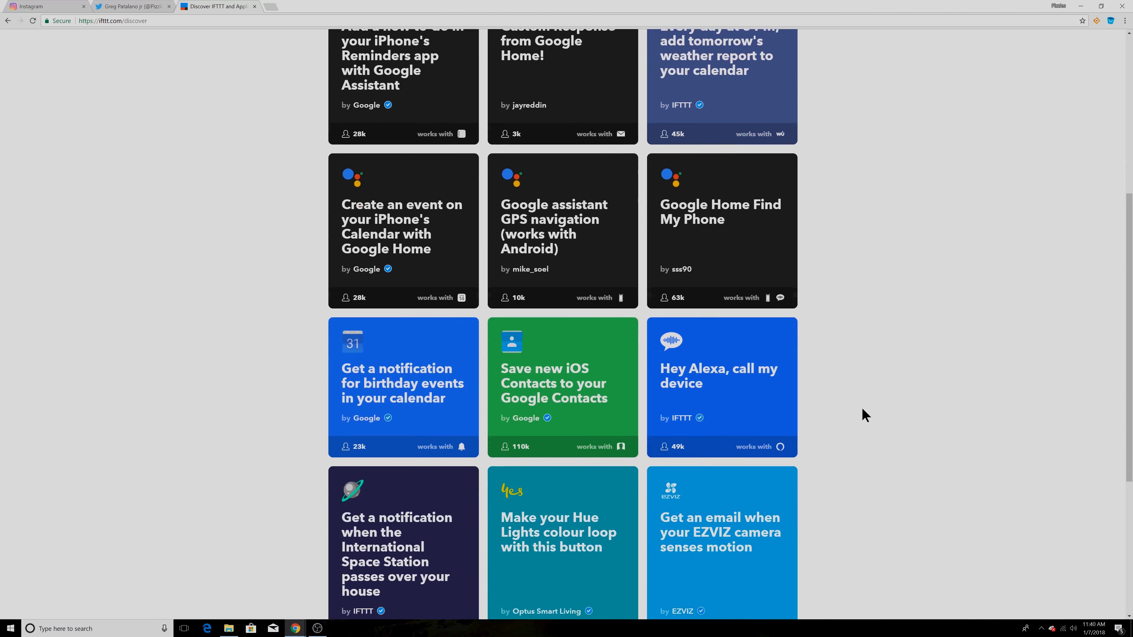
{"action": "scroll", "scroll_direction": "down", "scroll_amount": 3}
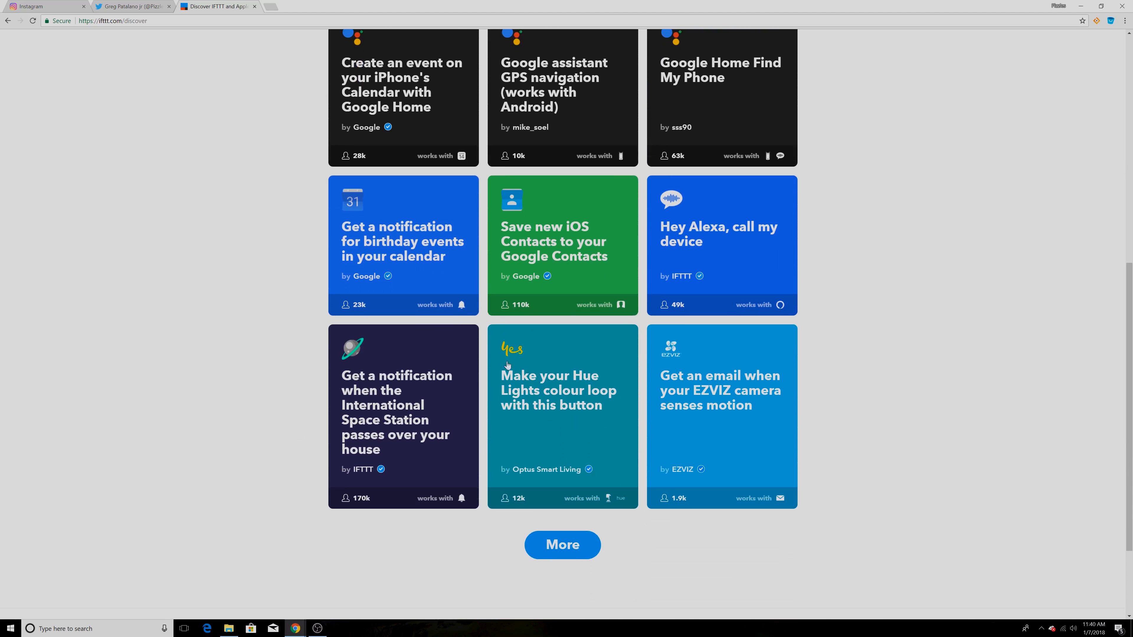
{"action": "scroll", "scroll_direction": "up", "scroll_amount": 3}
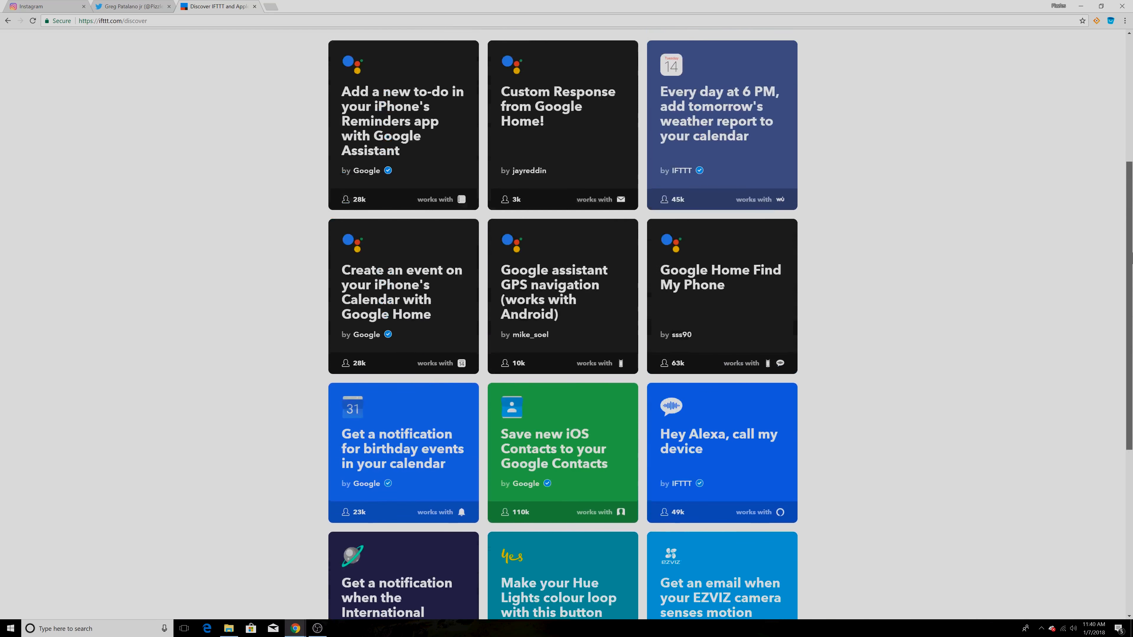
{"action": "scroll", "scroll_direction": "up", "scroll_amount": 3}
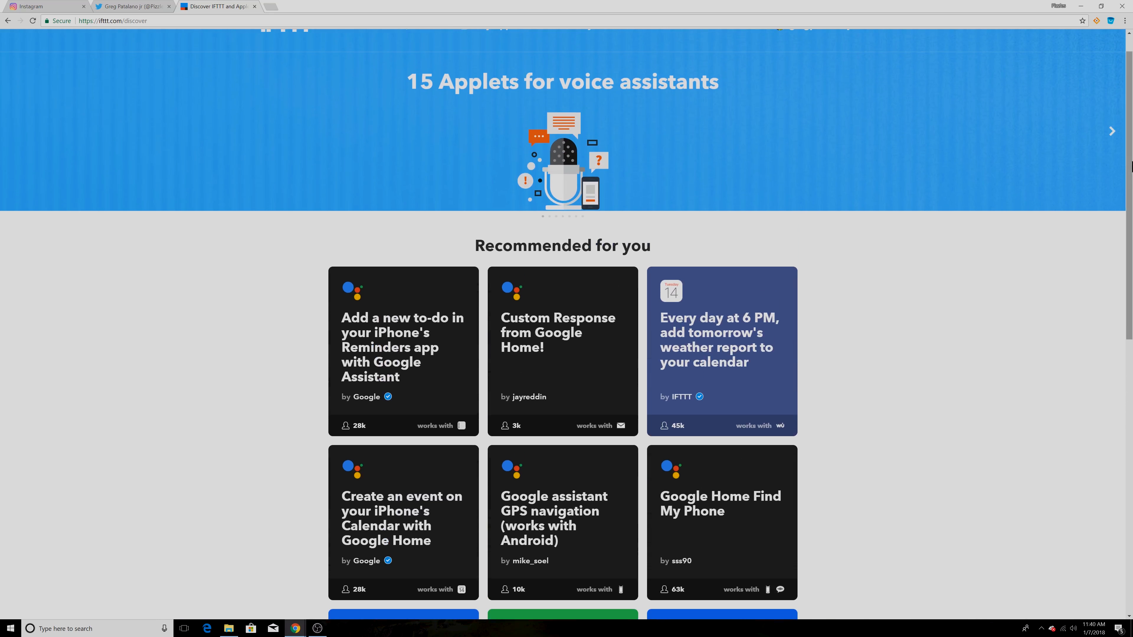
{"action": "scroll", "scroll_direction": "up", "scroll_amount": 3}
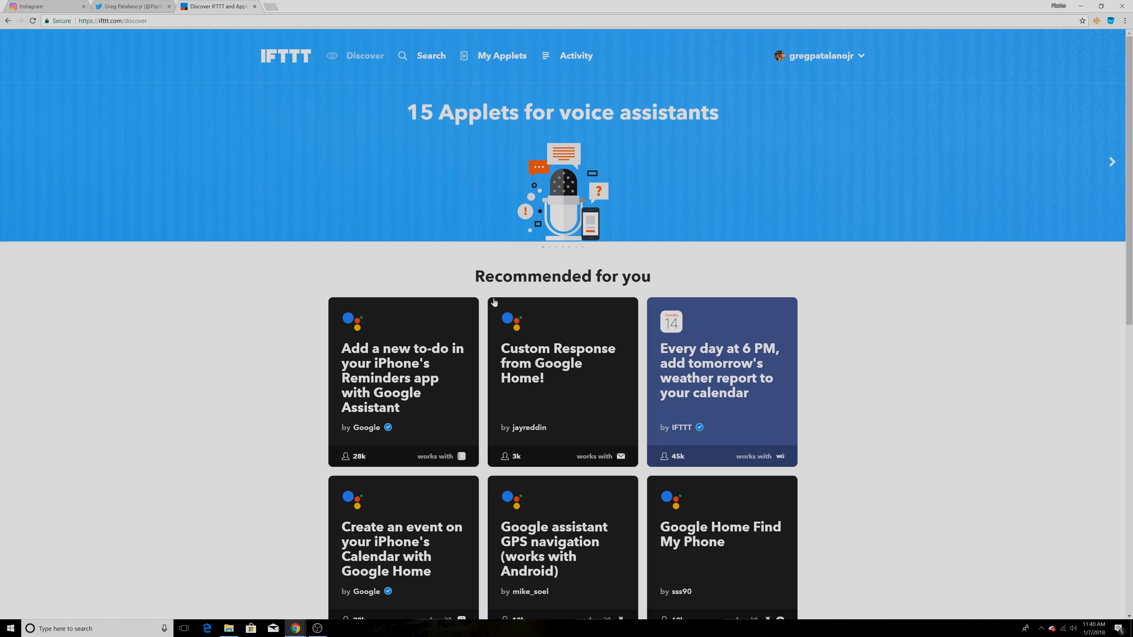
{"action": "mouse_move", "coordinate": [515, 42]}
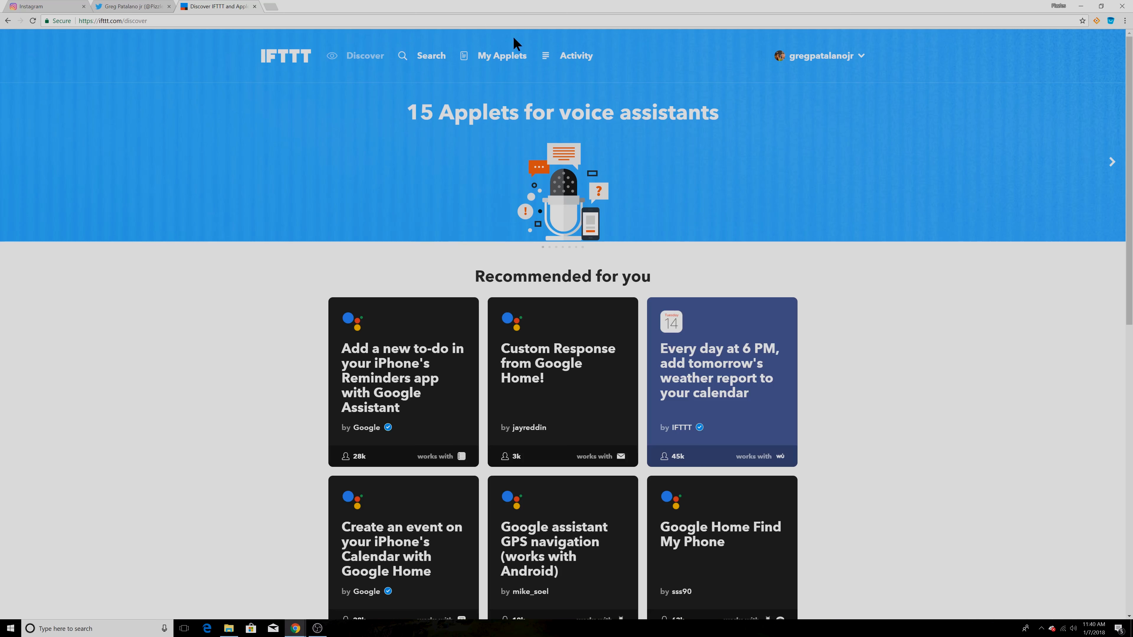
{"action": "left_click", "coordinate": [501, 56]}
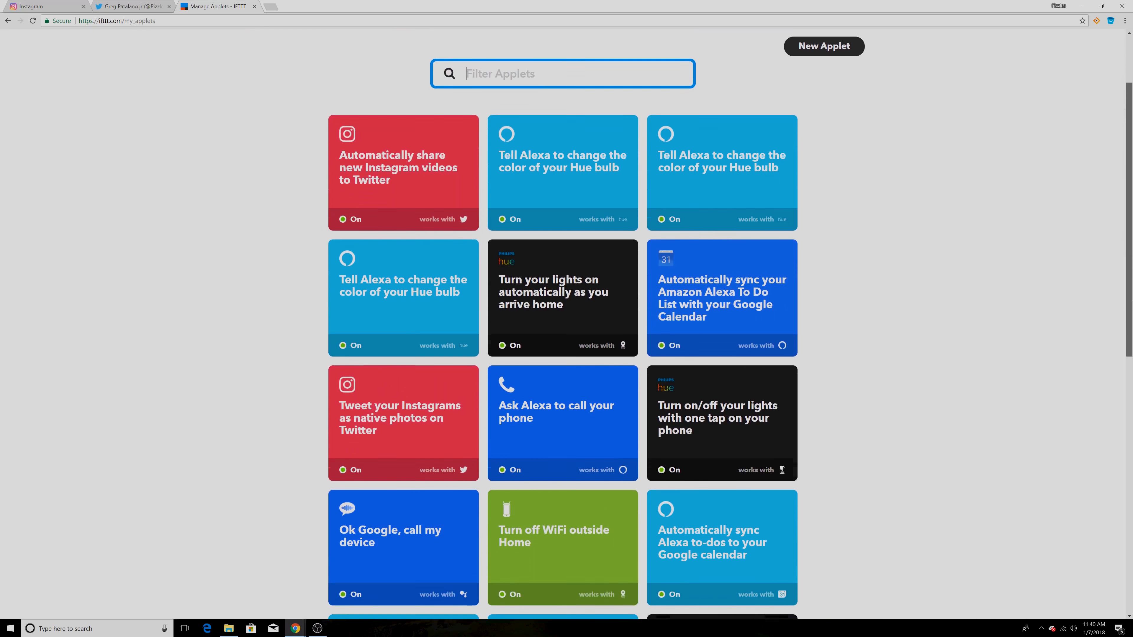
{"action": "scroll", "scroll_direction": "down", "scroll_amount": 3}
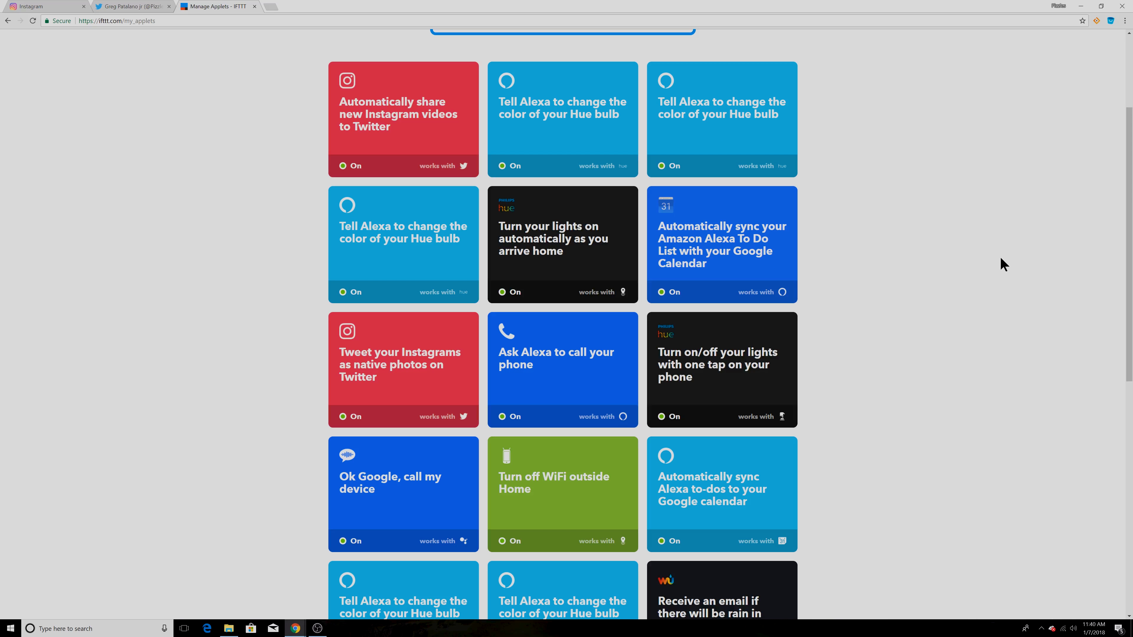
{"action": "mouse_move", "coordinate": [418, 382]}
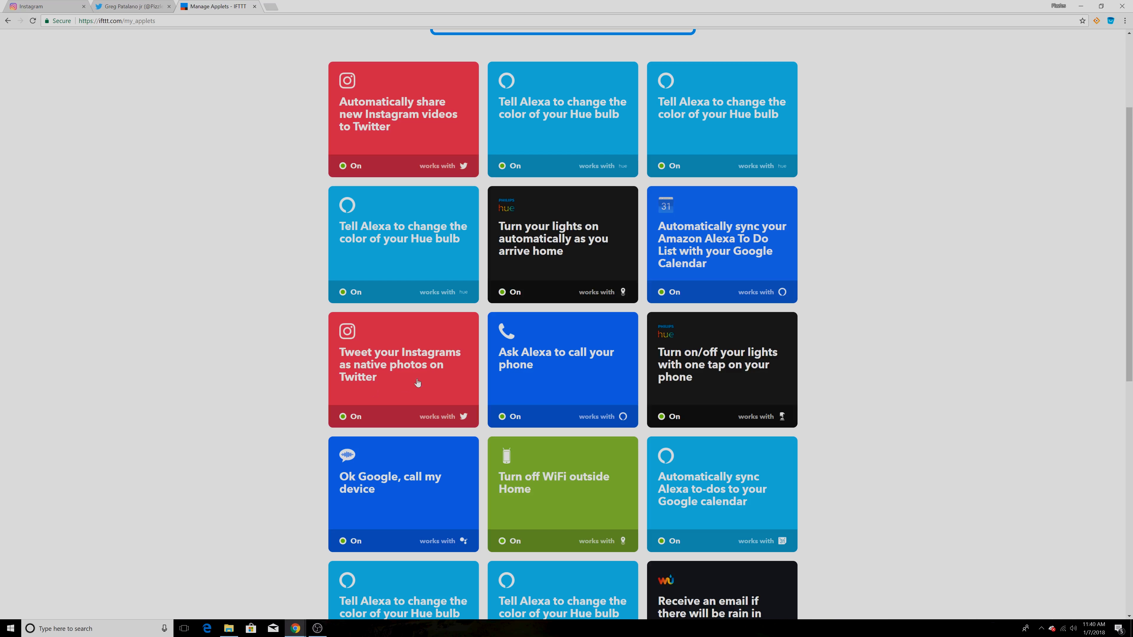
{"action": "mouse_move", "coordinate": [371, 393]}
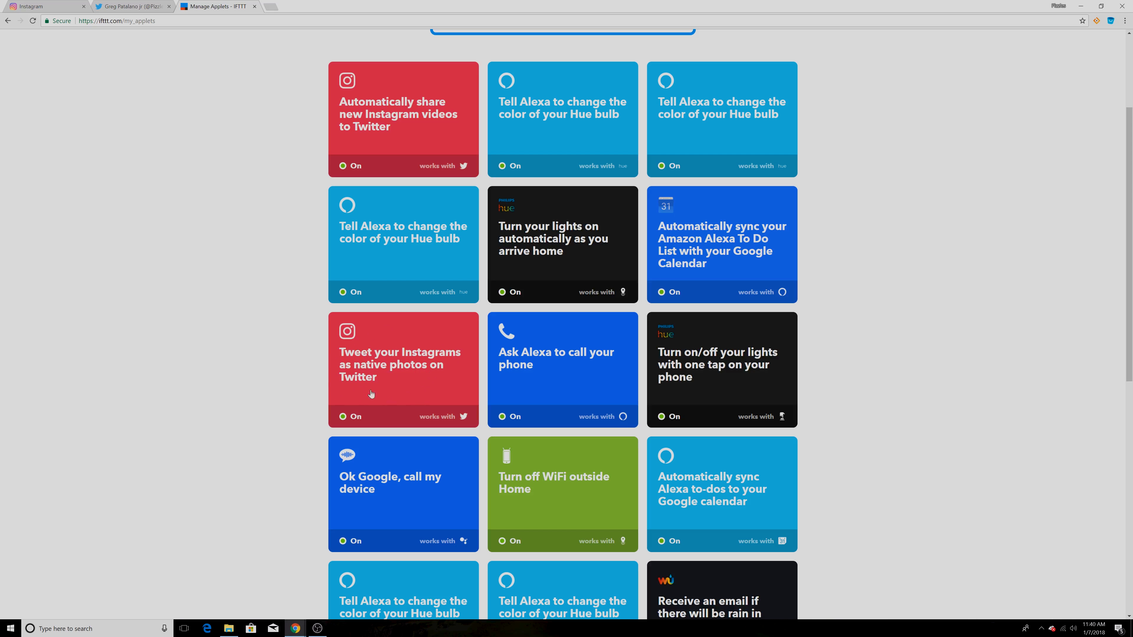
{"action": "mouse_move", "coordinate": [303, 406]}
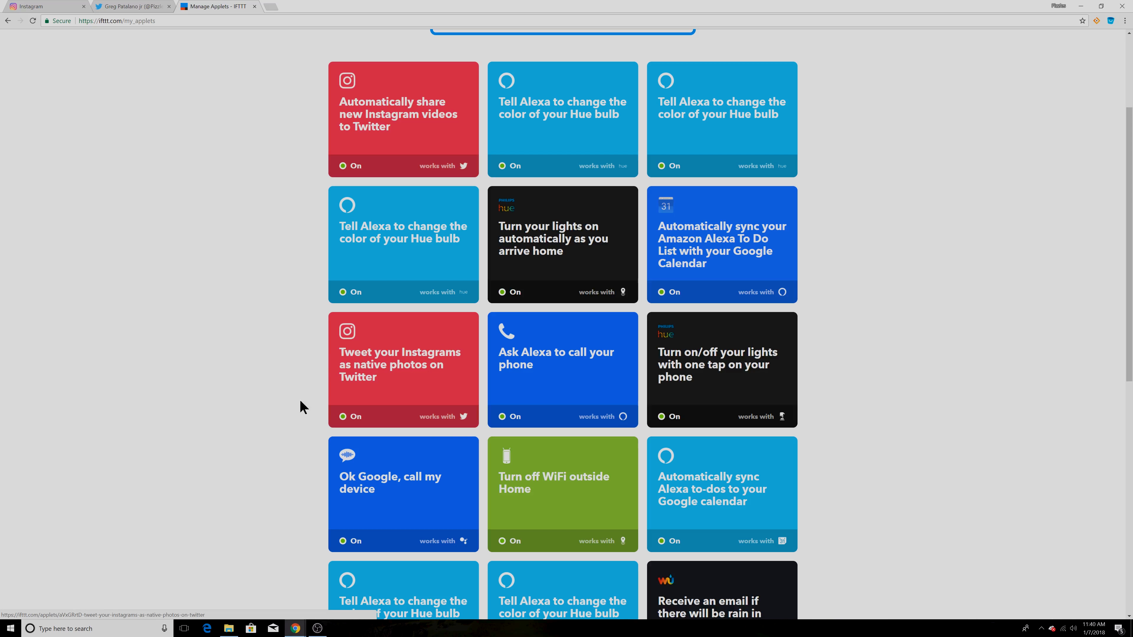
{"action": "mouse_move", "coordinate": [344, 417]}
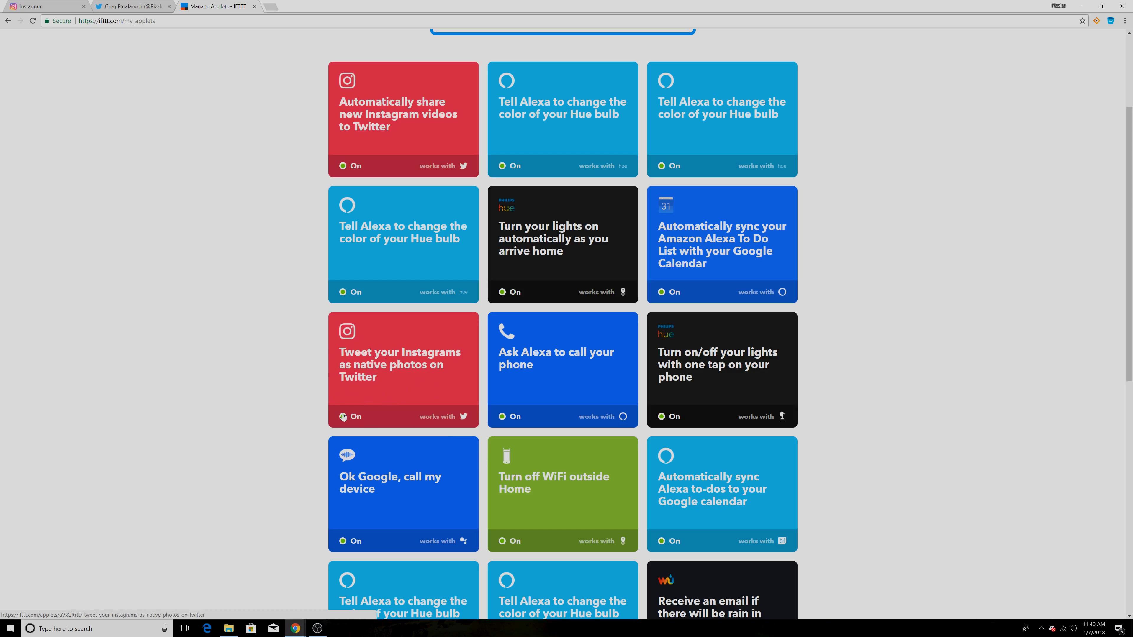
{"action": "mouse_move", "coordinate": [344, 379]}
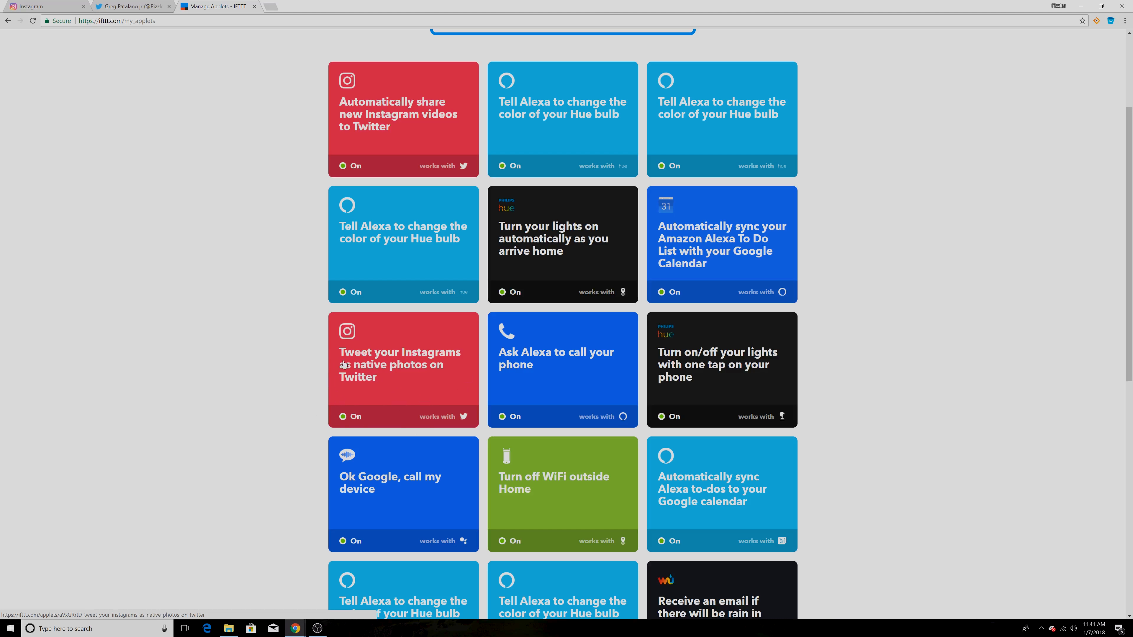
{"action": "mouse_move", "coordinate": [130, 135]}
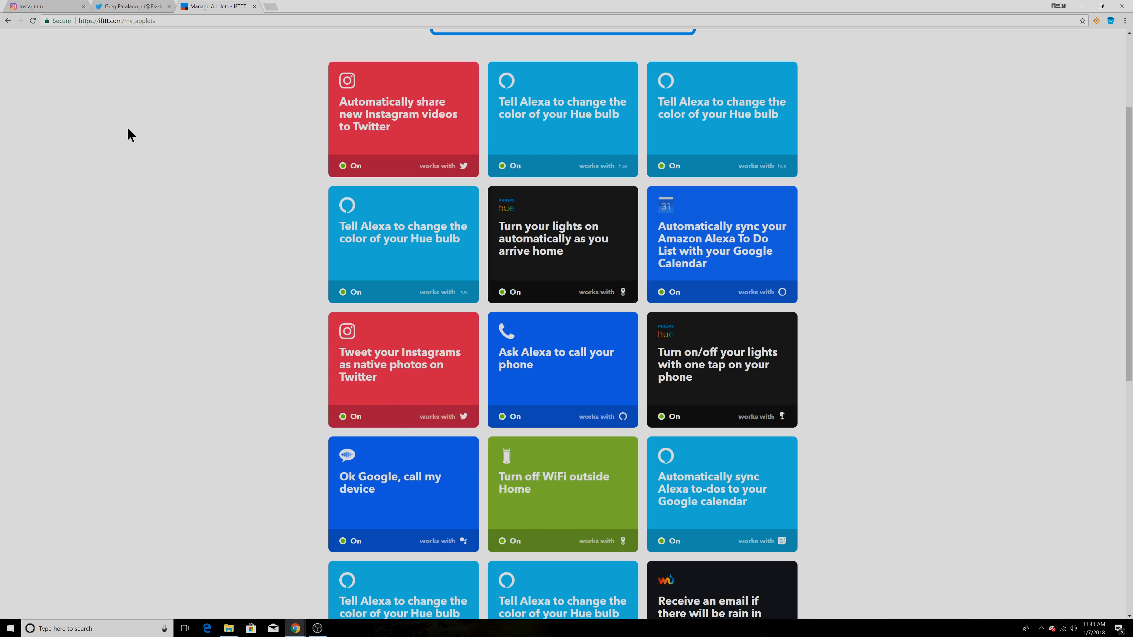
Bring up the Twitter profile timeline at the 25 Dec 2017 tweet with its full photo.
{"action": "left_click", "coordinate": [130, 6]}
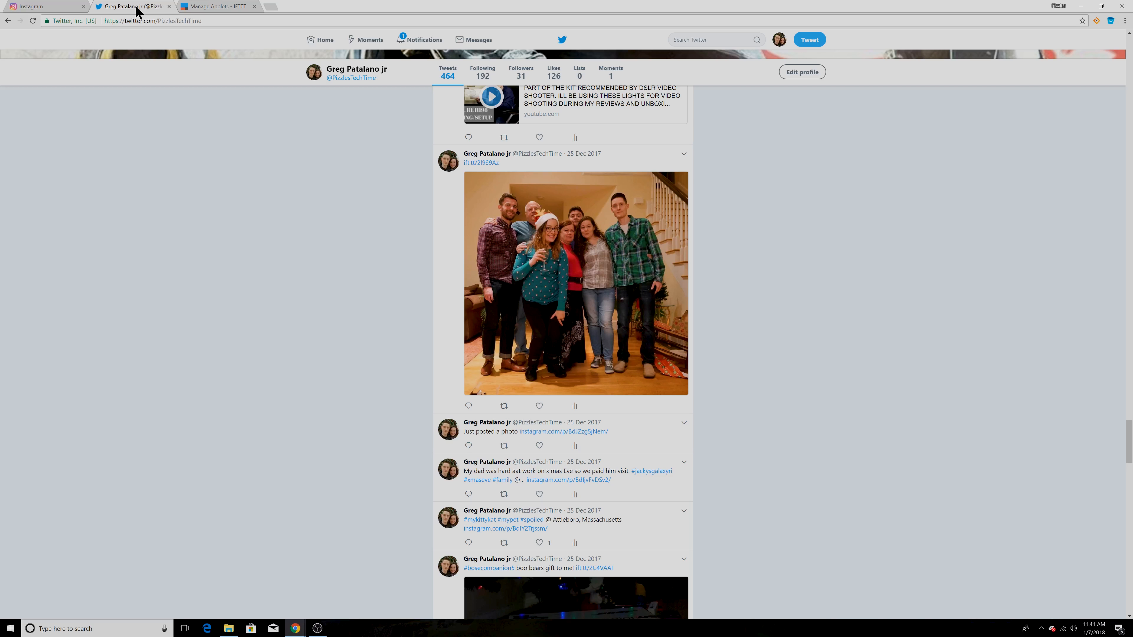
{"action": "mouse_move", "coordinate": [432, 445]}
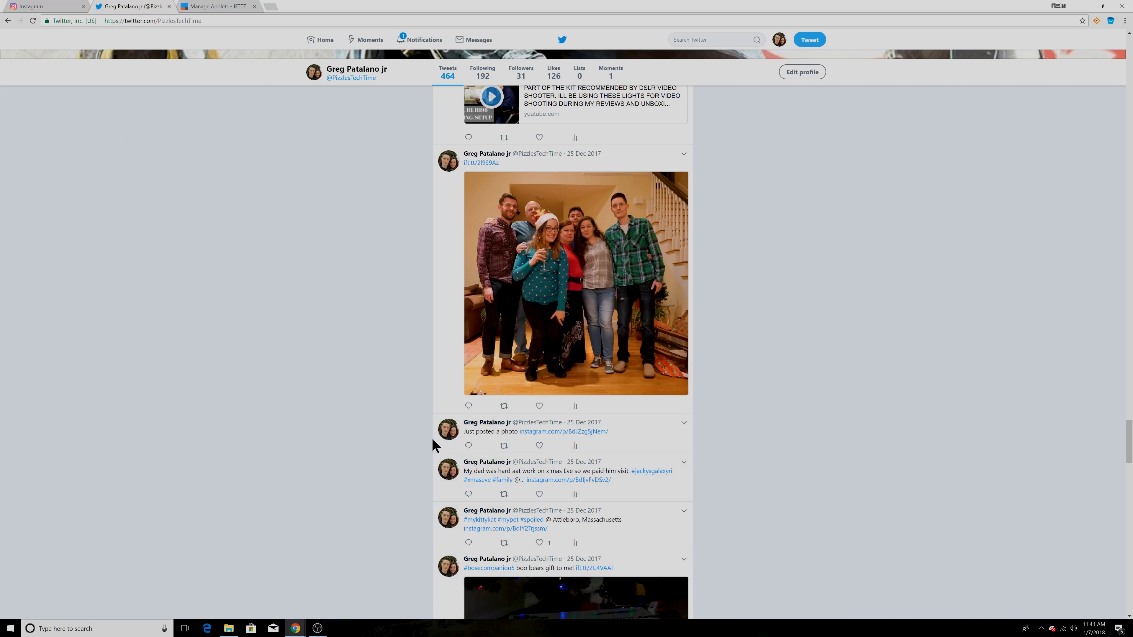
{"action": "mouse_move", "coordinate": [561, 432]}
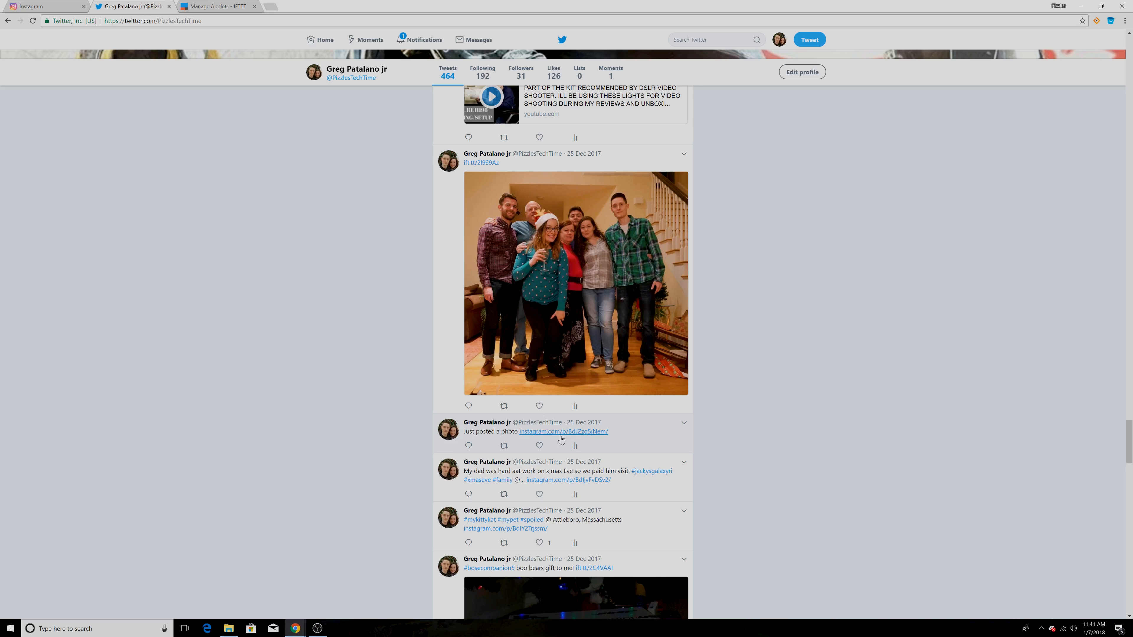
{"action": "mouse_move", "coordinate": [517, 431]}
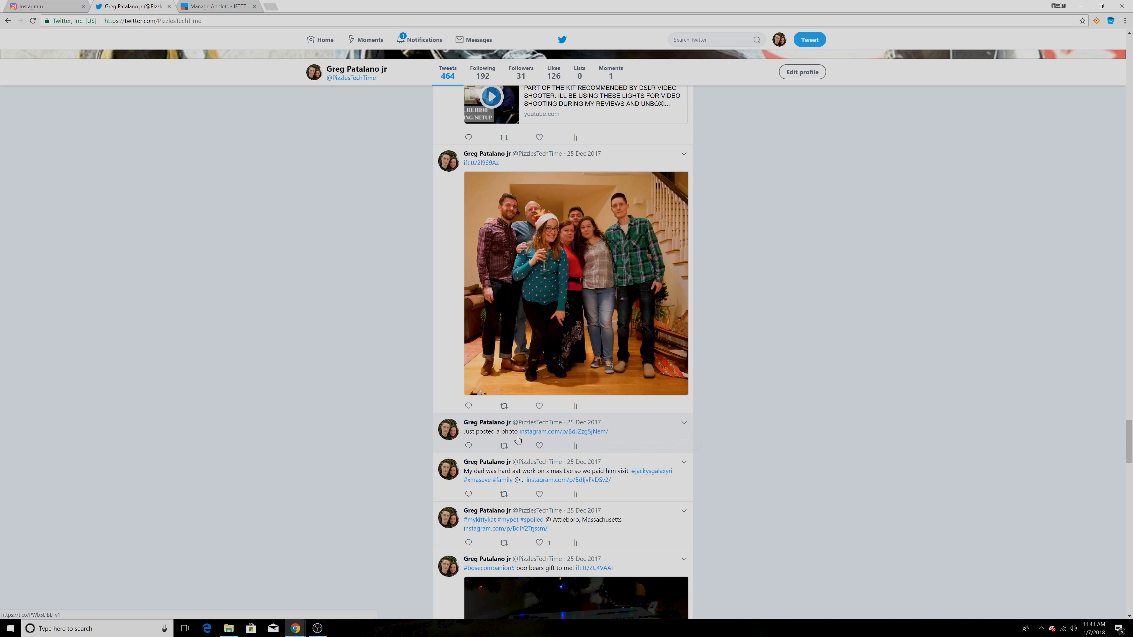
{"action": "mouse_move", "coordinate": [563, 431]}
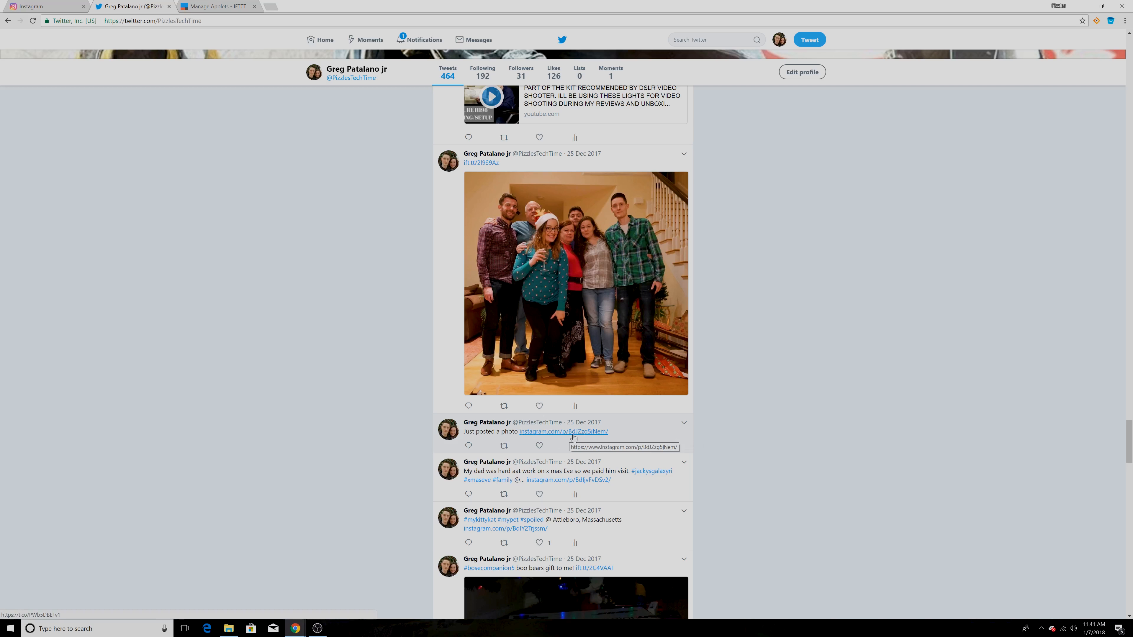
{"action": "left_click", "coordinate": [213, 6]}
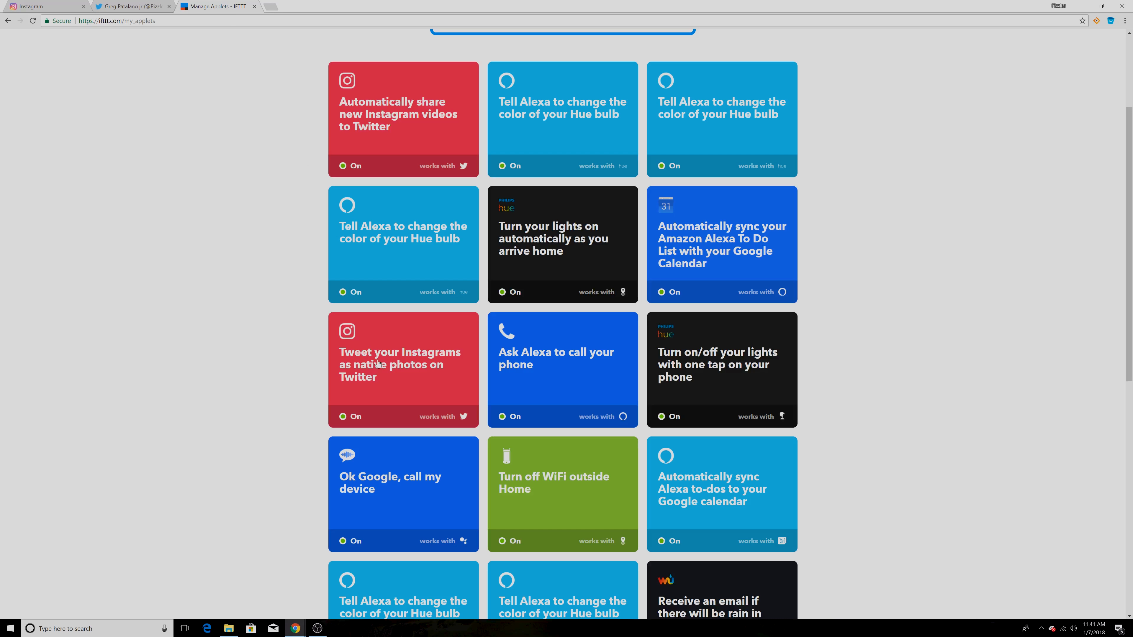
{"action": "mouse_move", "coordinate": [136, 12]}
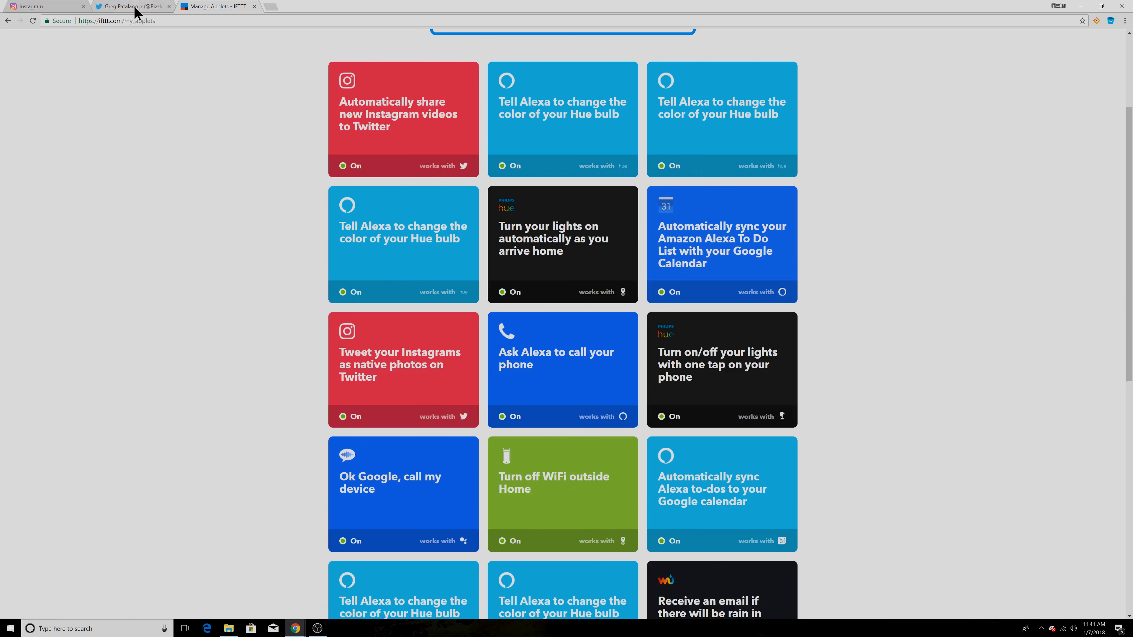
{"action": "left_click", "coordinate": [130, 7]}
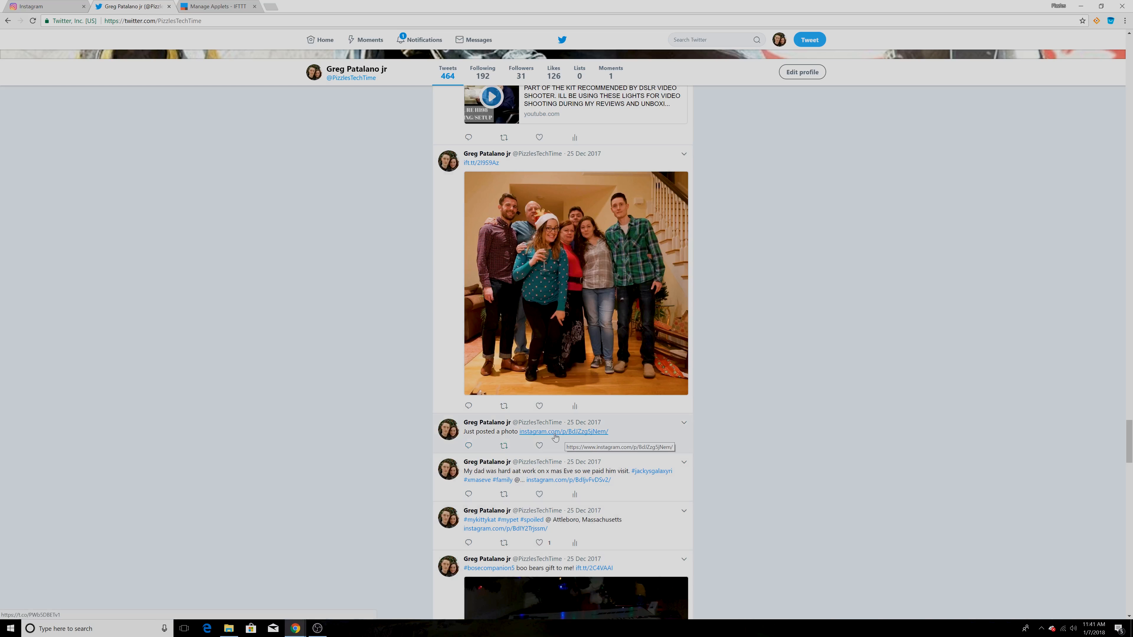
{"action": "mouse_move", "coordinate": [563, 440]}
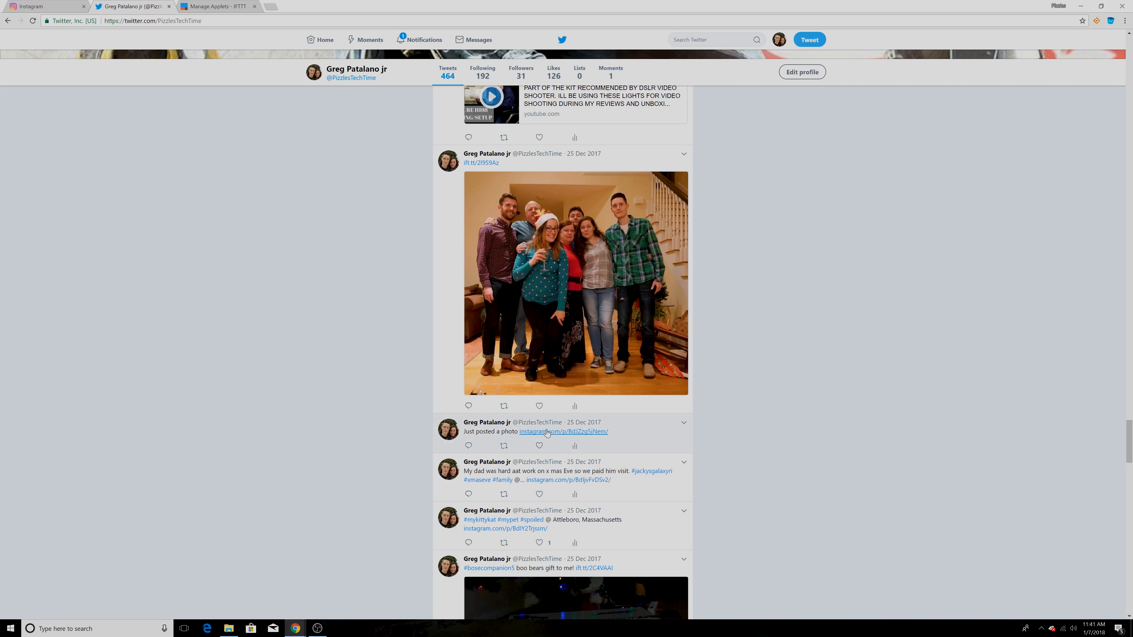
{"action": "mouse_move", "coordinate": [574, 434]}
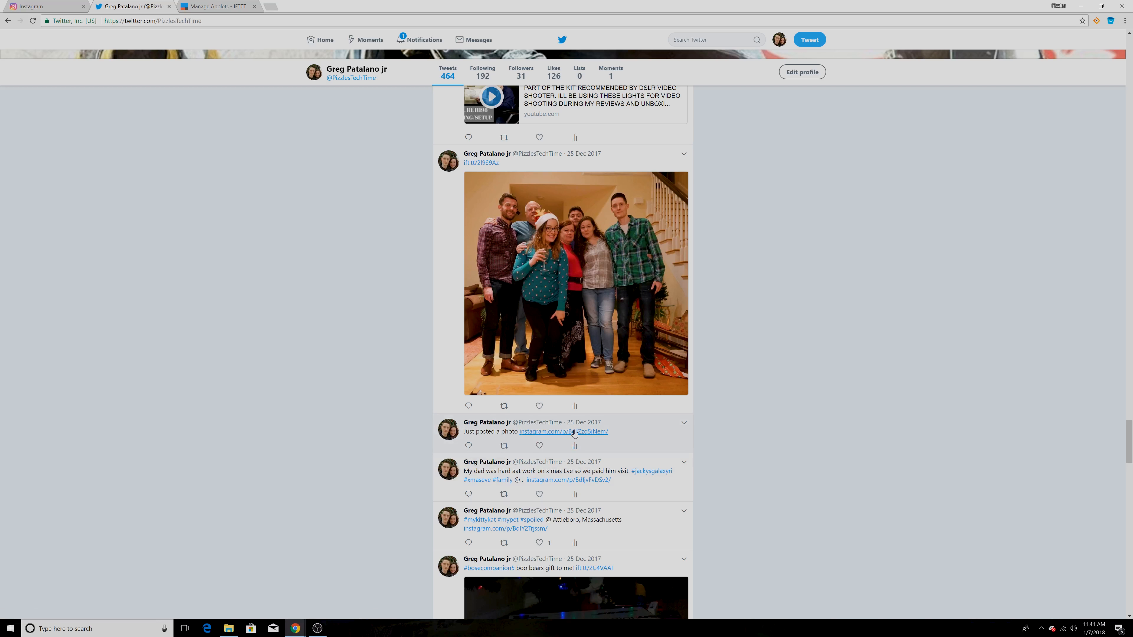
{"action": "mouse_move", "coordinate": [206, 232]}
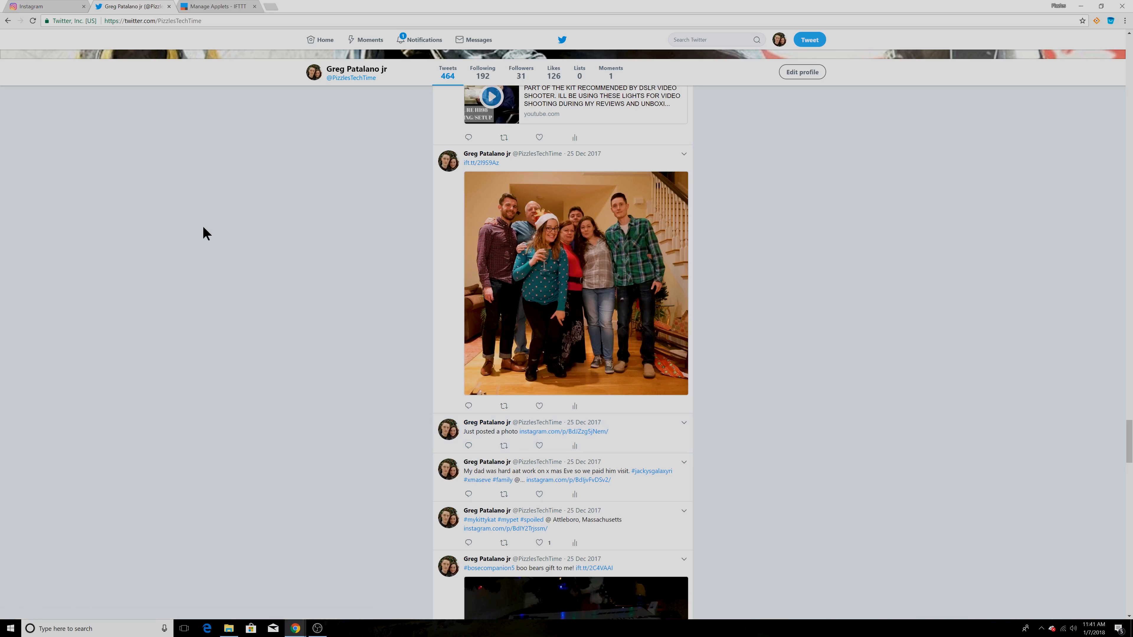
{"action": "mouse_move", "coordinate": [366, 235]}
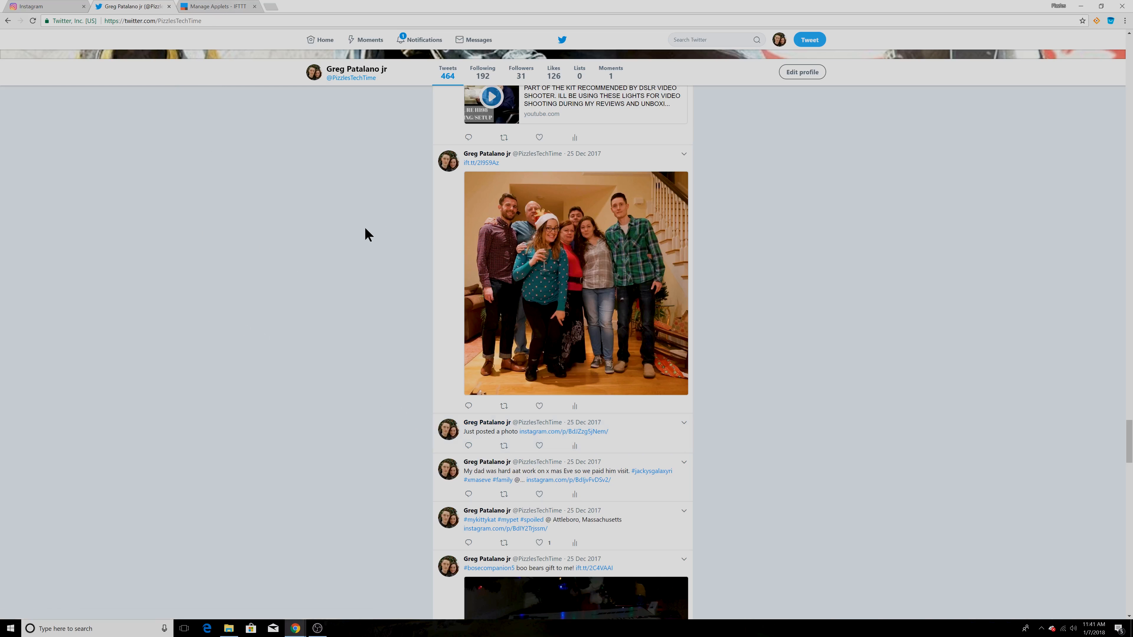
{"action": "mouse_move", "coordinate": [480, 163]}
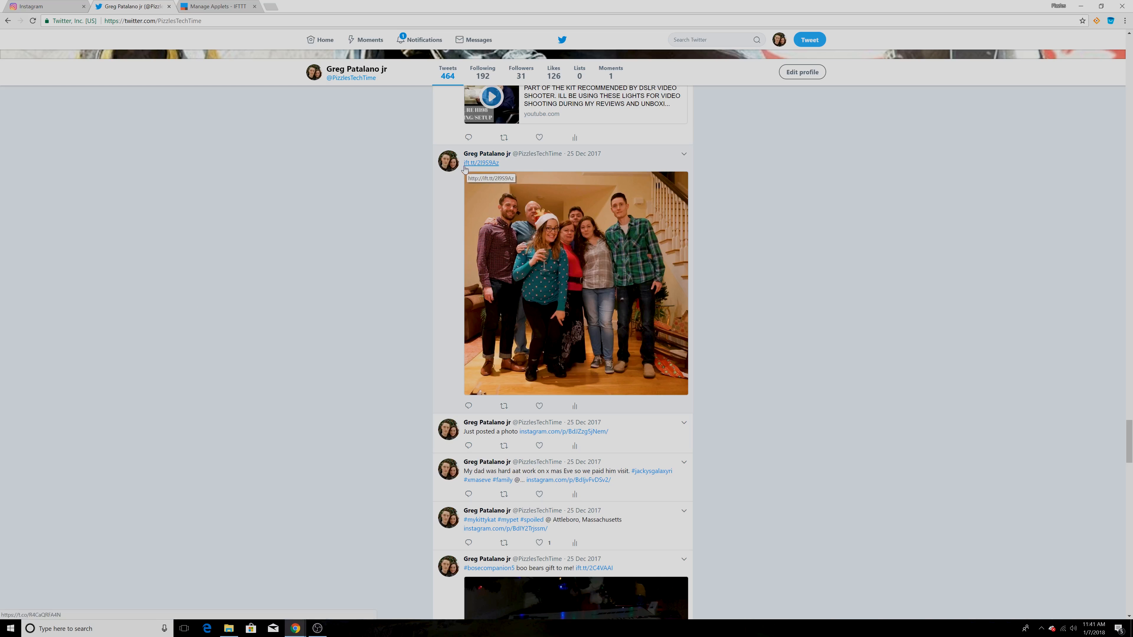
{"action": "mouse_move", "coordinate": [440, 350]}
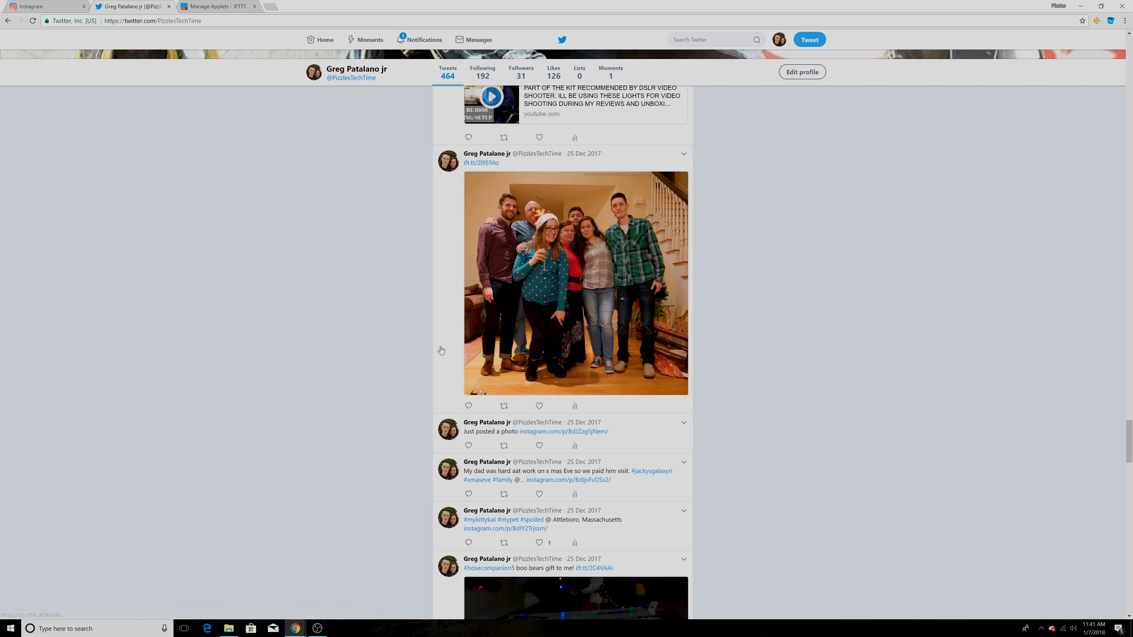
{"action": "mouse_move", "coordinate": [601, 297]}
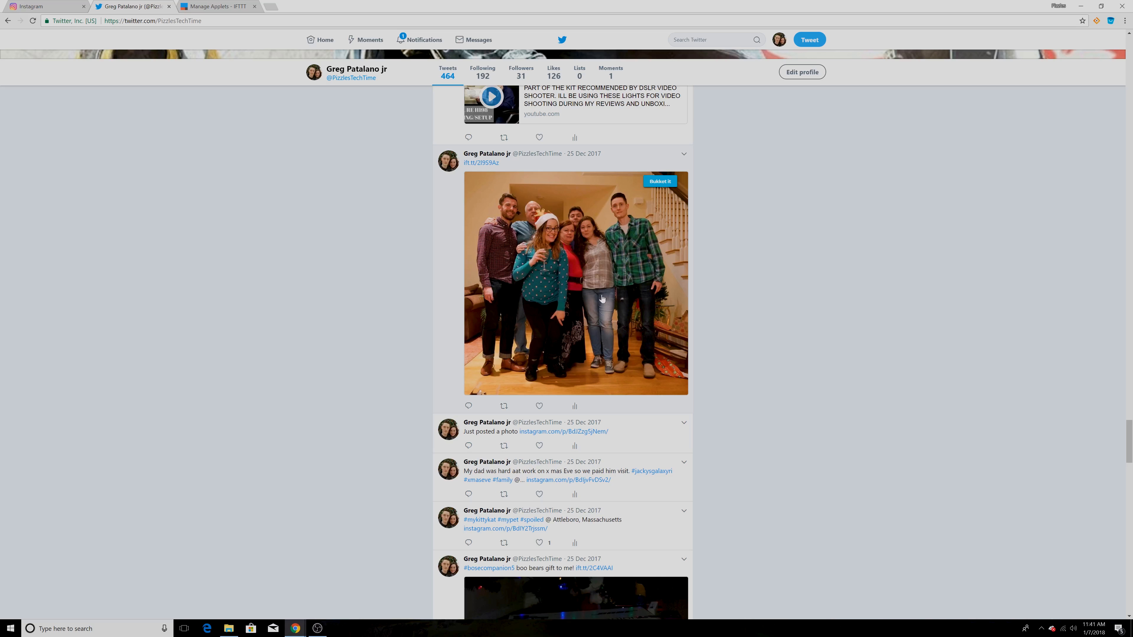
{"action": "mouse_move", "coordinate": [346, 348]}
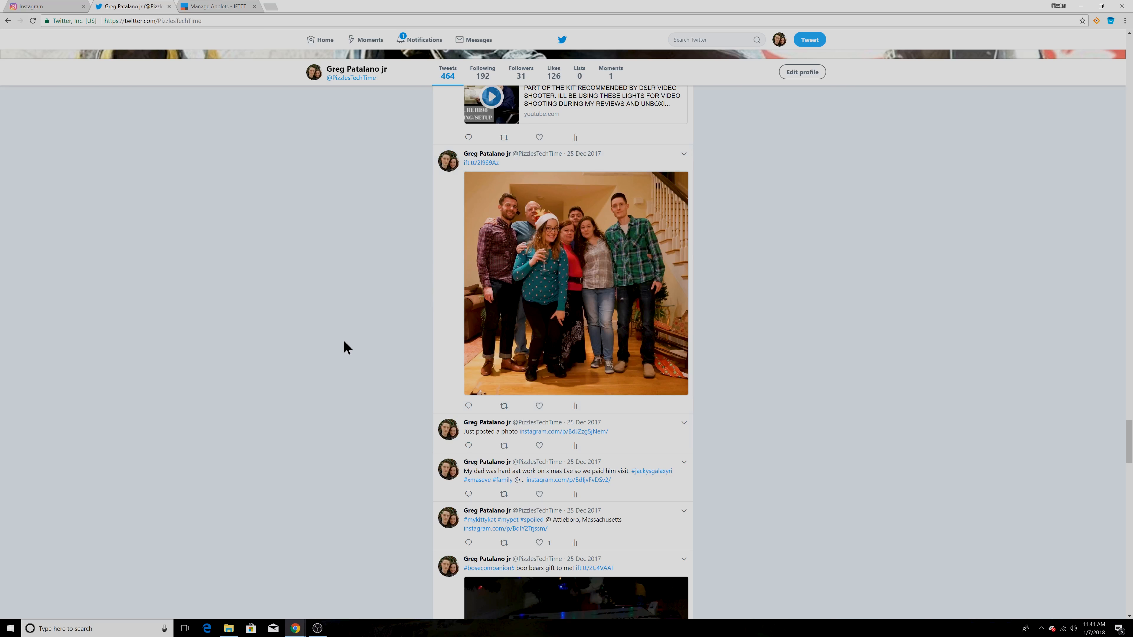
{"action": "scroll", "scroll_direction": "up", "scroll_amount": 3}
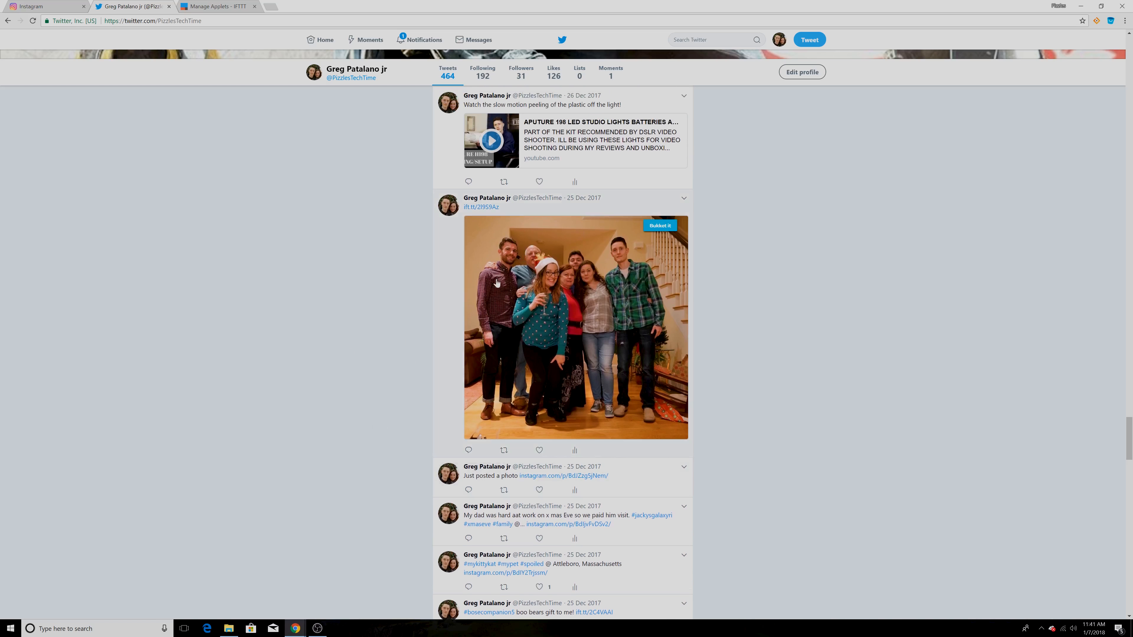
{"action": "mouse_move", "coordinate": [260, 6]}
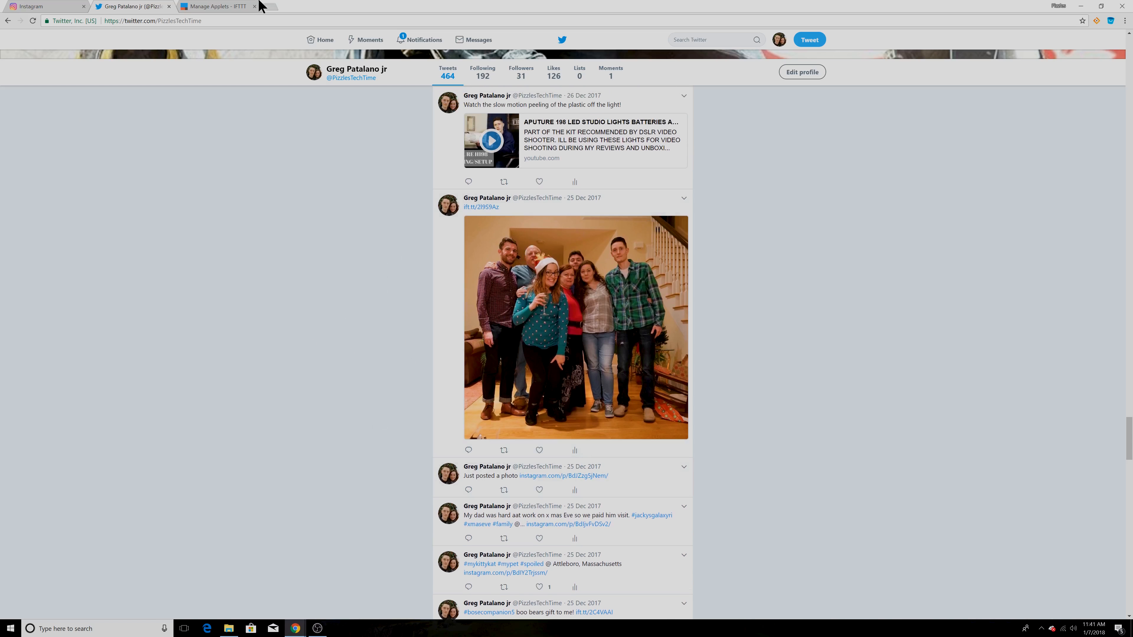
Show the 'Tweet your Instagrams as native photos on Twitter' applet switched On in IFTTT.
{"action": "left_click", "coordinate": [216, 6]}
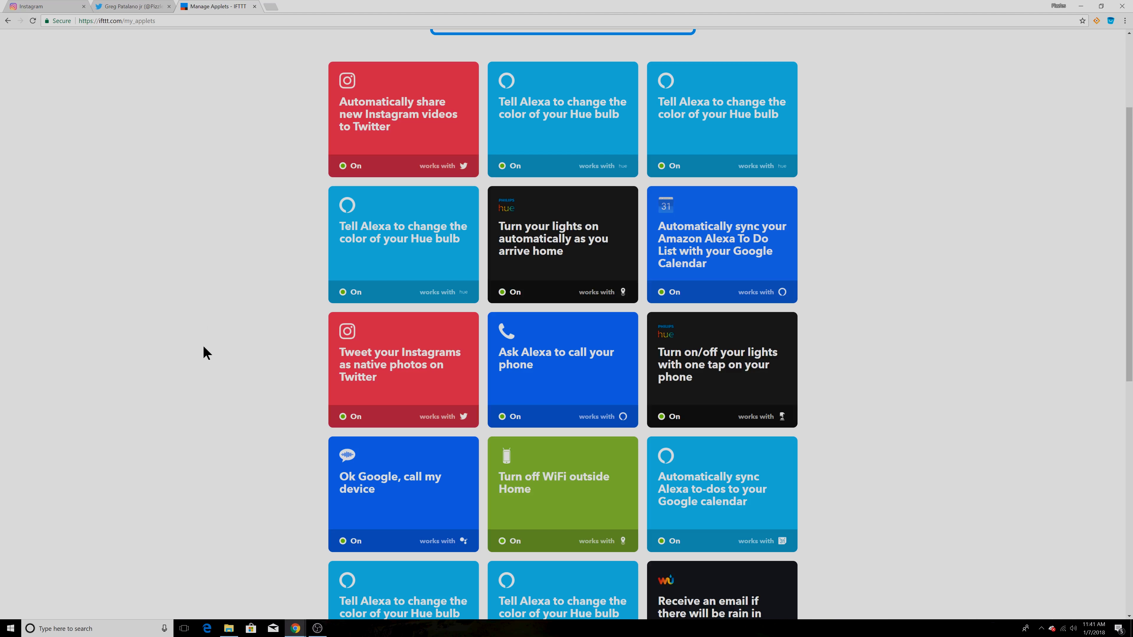
{"action": "left_click", "coordinate": [403, 368]}
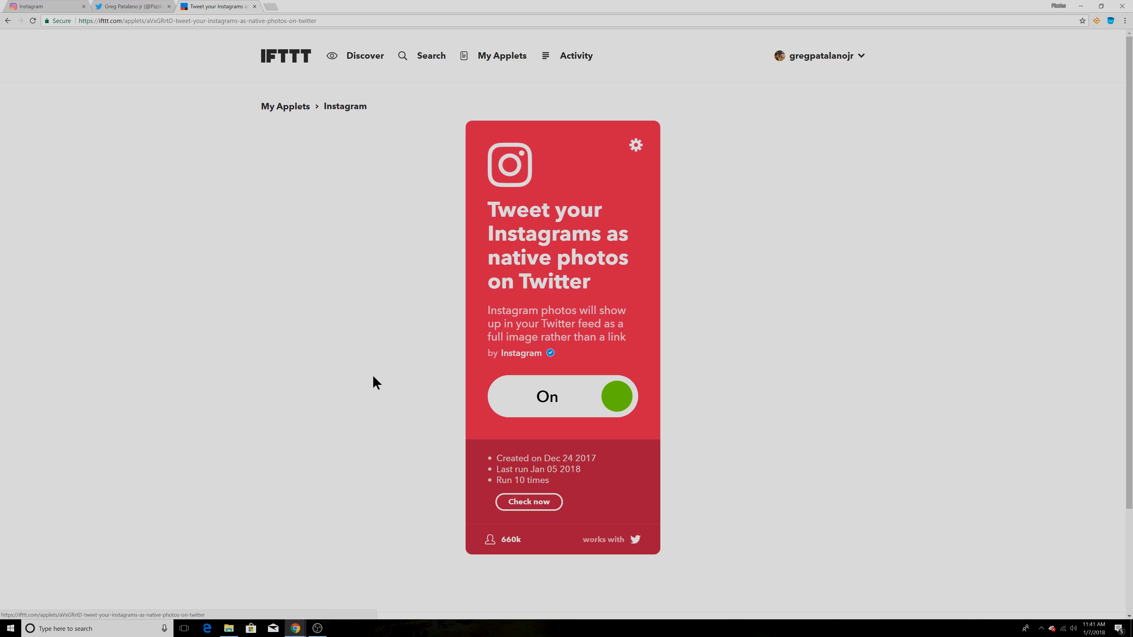
{"action": "mouse_move", "coordinate": [437, 486]}
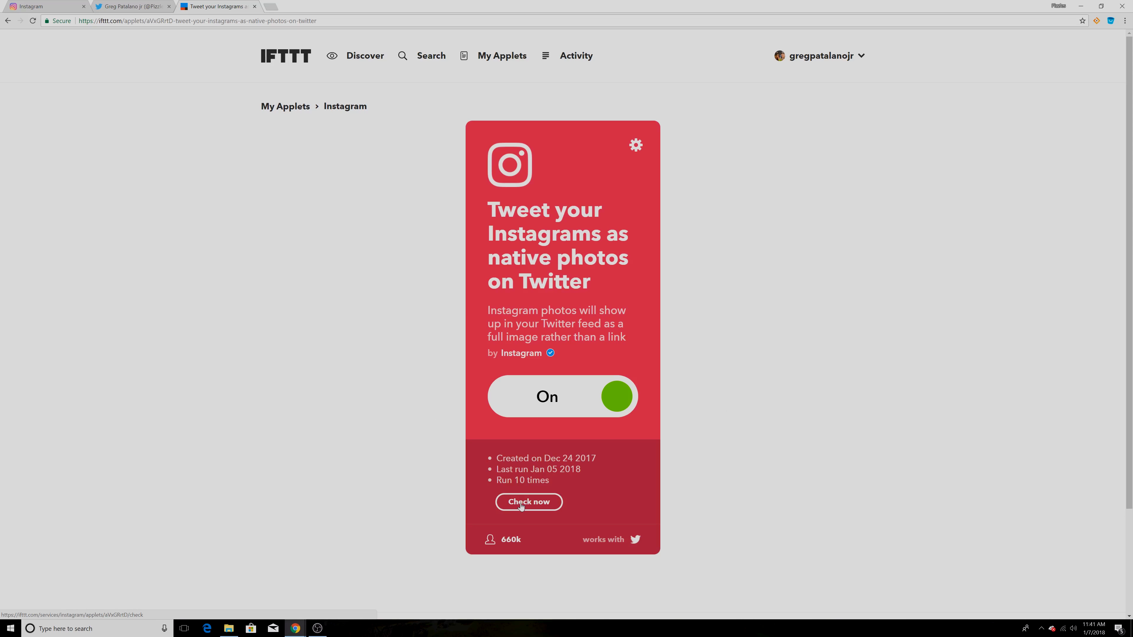
{"action": "mouse_move", "coordinate": [604, 189]}
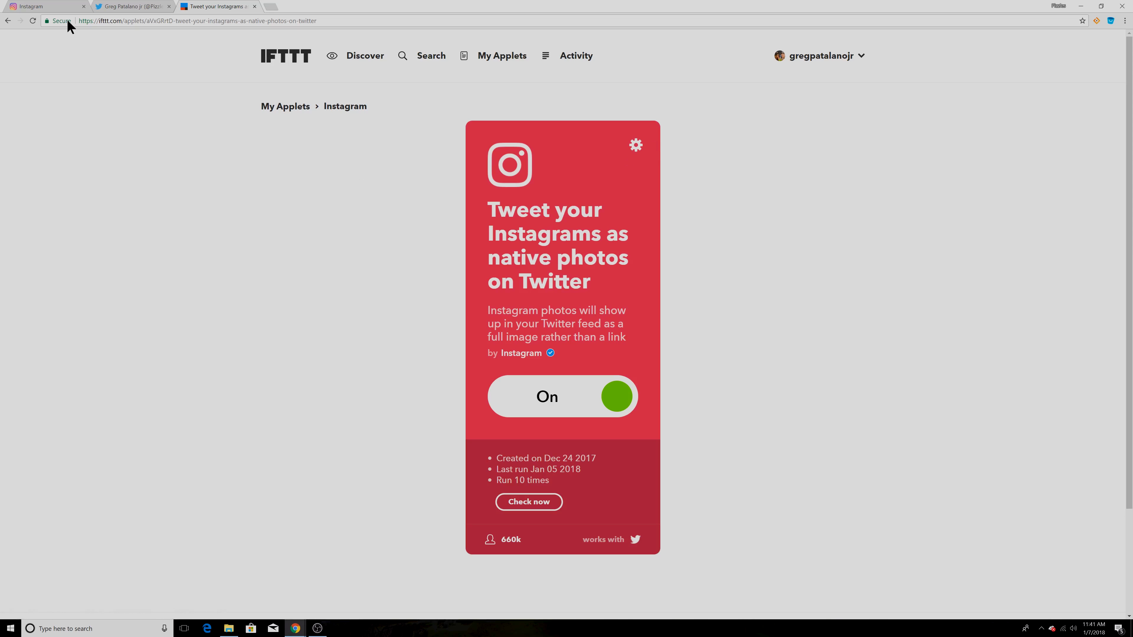
Check the tweeted family photo on Twitter, then return to IFTTT's My Applets list.
{"action": "left_click", "coordinate": [134, 6]}
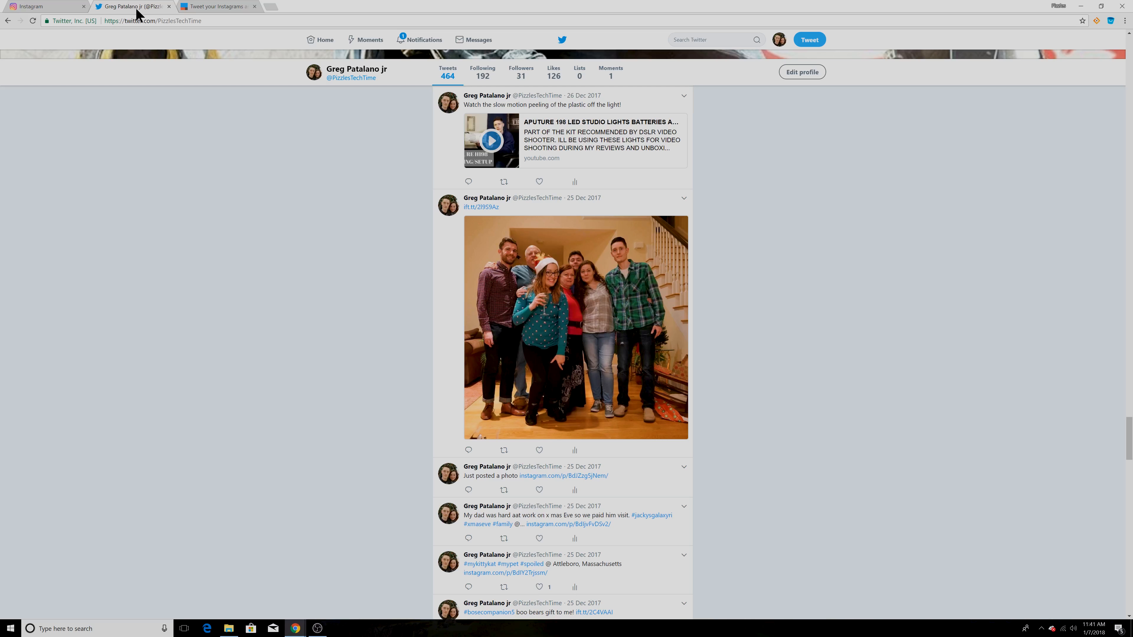
{"action": "scroll", "scroll_direction": "up", "scroll_amount": 3}
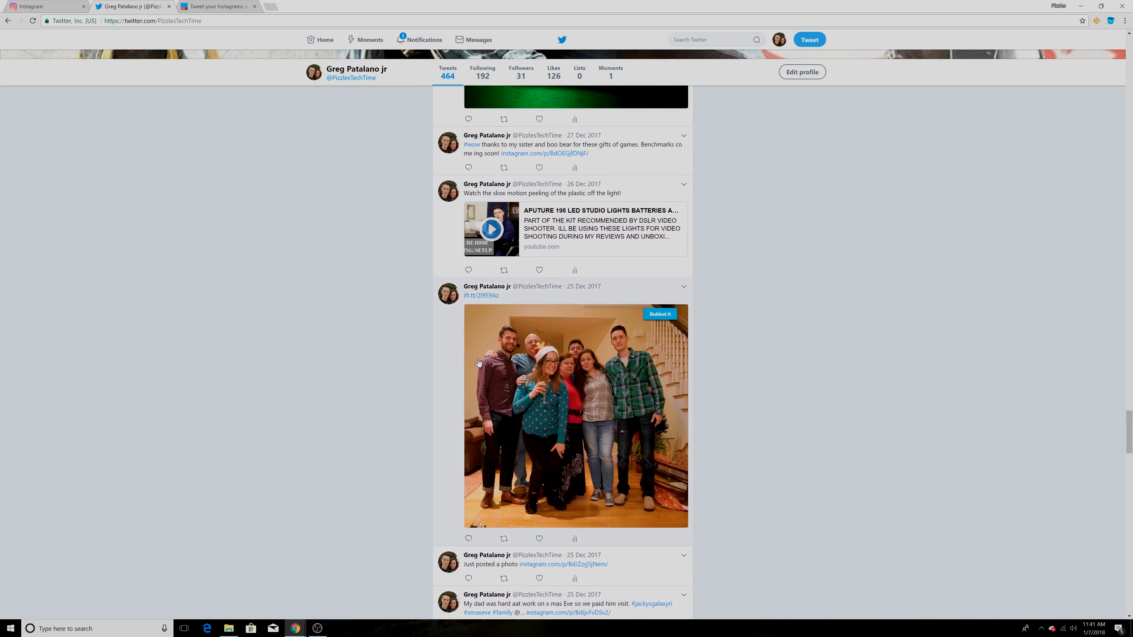
{"action": "mouse_move", "coordinate": [428, 304]}
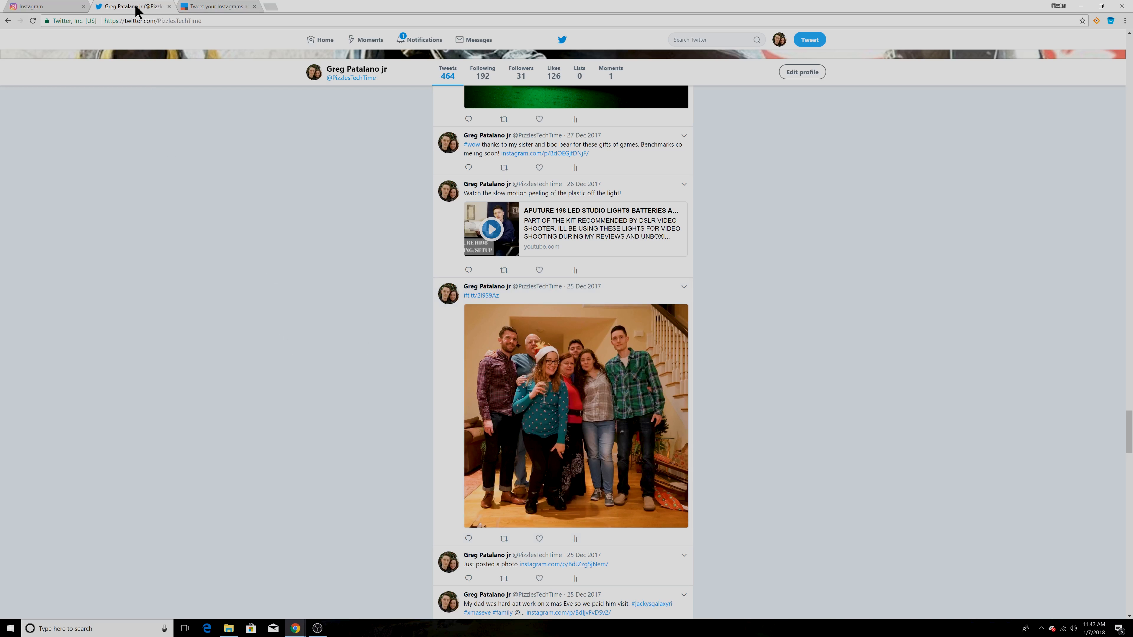
{"action": "mouse_move", "coordinate": [268, 295]}
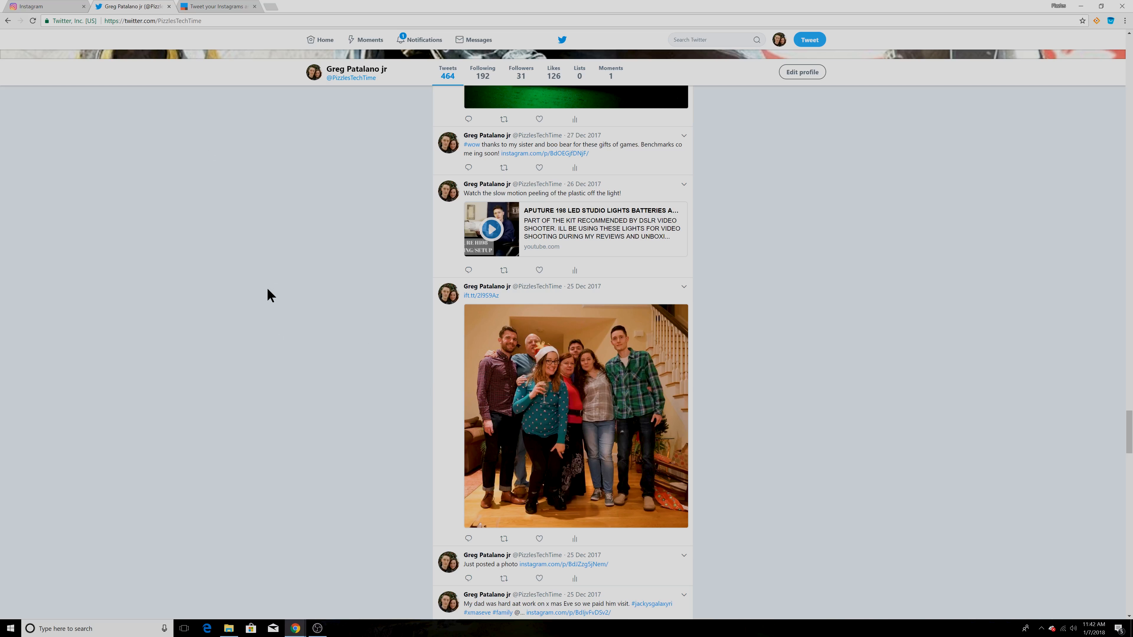
{"action": "mouse_move", "coordinate": [415, 451]}
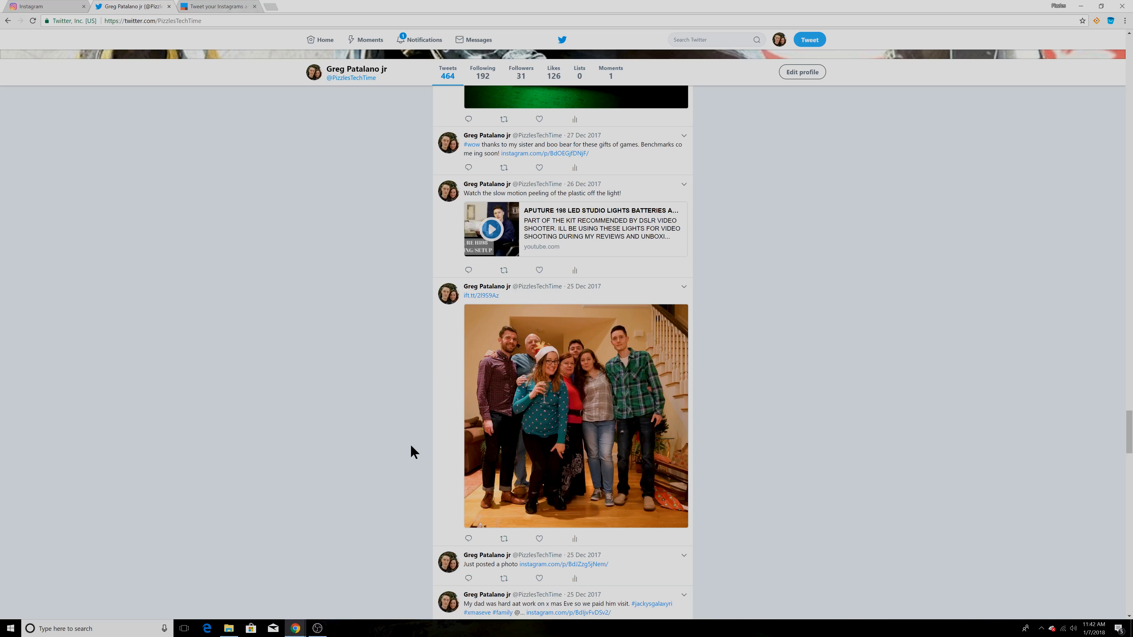
{"action": "mouse_move", "coordinate": [427, 382]}
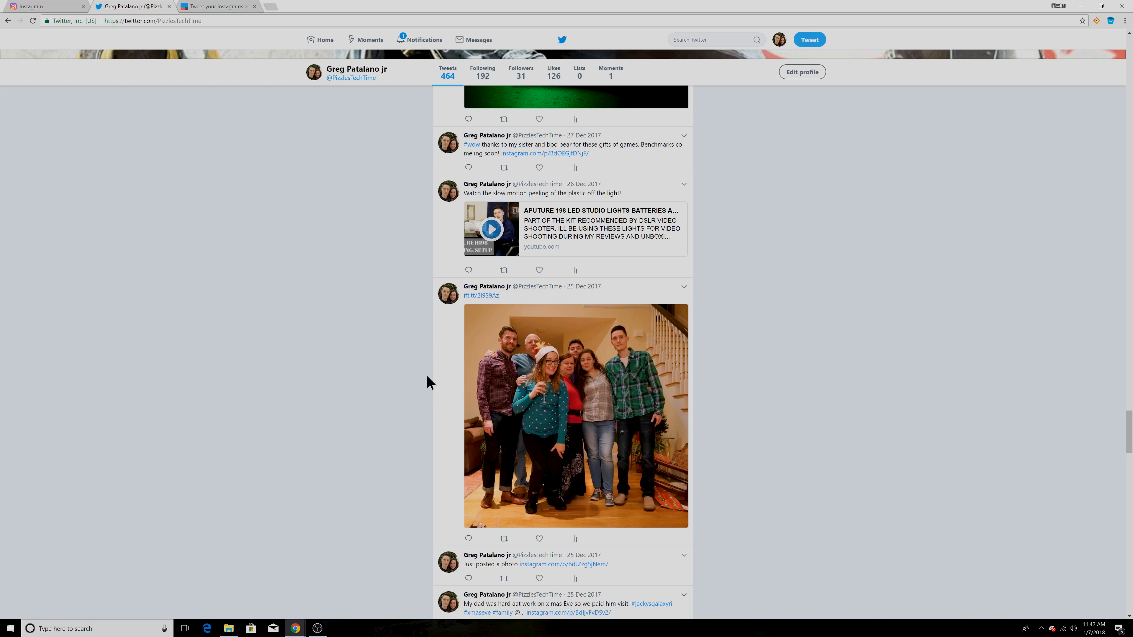
{"action": "mouse_move", "coordinate": [258, 5]}
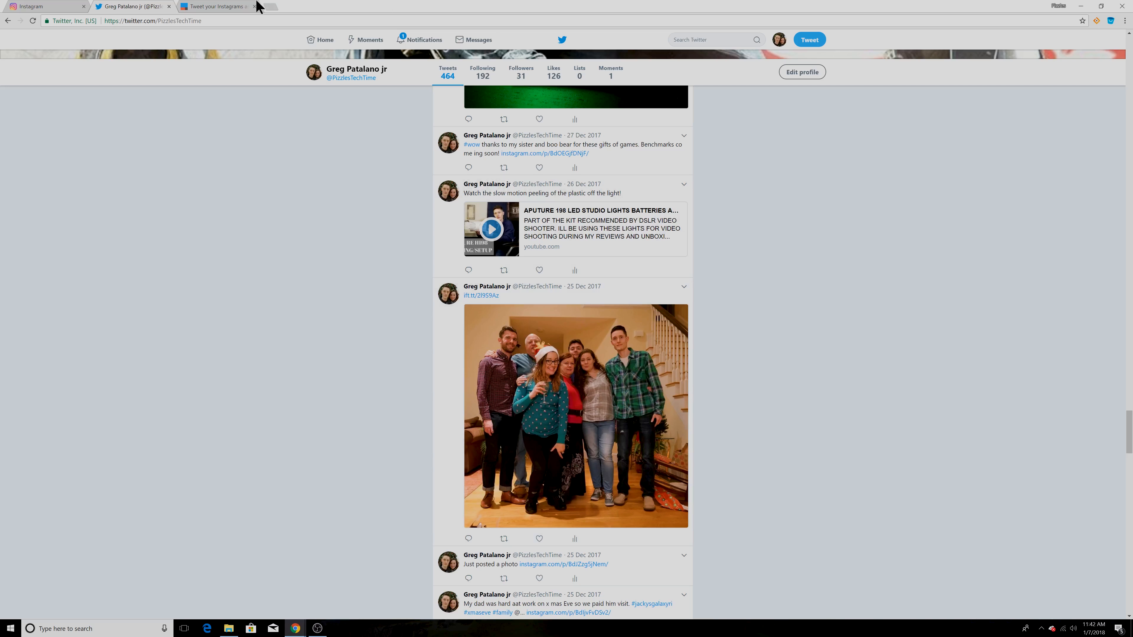
{"action": "left_click", "coordinate": [214, 6]}
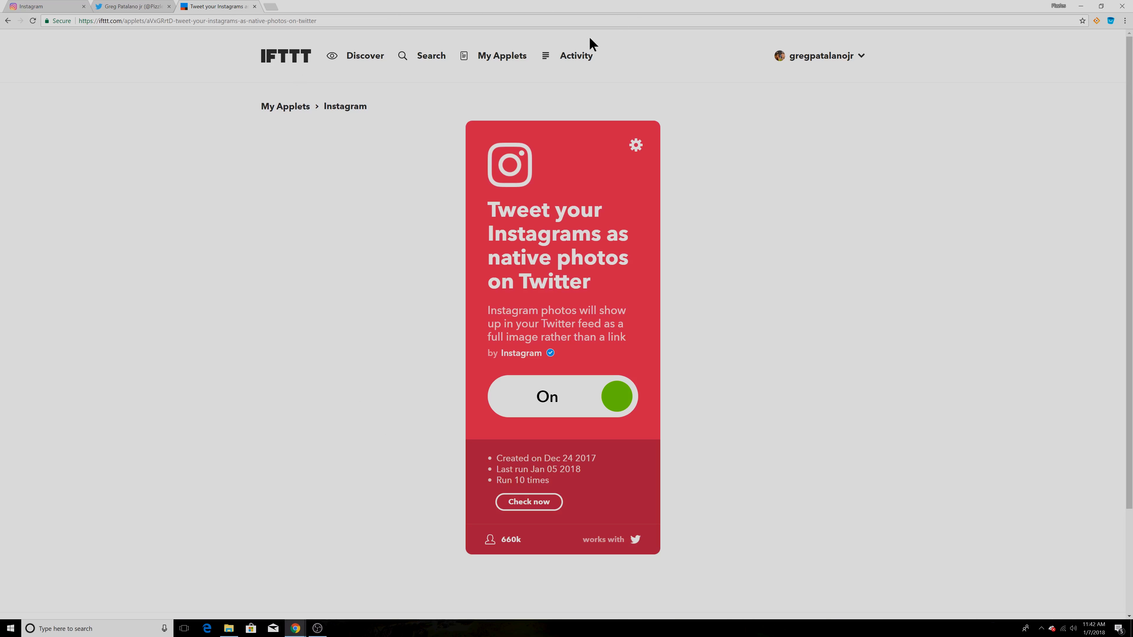
{"action": "left_click", "coordinate": [501, 56]}
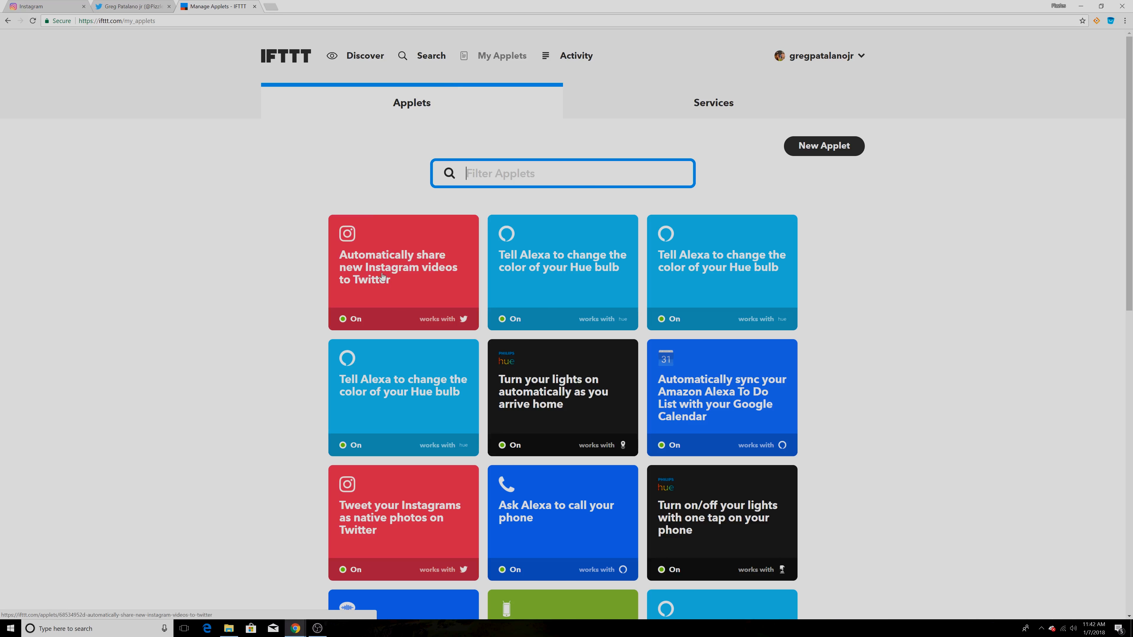
{"action": "mouse_move", "coordinate": [143, 6]}
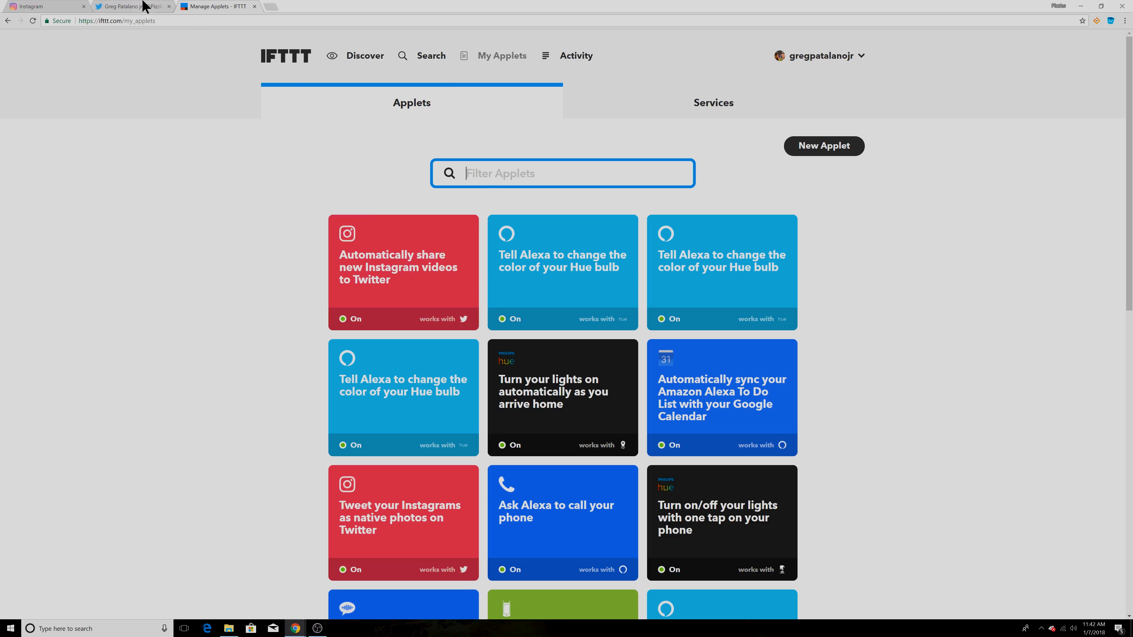
Open the Instagram post linked in the 'Just posted a photo' tweet, then return to the Twitter feed.
{"action": "left_click", "coordinate": [130, 6]}
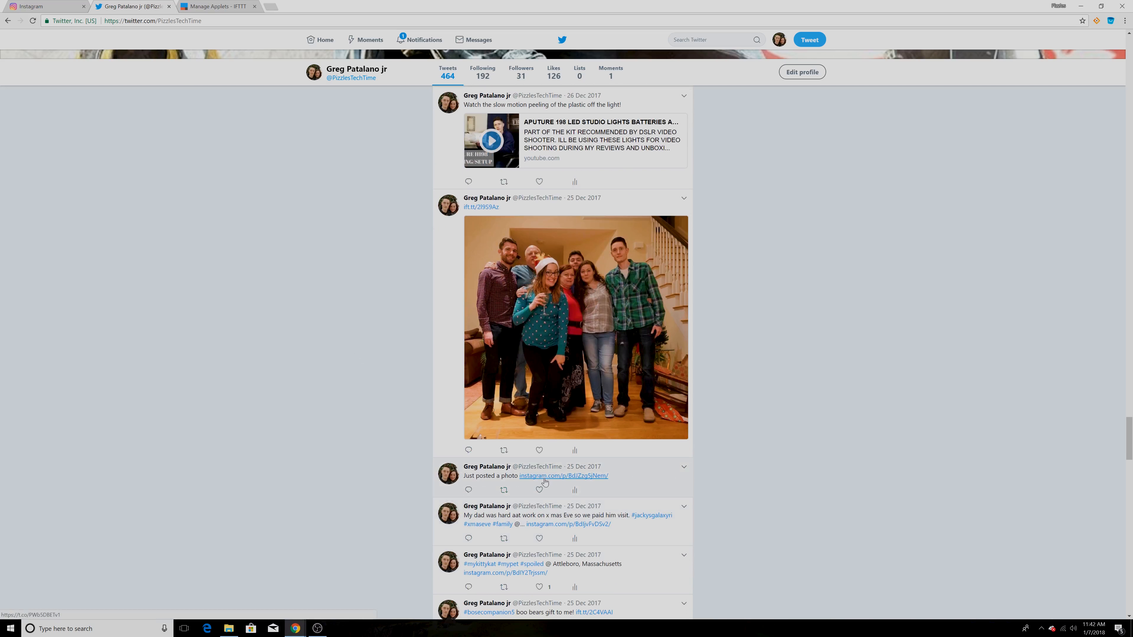
{"action": "left_click", "coordinate": [563, 475]}
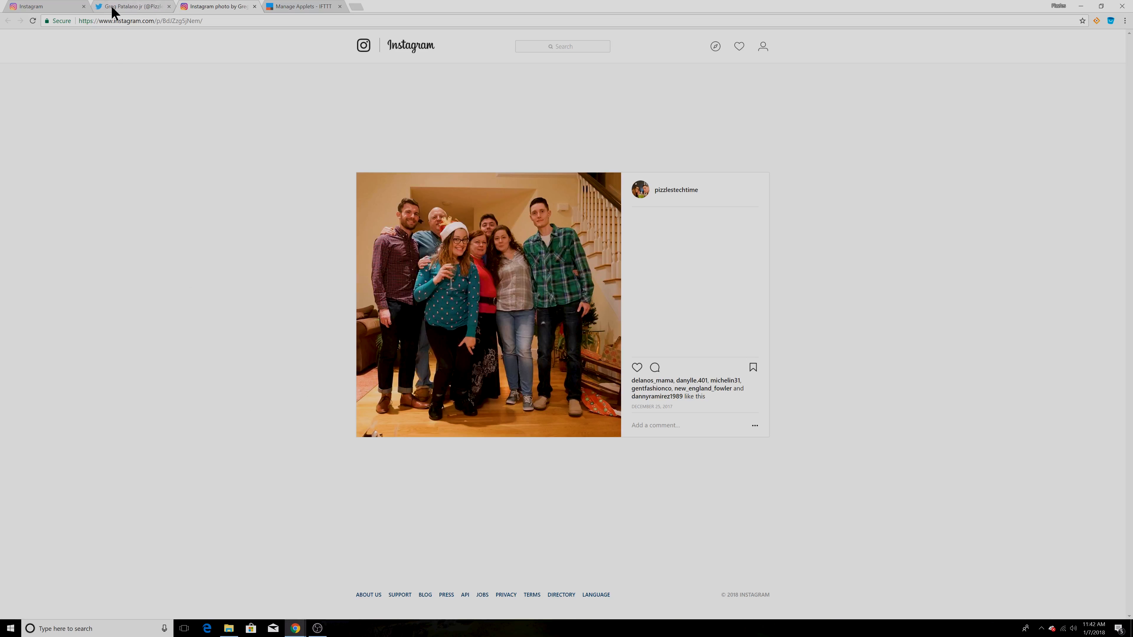
{"action": "left_click", "coordinate": [133, 6]}
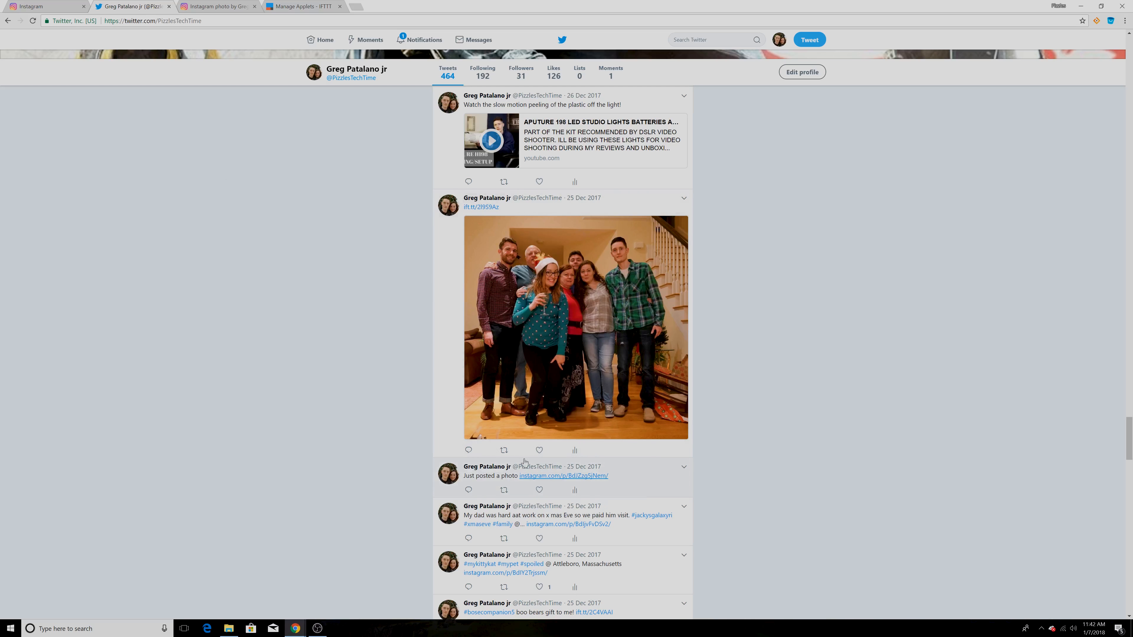
{"action": "mouse_move", "coordinate": [383, 384]}
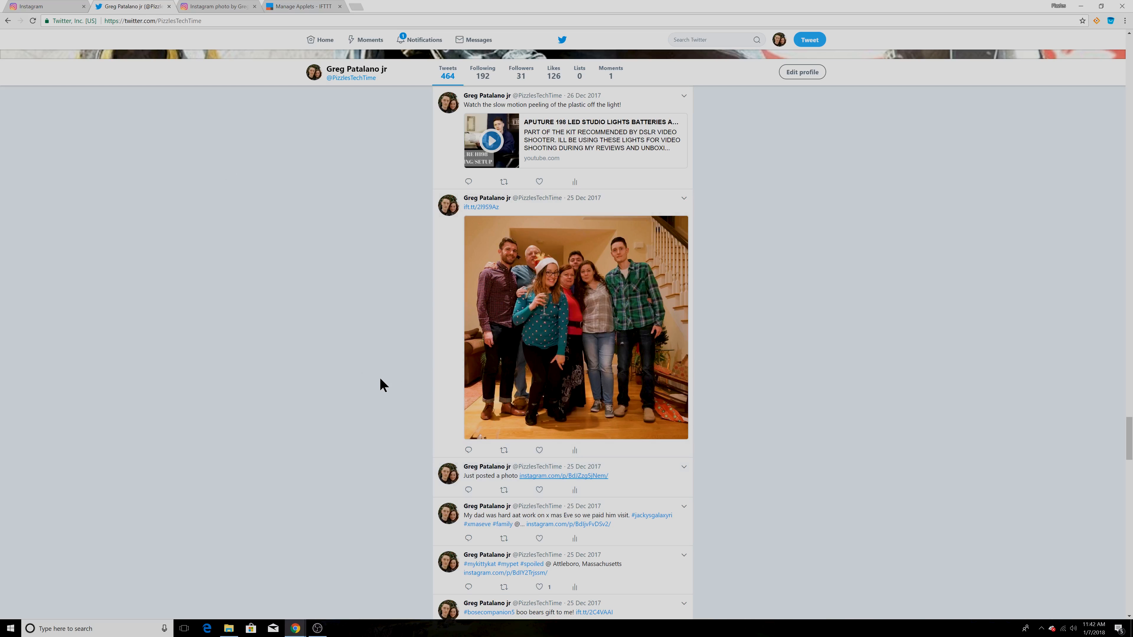
{"action": "mouse_move", "coordinate": [357, 363]}
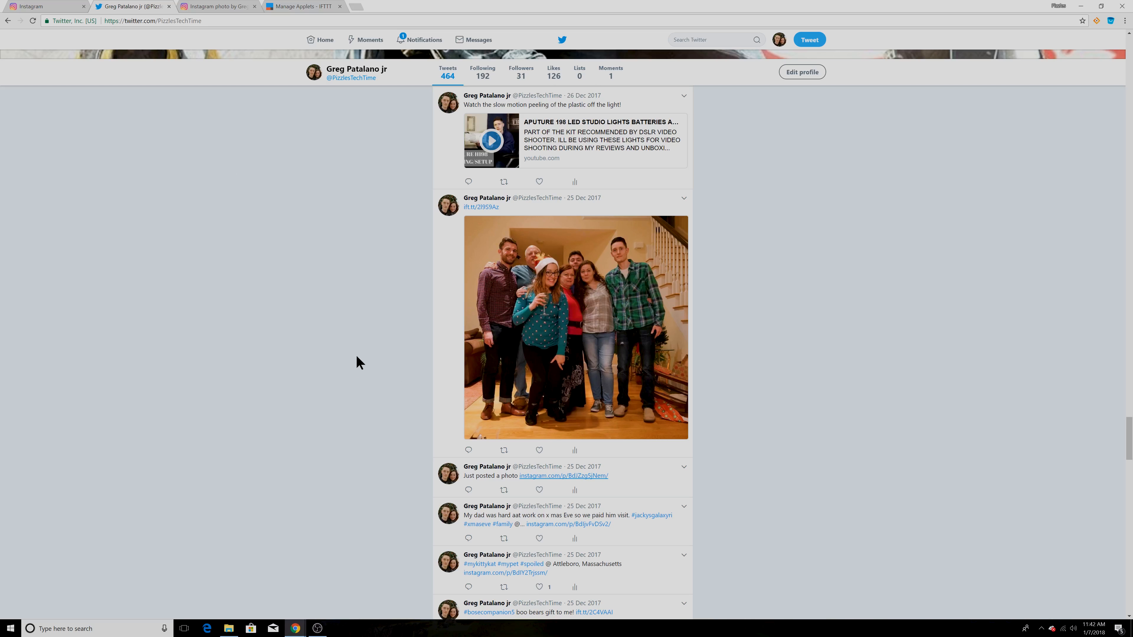
{"action": "mouse_move", "coordinate": [321, 354]}
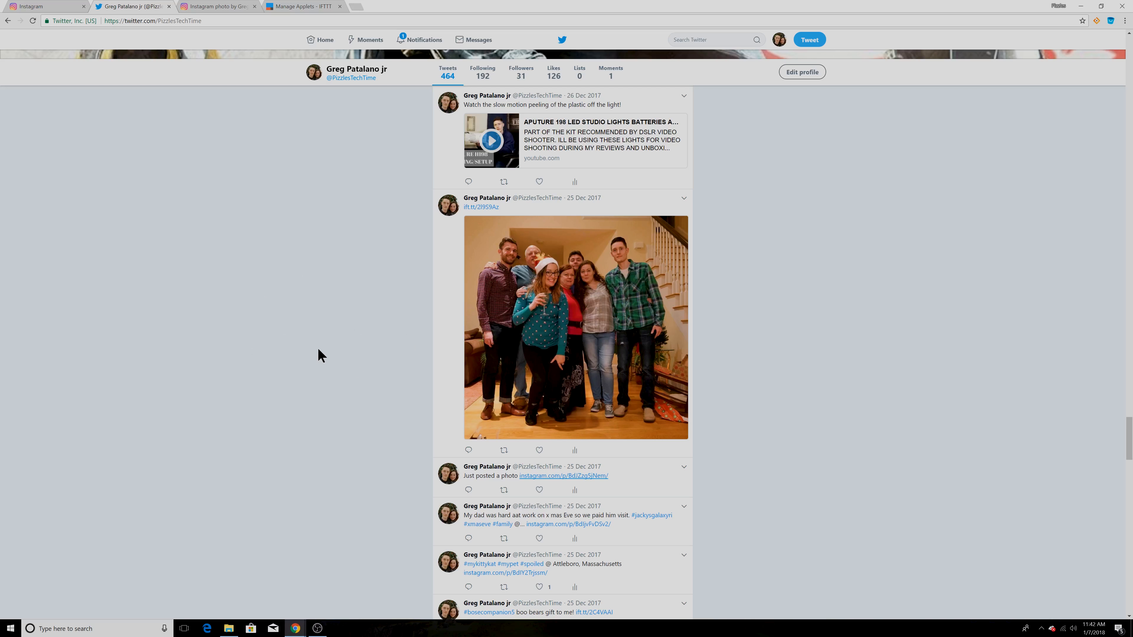
{"action": "mouse_move", "coordinate": [333, 340]}
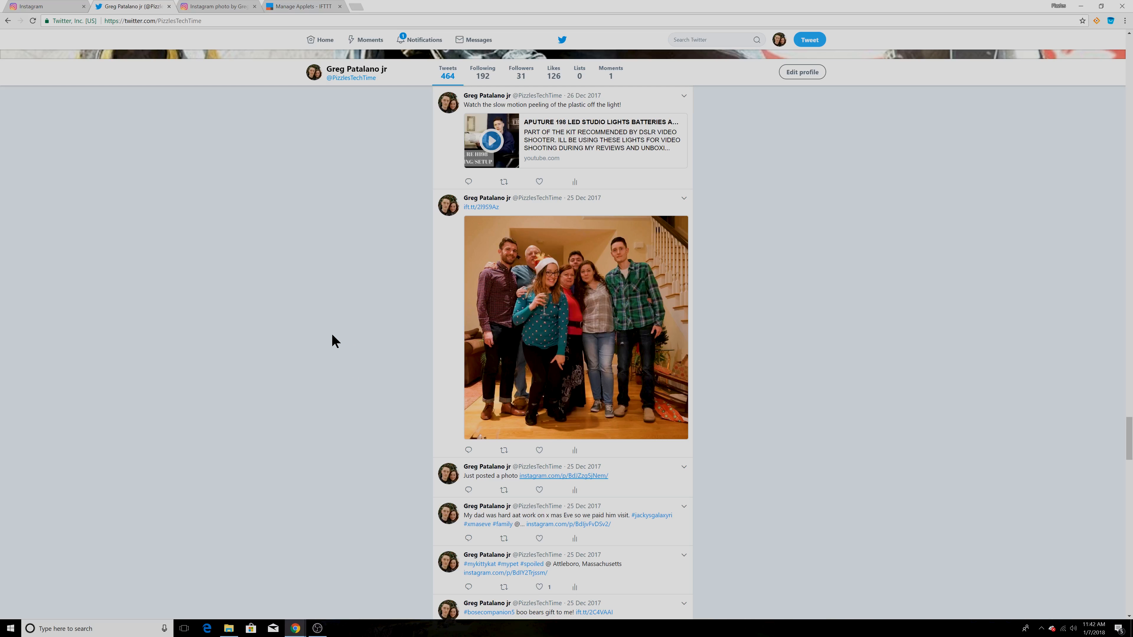
{"action": "mouse_move", "coordinate": [370, 382]}
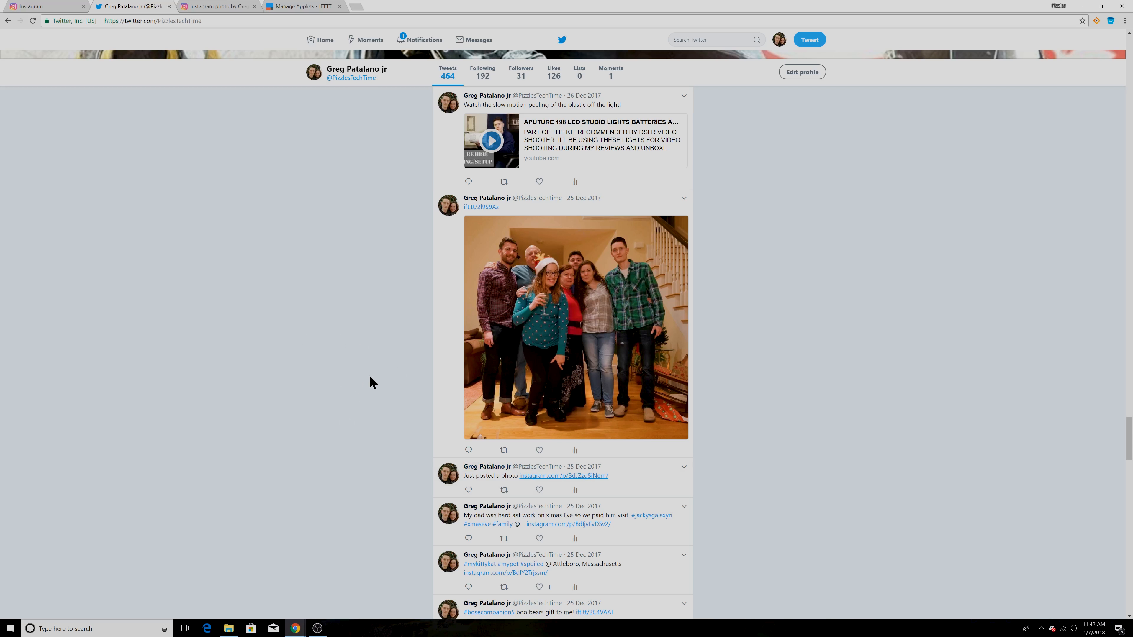
{"action": "mouse_move", "coordinate": [261, 389]}
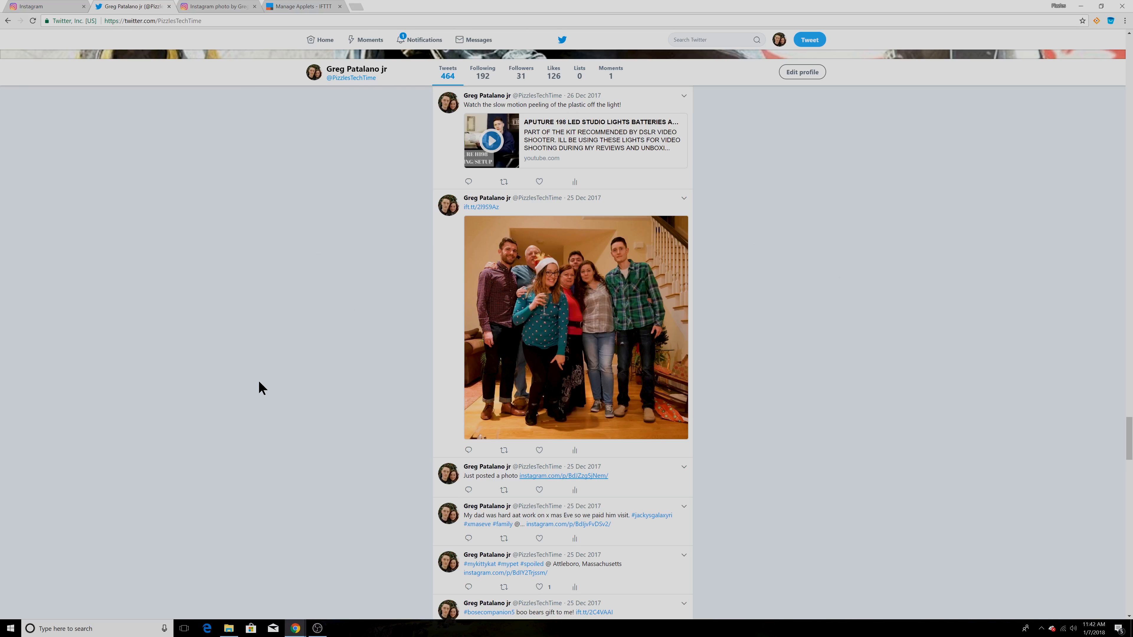
Browse the IFTTT applets list for the Hue bulb applet.
{"action": "left_click", "coordinate": [300, 5]}
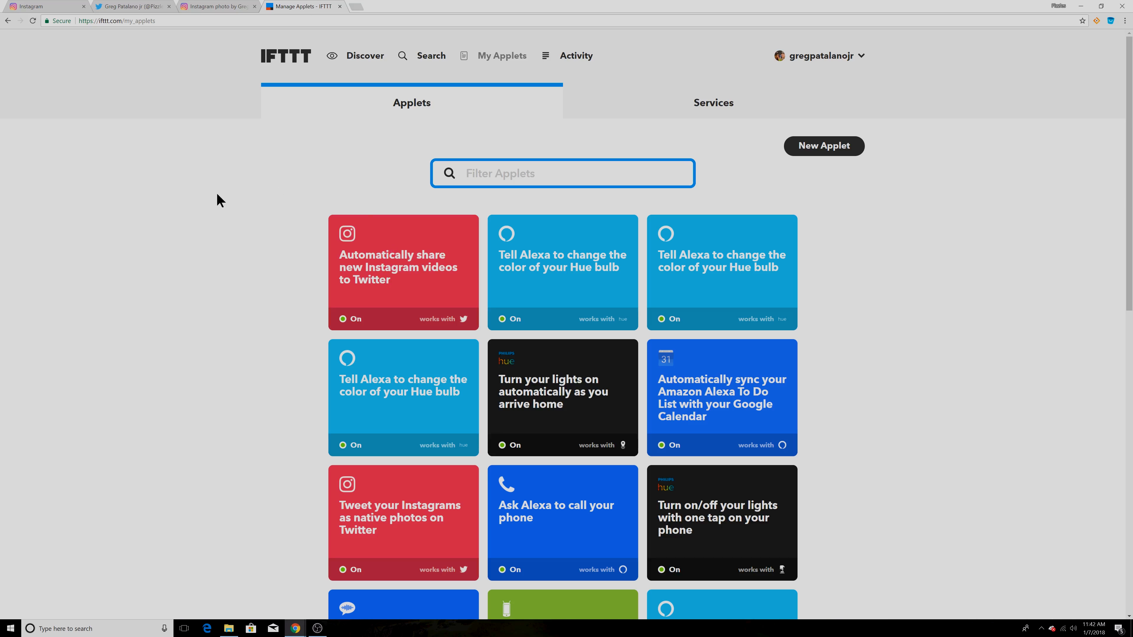
{"action": "mouse_move", "coordinate": [321, 226]}
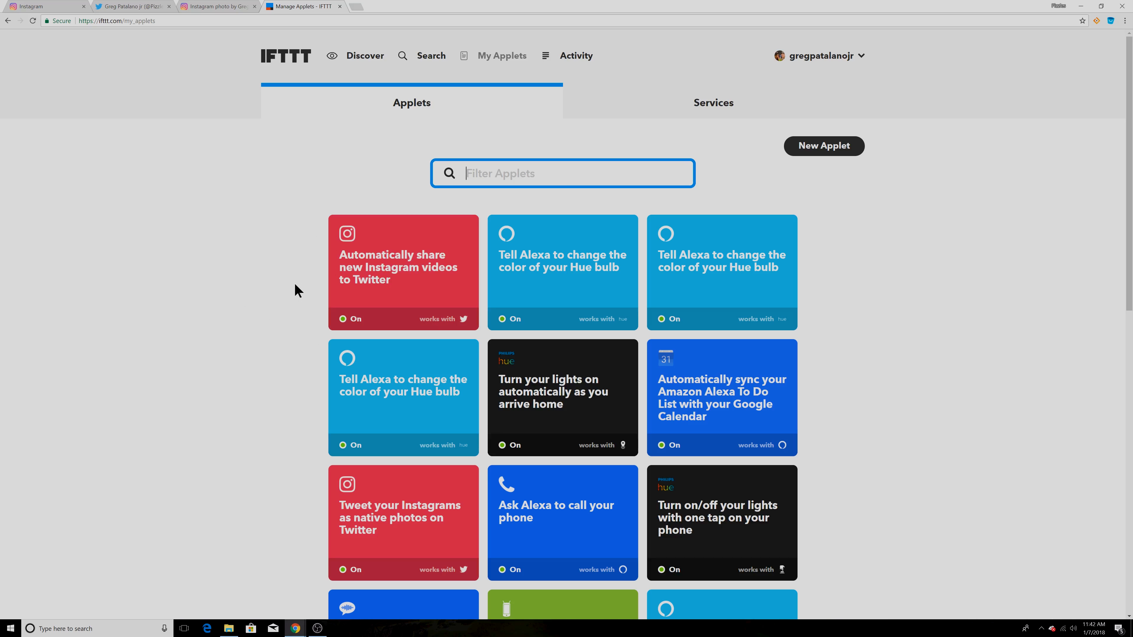
{"action": "mouse_move", "coordinate": [579, 435]}
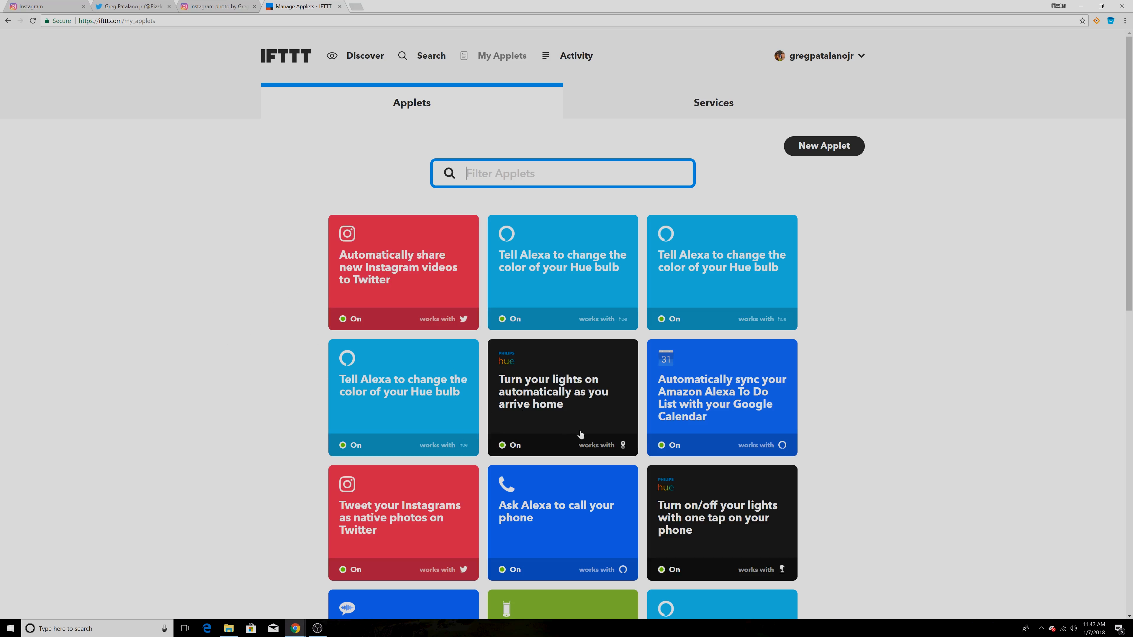
{"action": "mouse_move", "coordinate": [526, 434]}
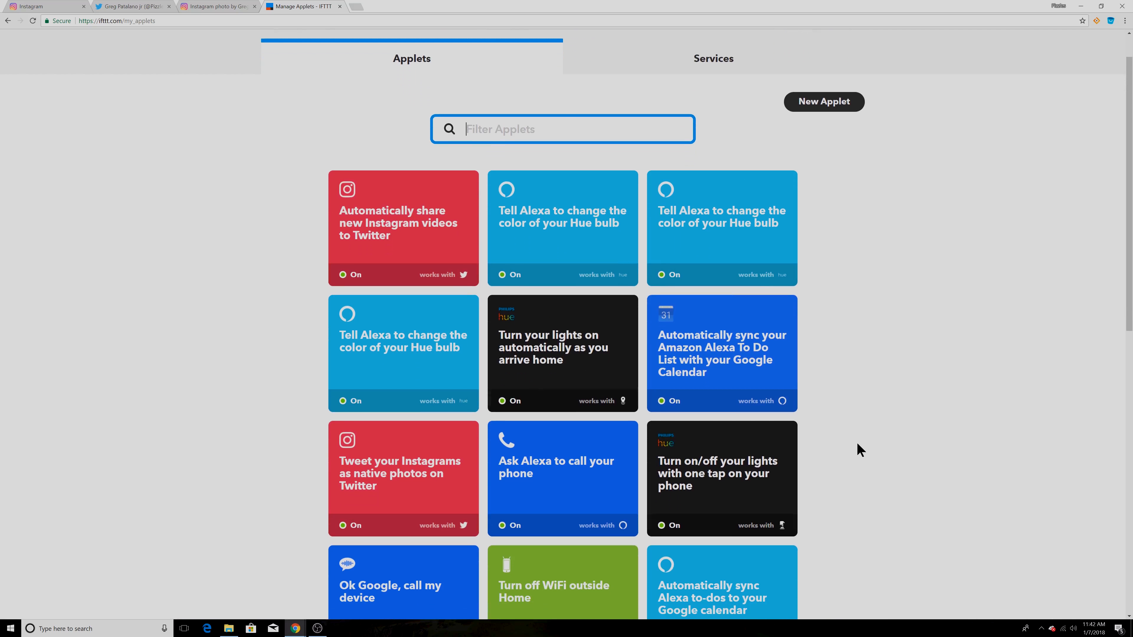
{"action": "mouse_move", "coordinate": [669, 514]}
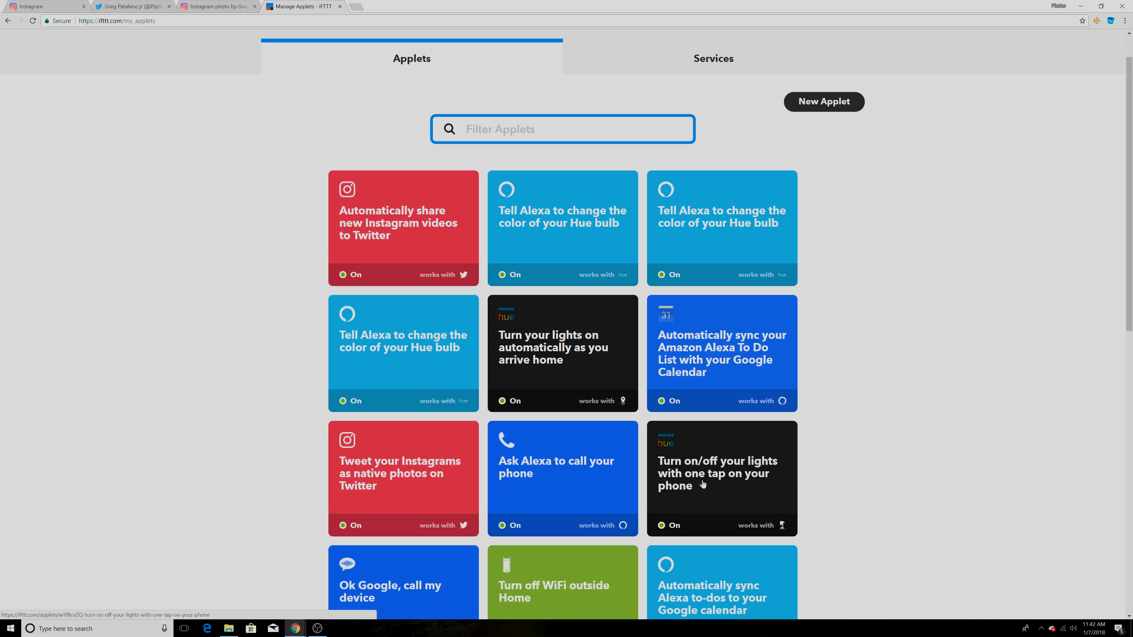
{"action": "scroll", "scroll_direction": "down", "scroll_amount": 3}
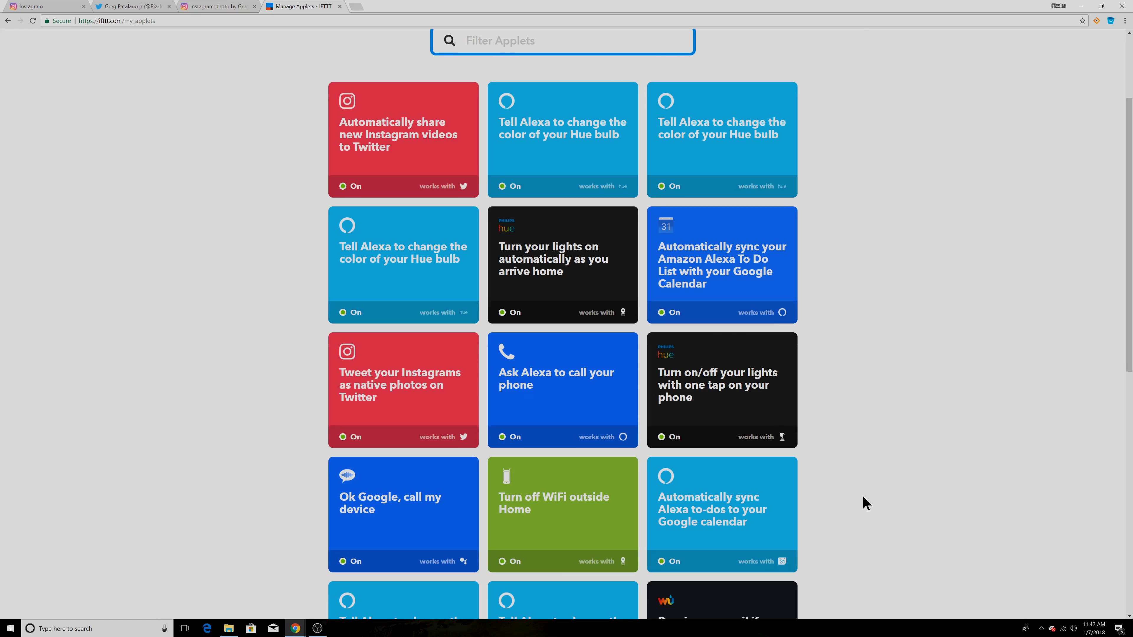
{"action": "scroll", "scroll_direction": "down", "scroll_amount": 3}
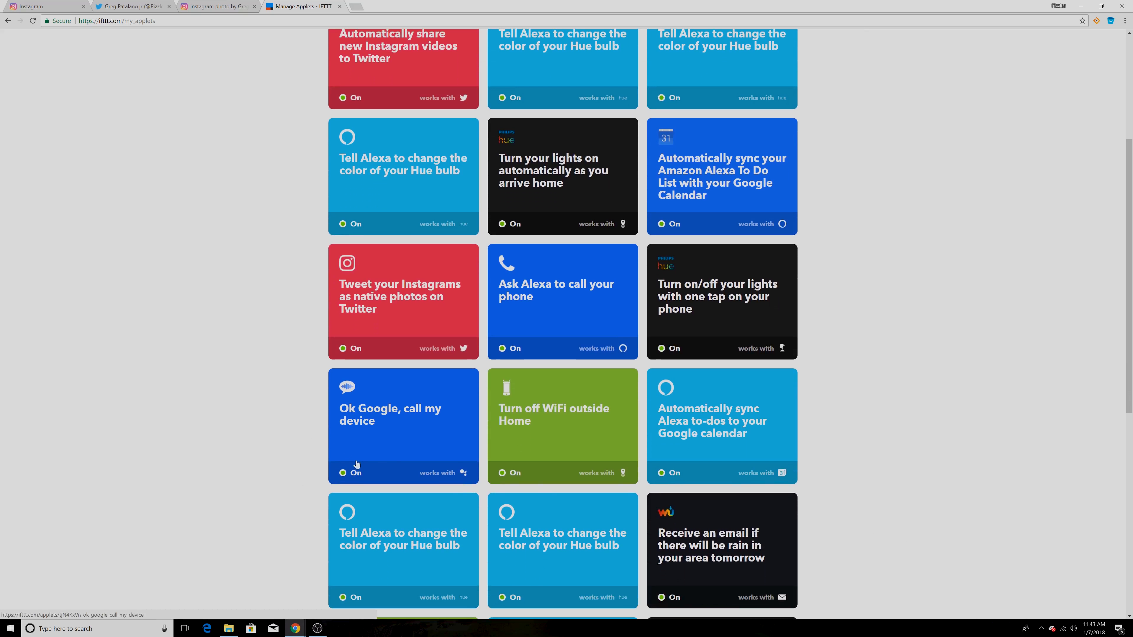
{"action": "mouse_move", "coordinate": [424, 438]}
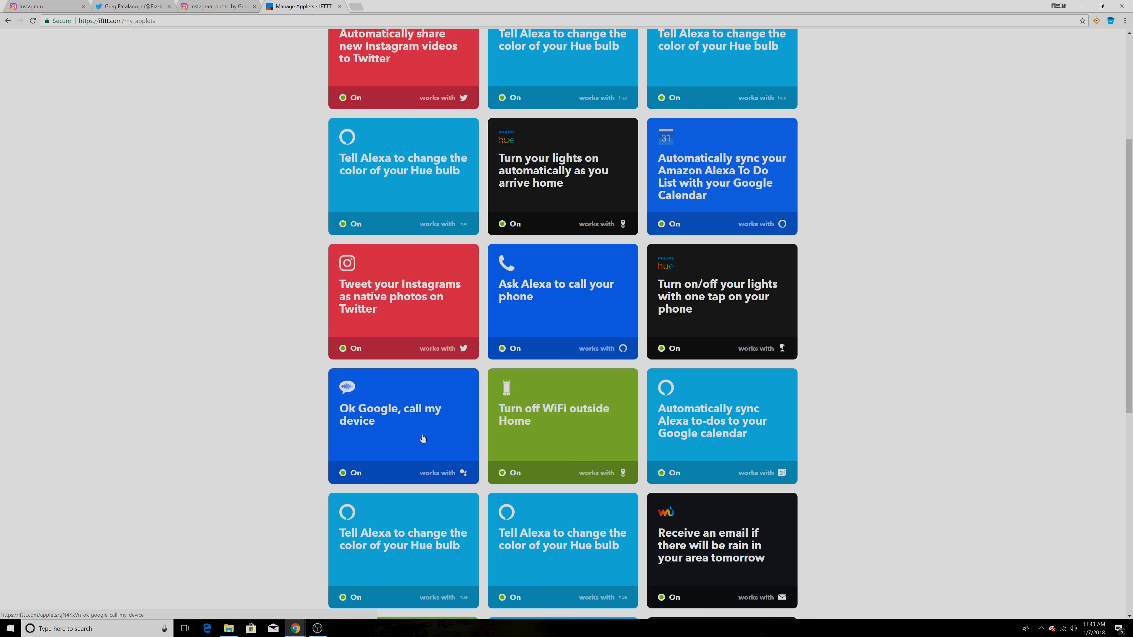
{"action": "scroll", "scroll_direction": "up", "scroll_amount": 3}
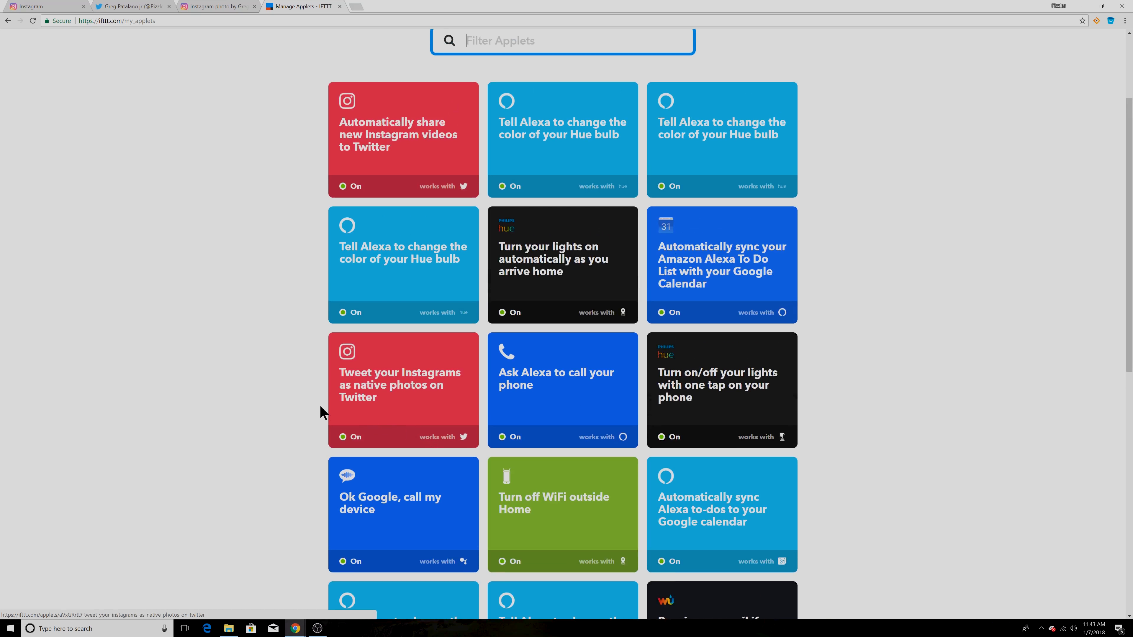
{"action": "mouse_move", "coordinate": [566, 176]}
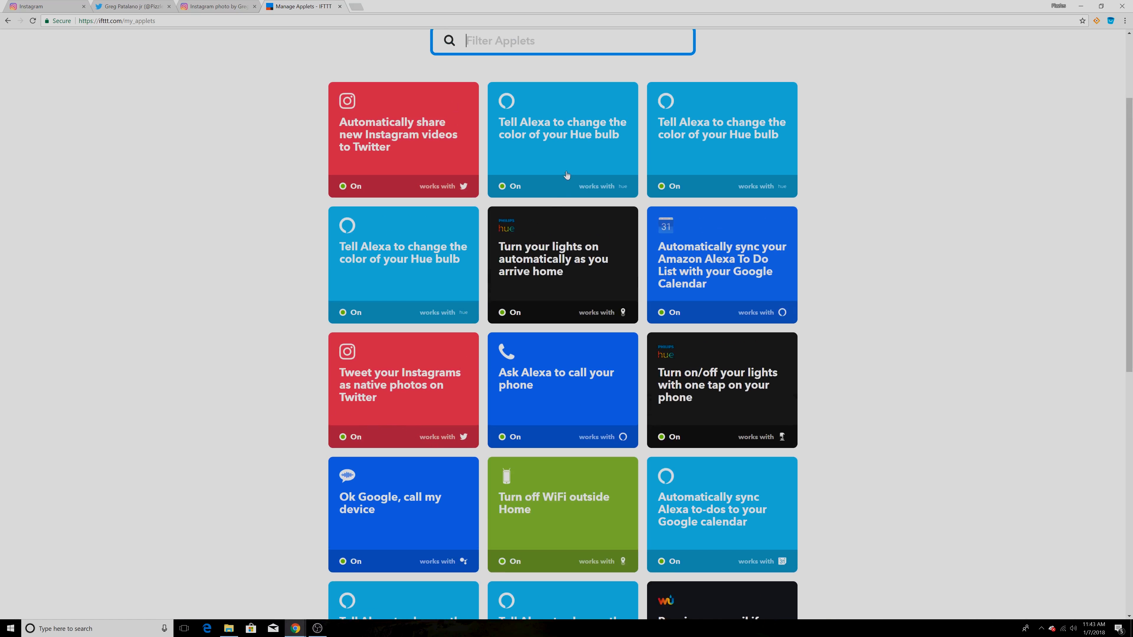
{"action": "mouse_move", "coordinate": [563, 164]}
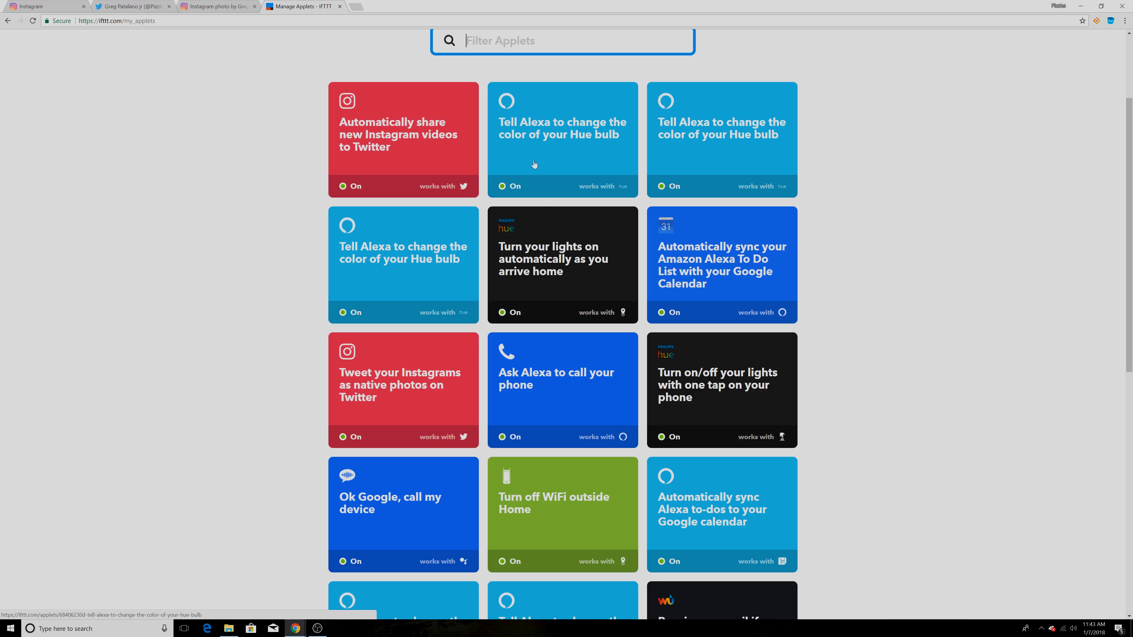
{"action": "mouse_move", "coordinate": [683, 129]}
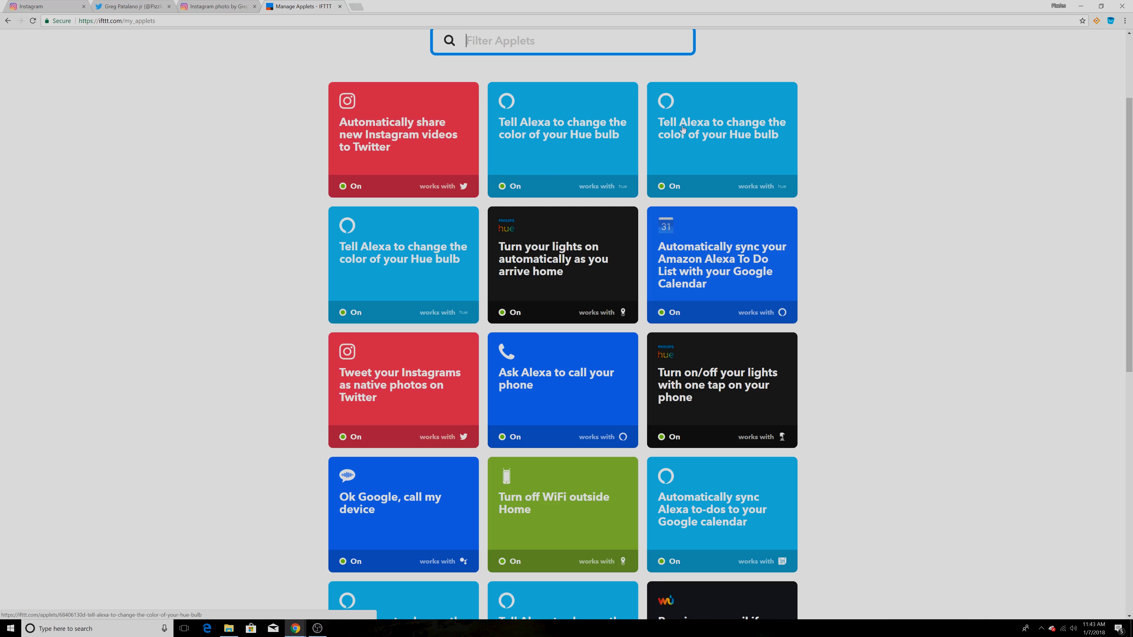
{"action": "mouse_move", "coordinate": [399, 258]}
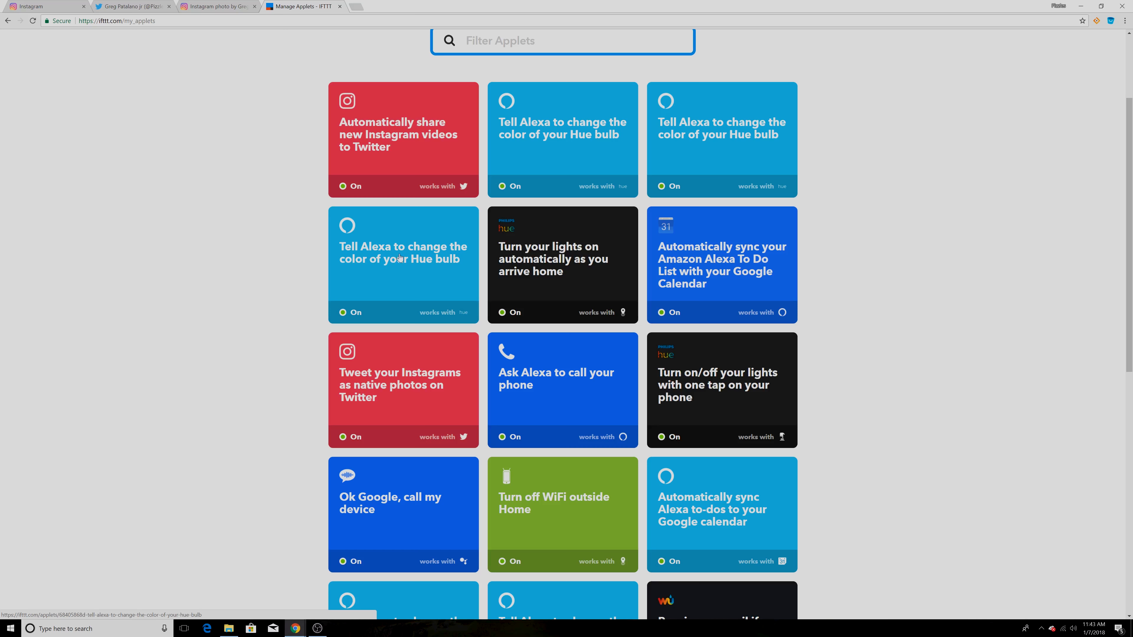
View the 'Tell Alexa to change the color of your Hue bulb' applet details, then return to My Applets.
{"action": "left_click", "coordinate": [403, 264]}
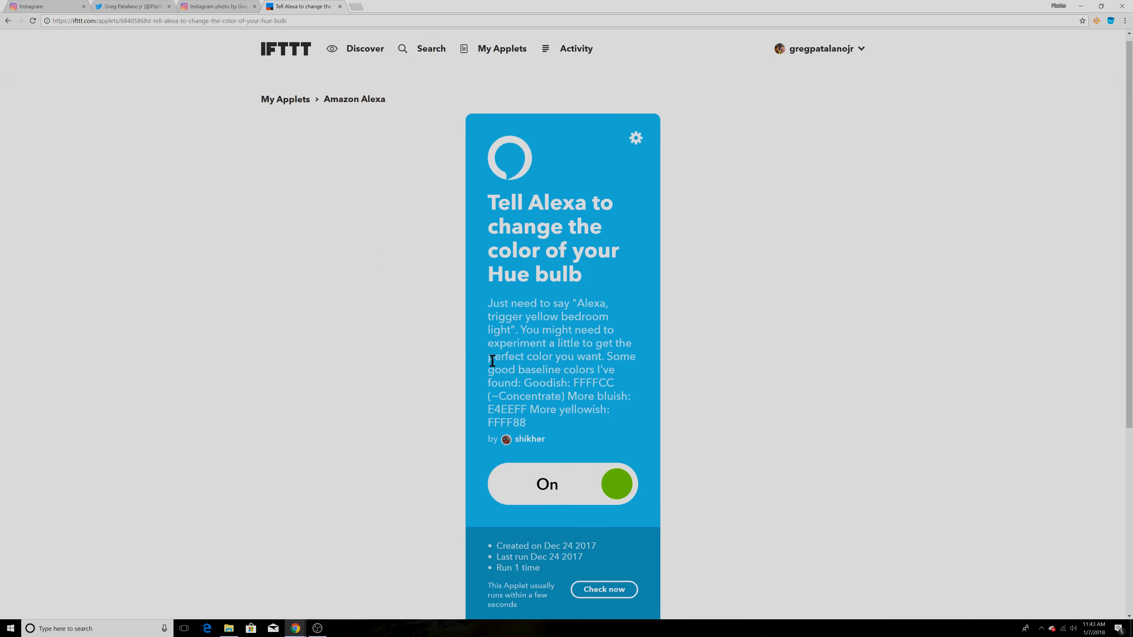
{"action": "scroll", "scroll_direction": "down", "scroll_amount": 3}
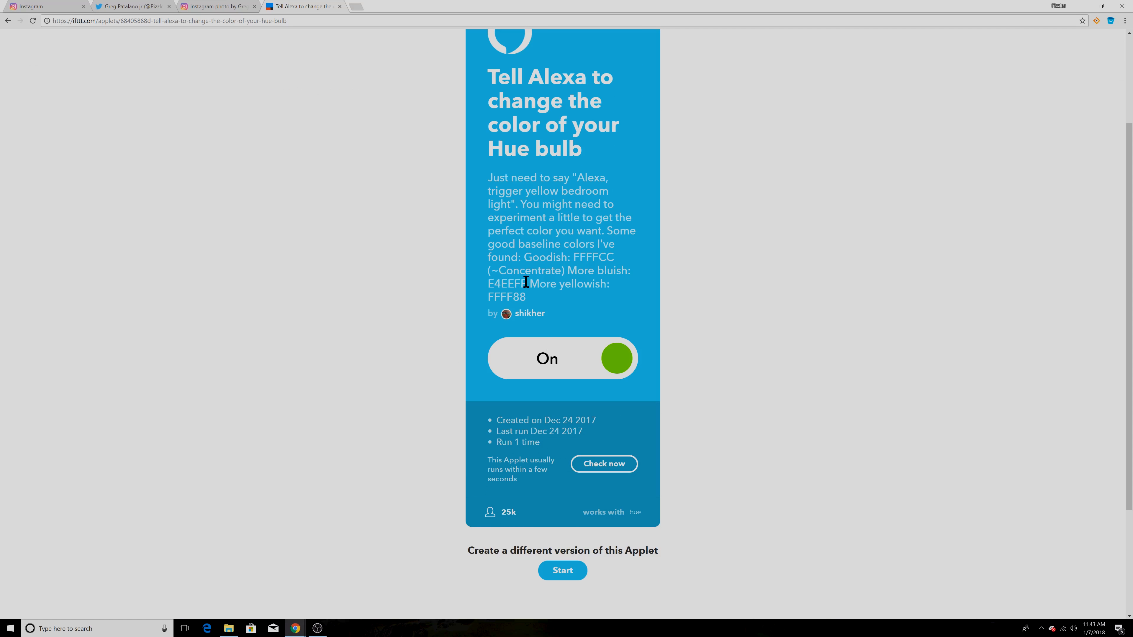
{"action": "left_click", "coordinate": [7, 20]}
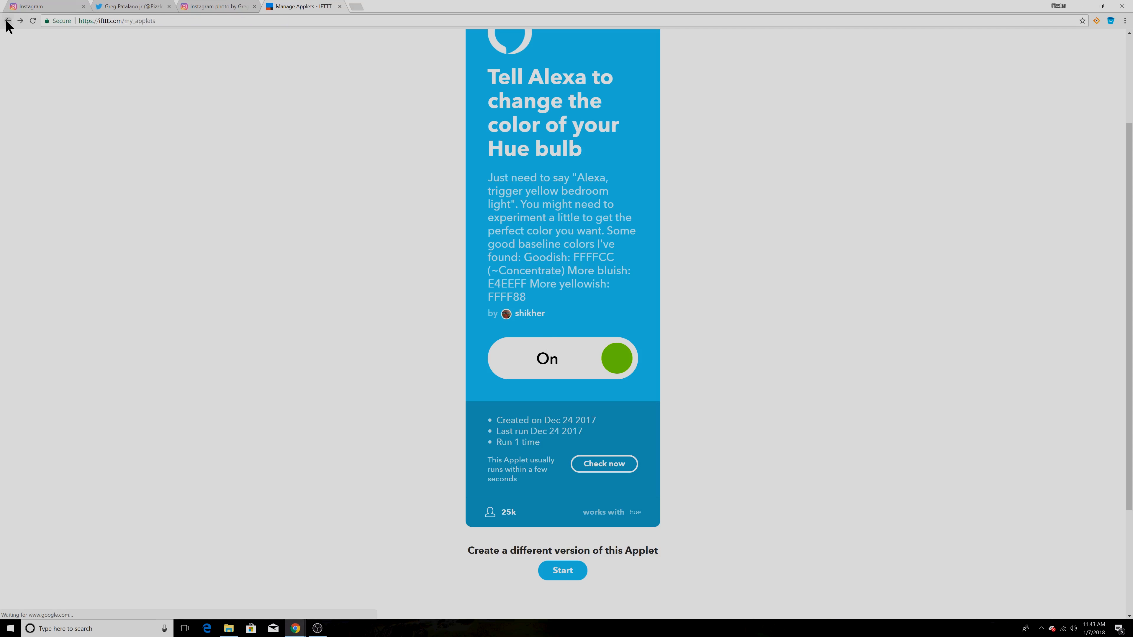
{"action": "left_click", "coordinate": [7, 20]}
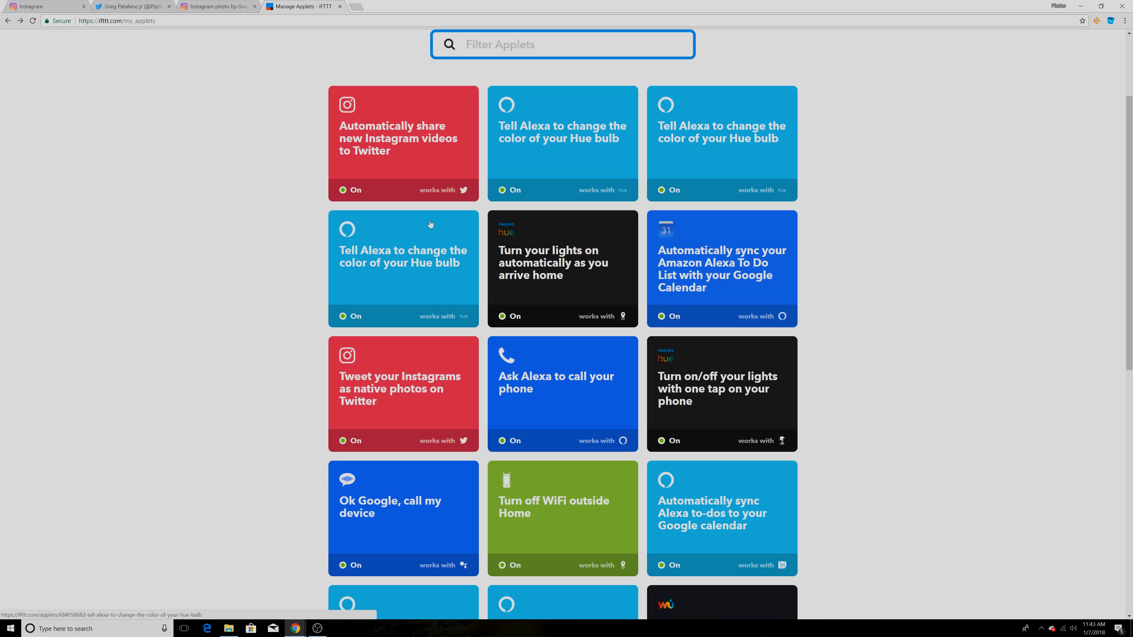
{"action": "mouse_move", "coordinate": [403, 165]}
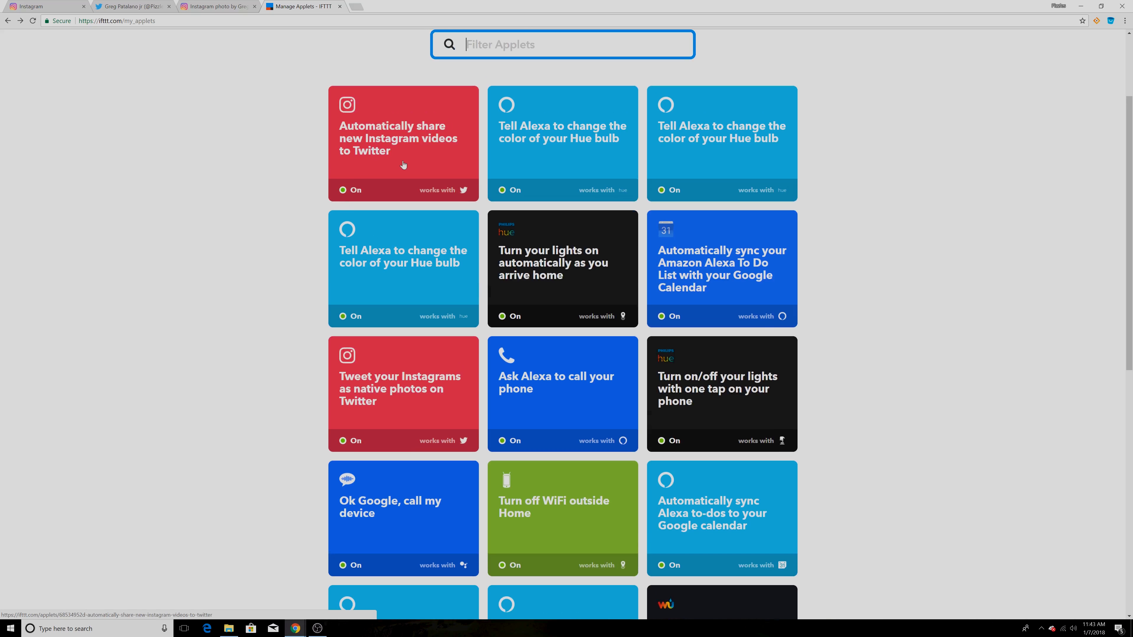
{"action": "scroll", "scroll_direction": "down", "scroll_amount": 3}
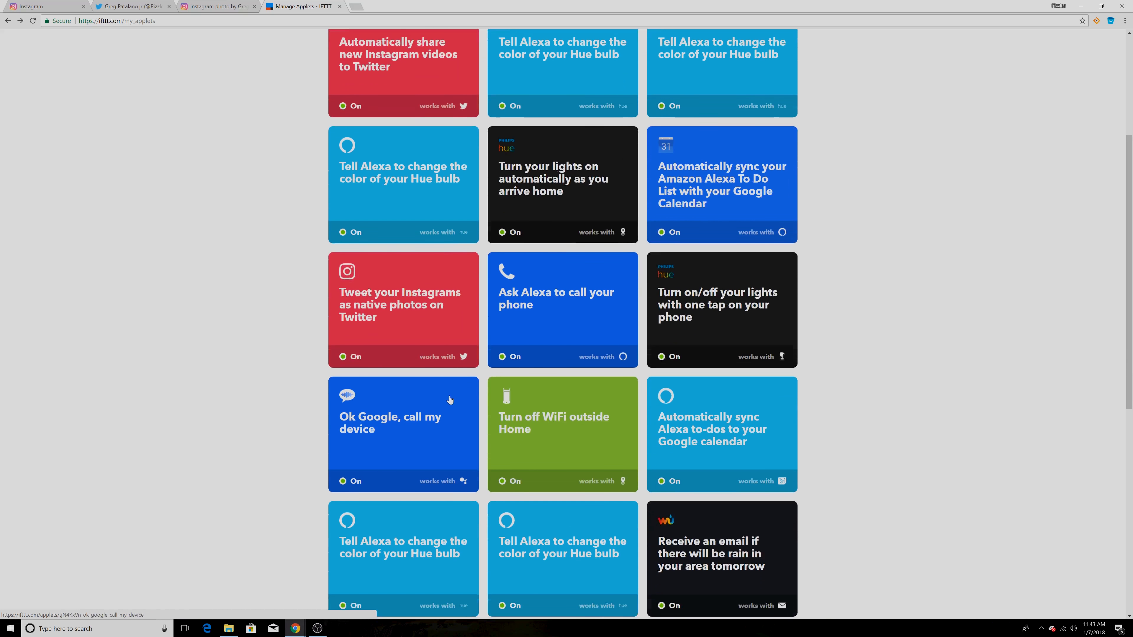
{"action": "scroll", "scroll_direction": "down", "scroll_amount": 3}
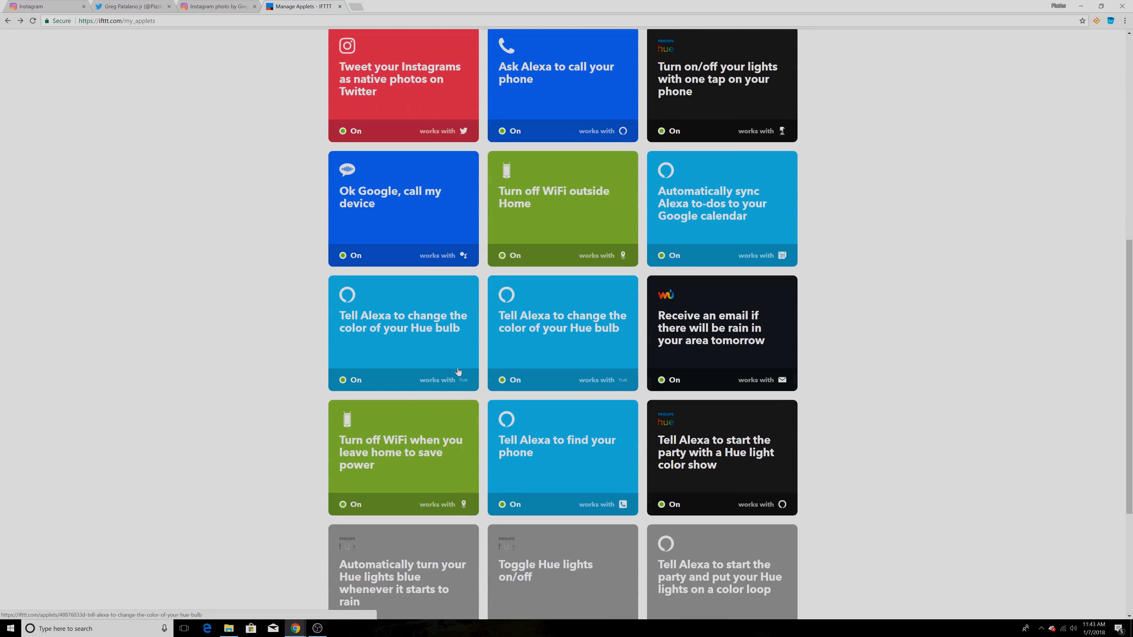
{"action": "scroll", "scroll_direction": "down", "scroll_amount": 3}
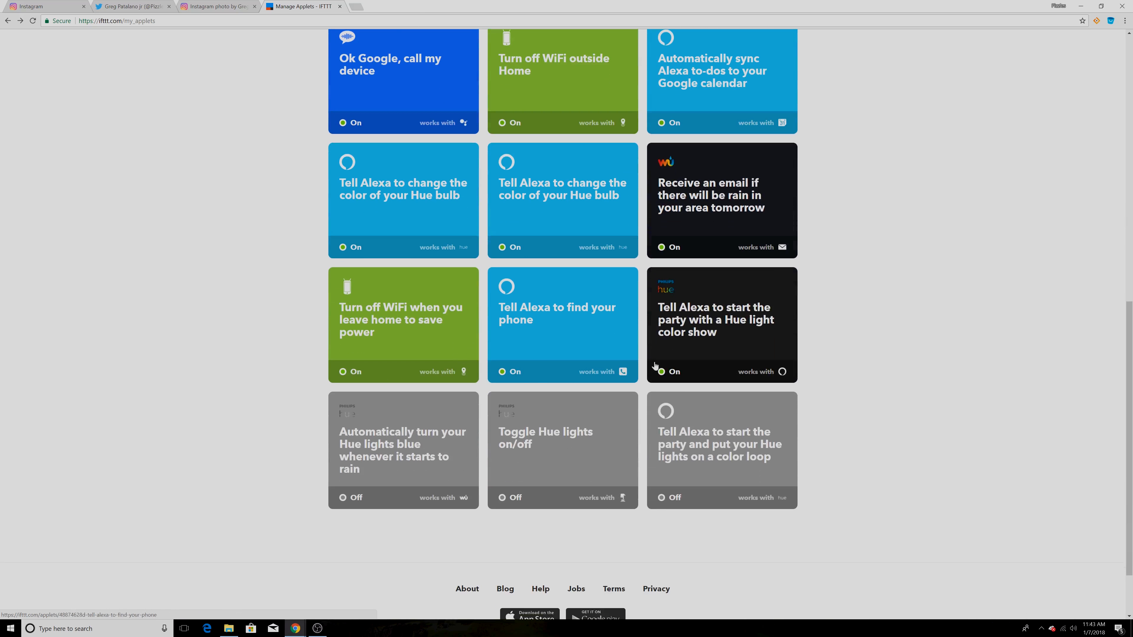
{"action": "scroll", "scroll_direction": "up", "scroll_amount": 3}
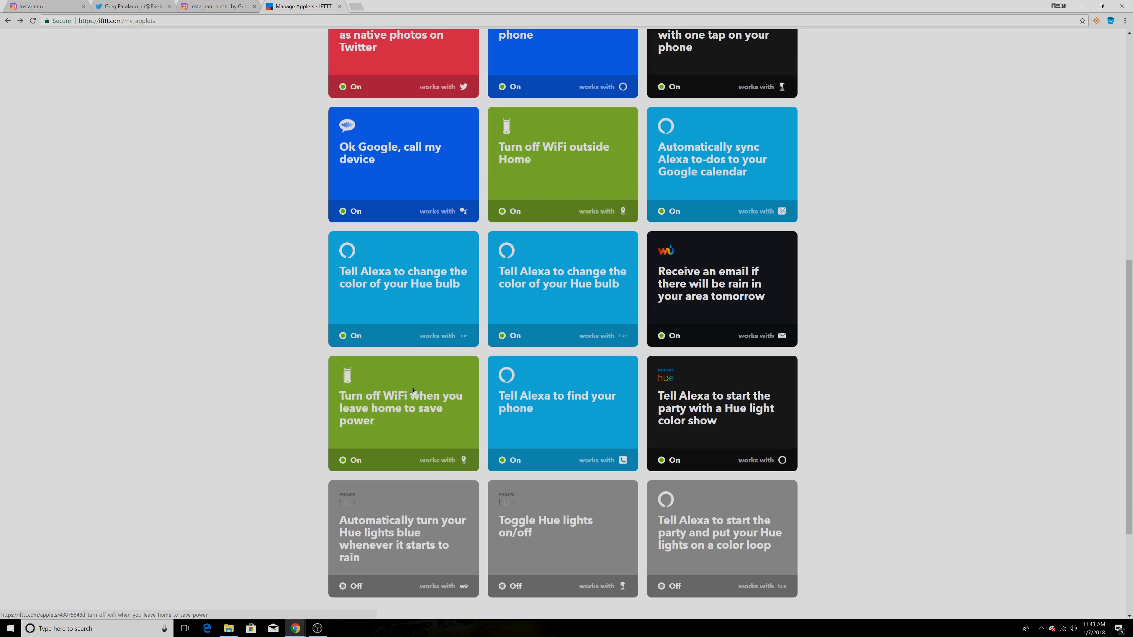
{"action": "scroll", "scroll_direction": "up", "scroll_amount": 3}
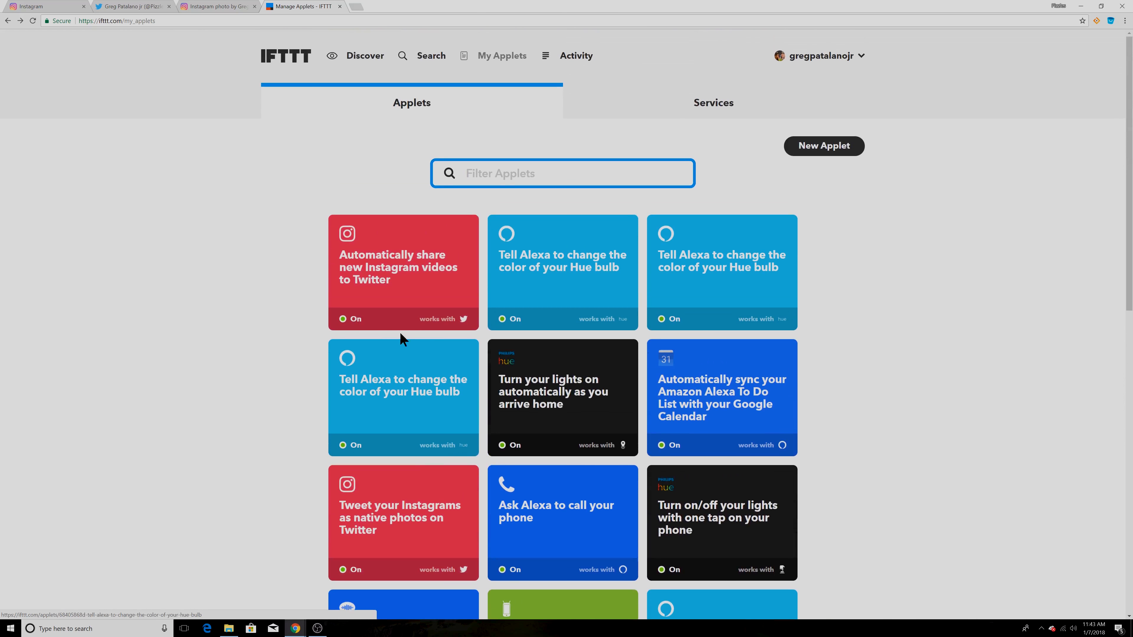
{"action": "mouse_move", "coordinate": [778, 411]}
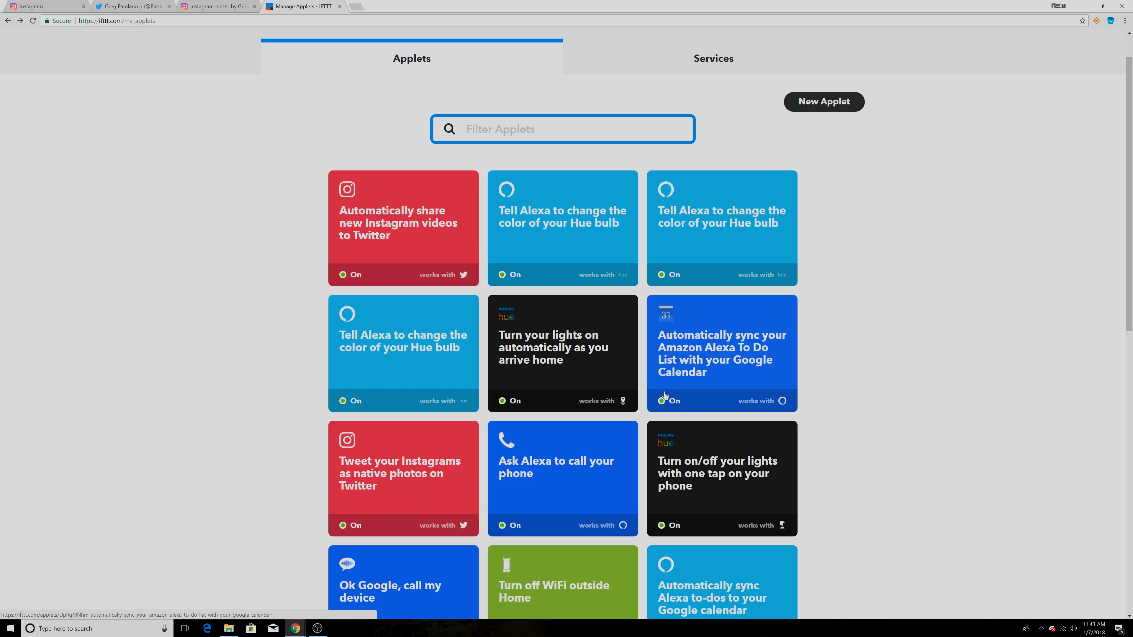
{"action": "mouse_move", "coordinate": [703, 375]}
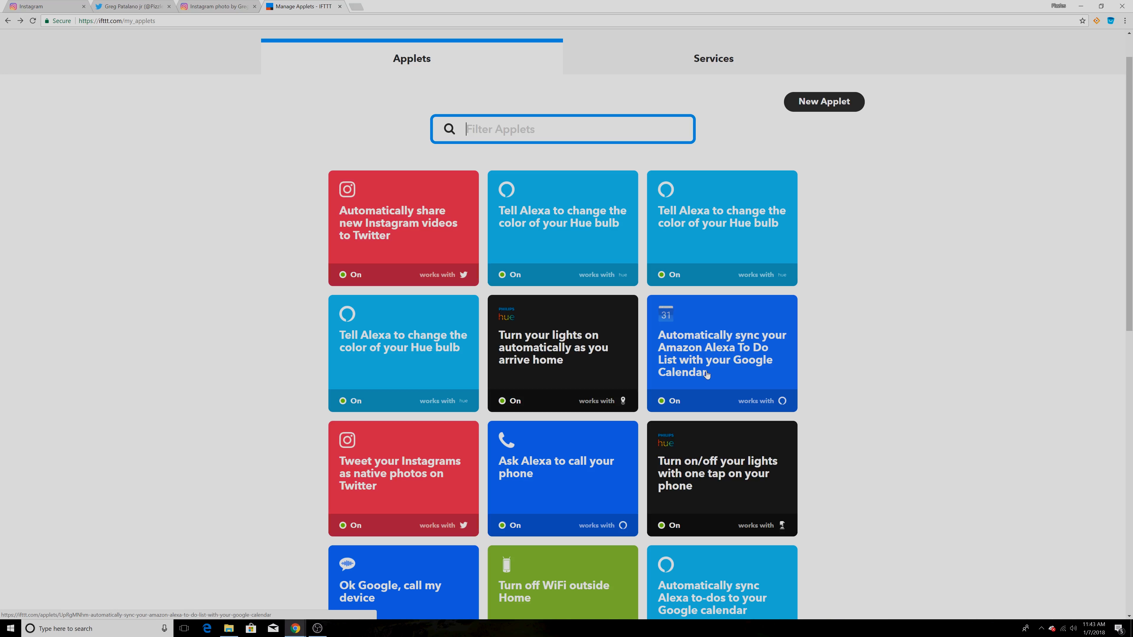
{"action": "mouse_move", "coordinate": [793, 395]}
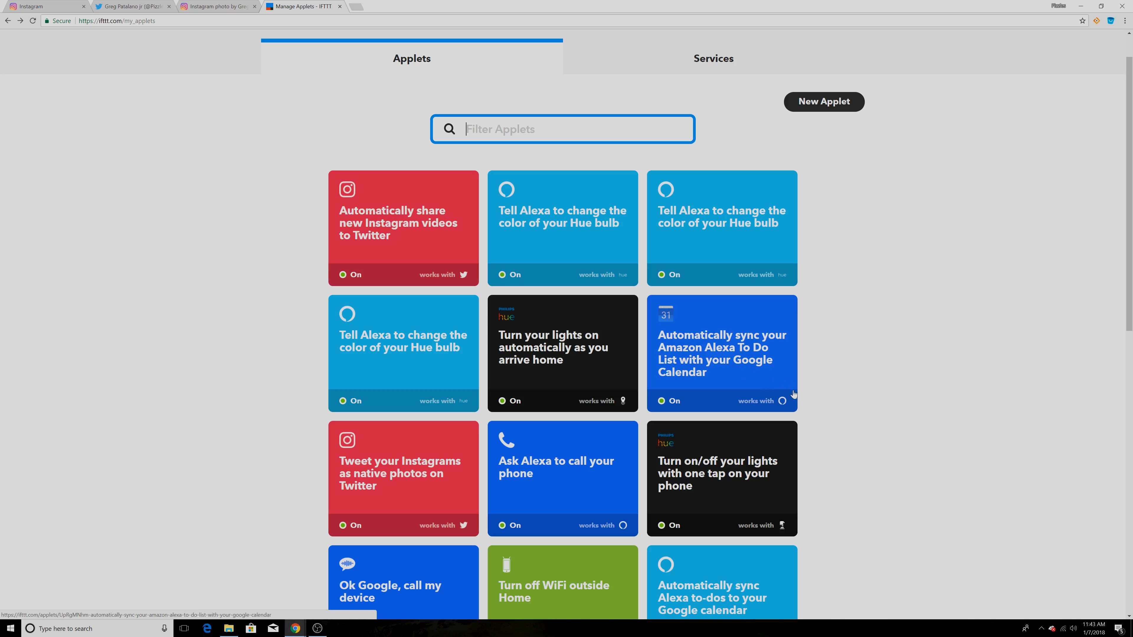
{"action": "mouse_move", "coordinate": [915, 373]}
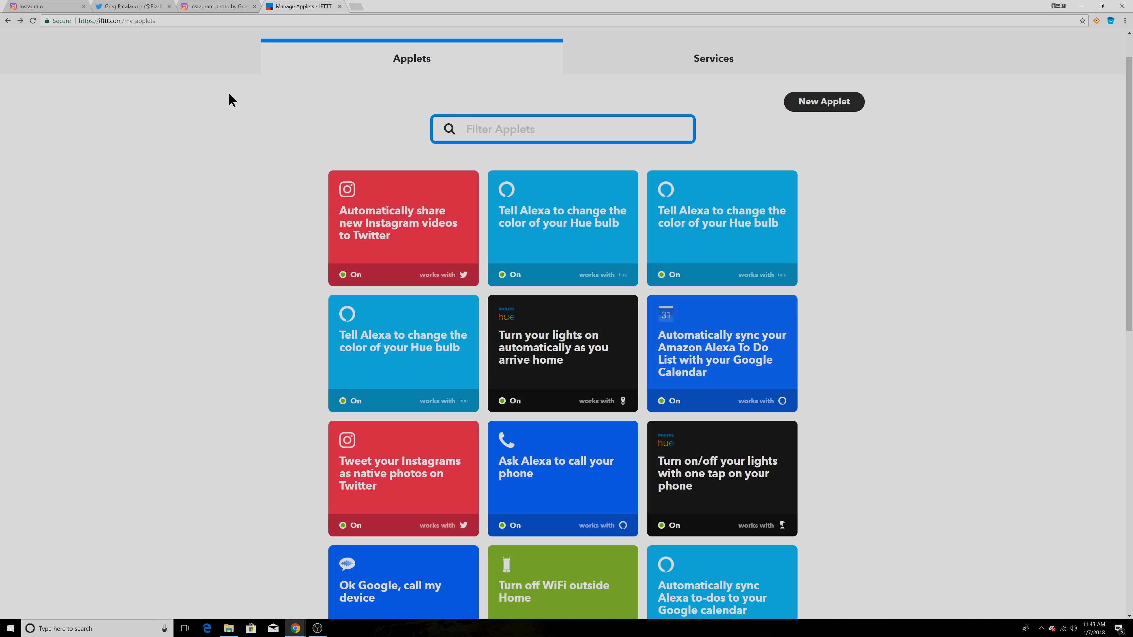
{"action": "mouse_move", "coordinate": [389, 293]}
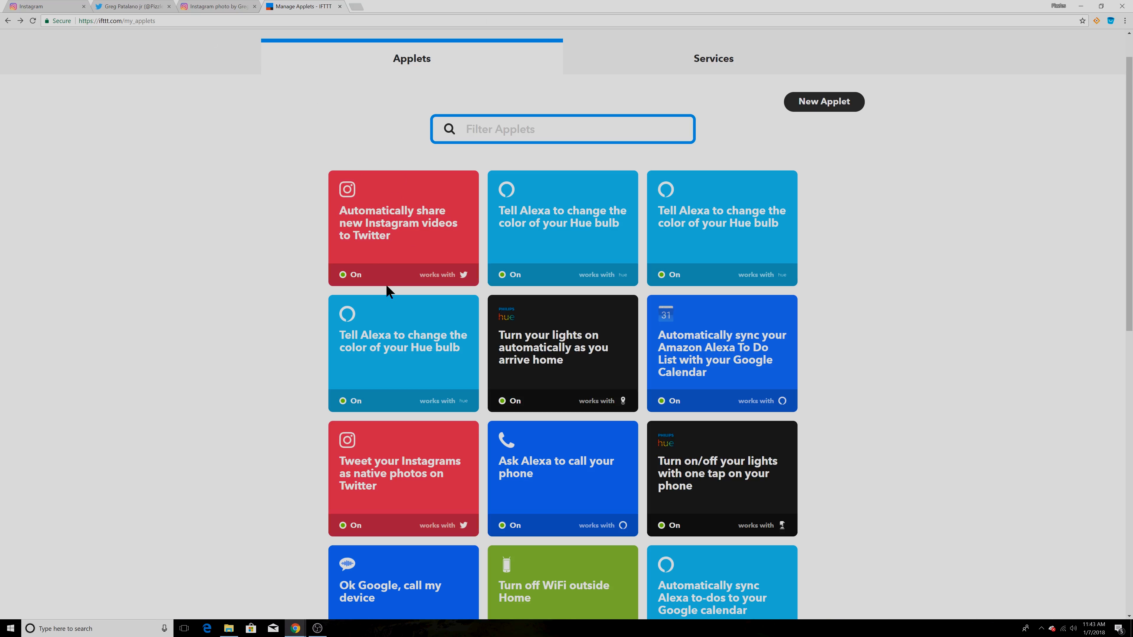
{"action": "mouse_move", "coordinate": [384, 263]}
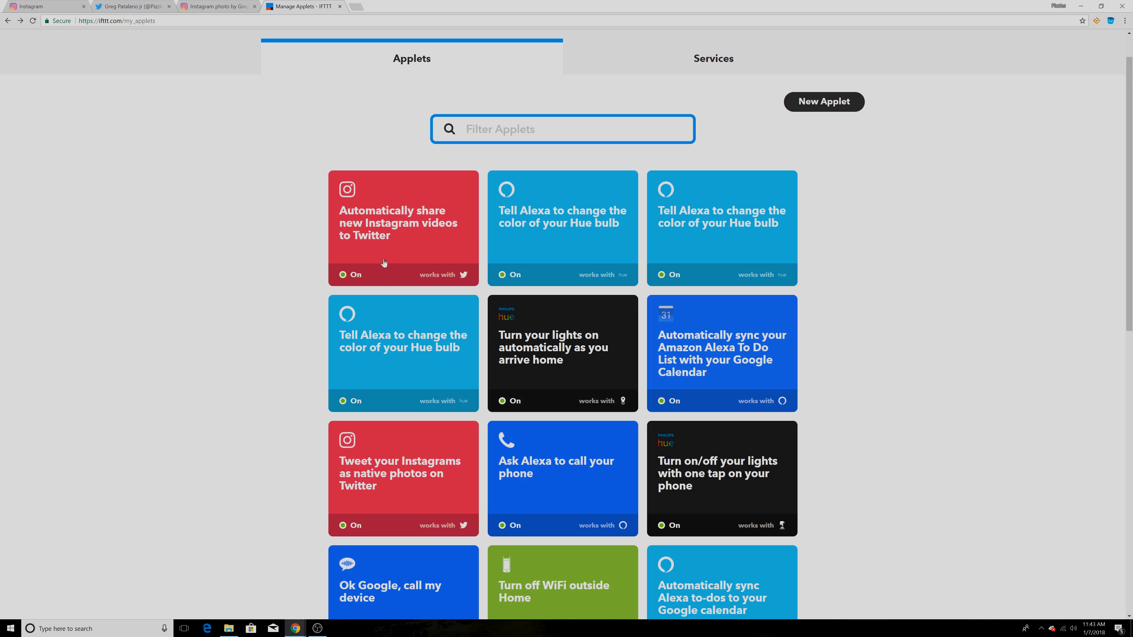
{"action": "mouse_move", "coordinate": [381, 123]}
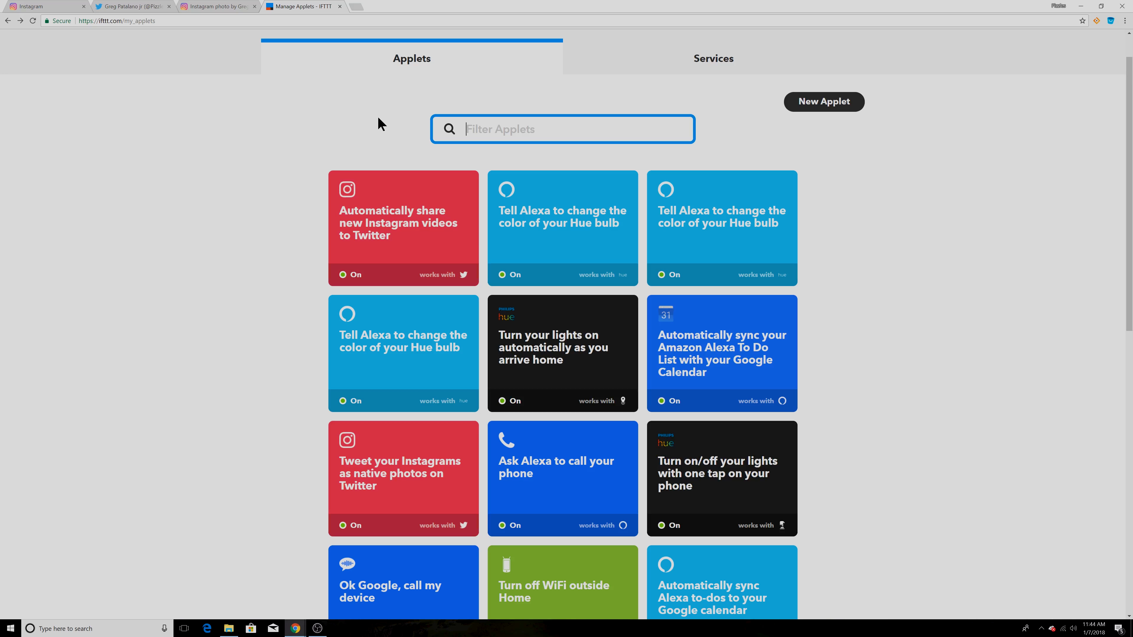
{"action": "mouse_move", "coordinate": [183, 223]}
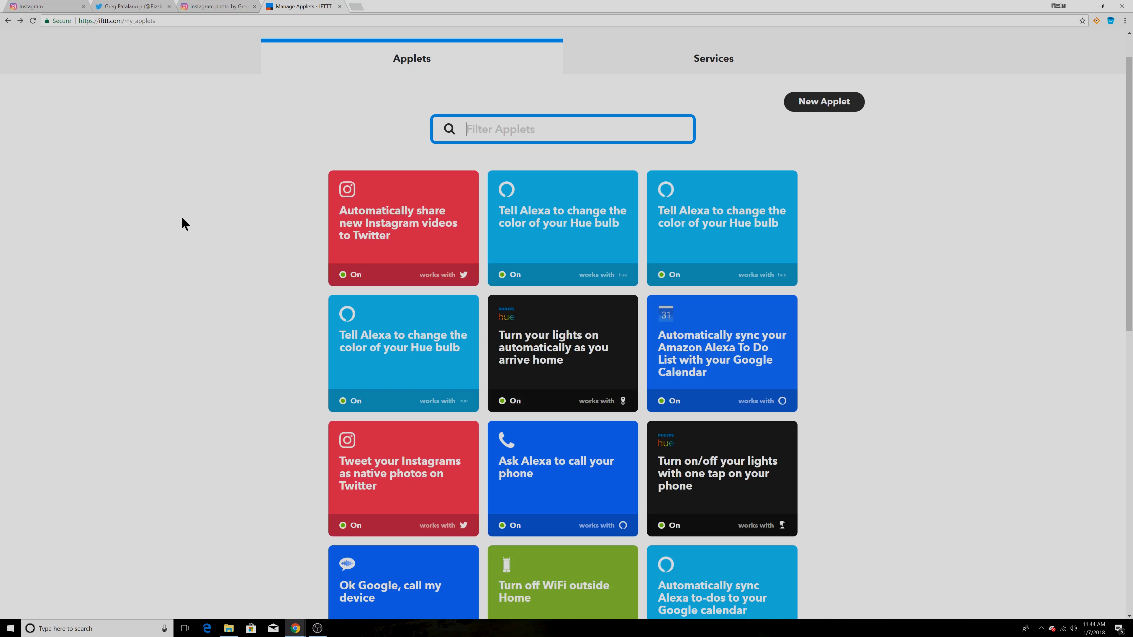
{"action": "mouse_move", "coordinate": [228, 157]}
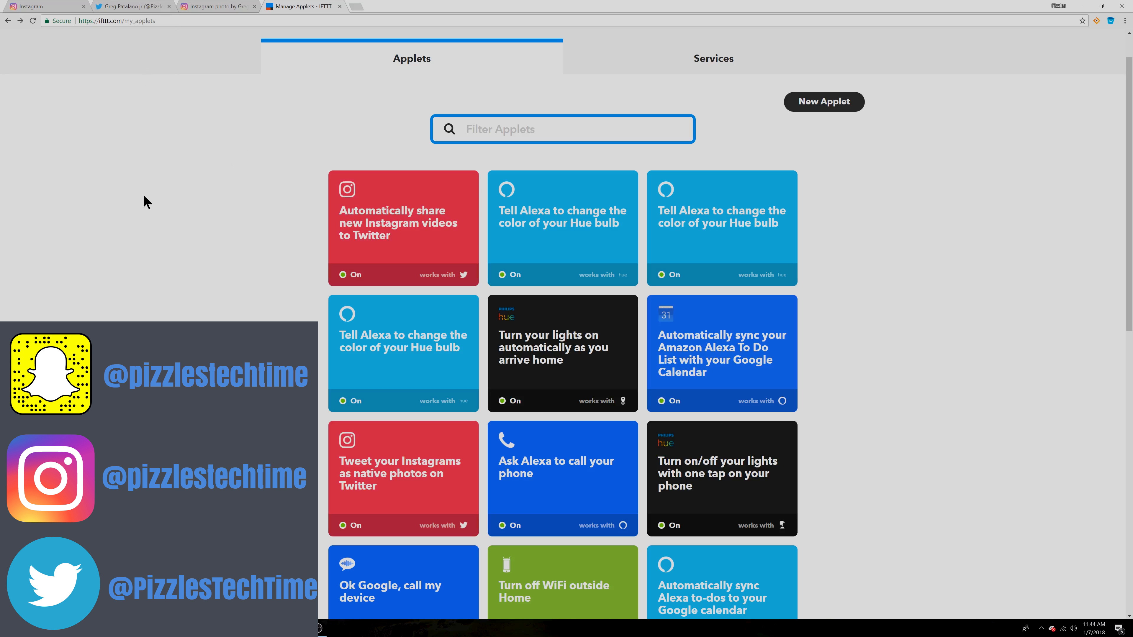
{"action": "mouse_move", "coordinate": [134, 305]}
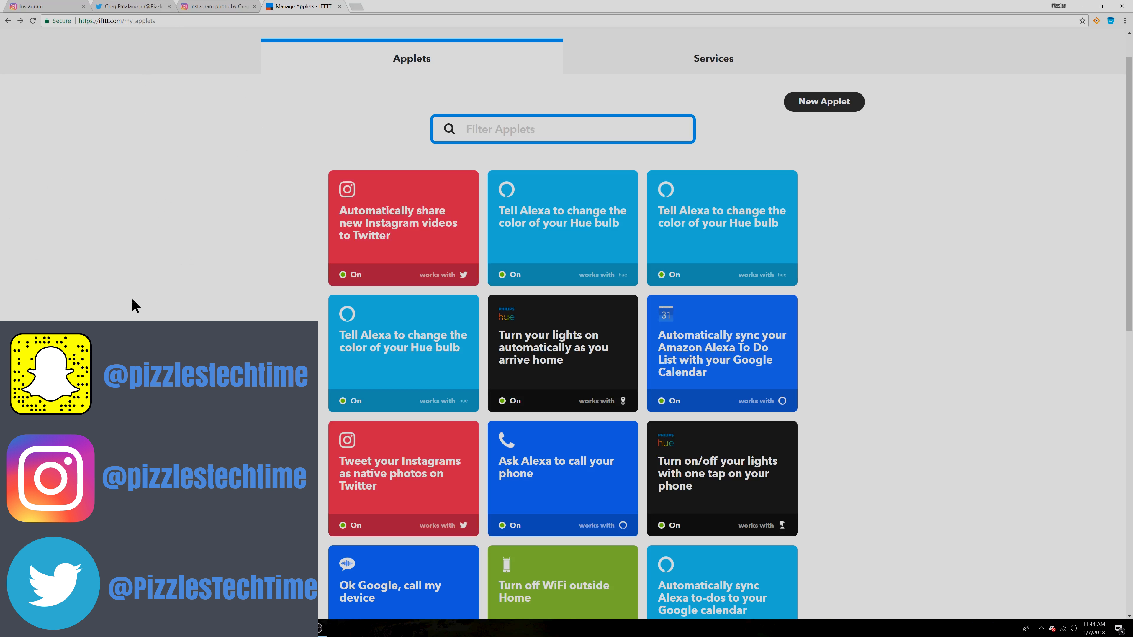
{"action": "mouse_move", "coordinate": [222, 318]}
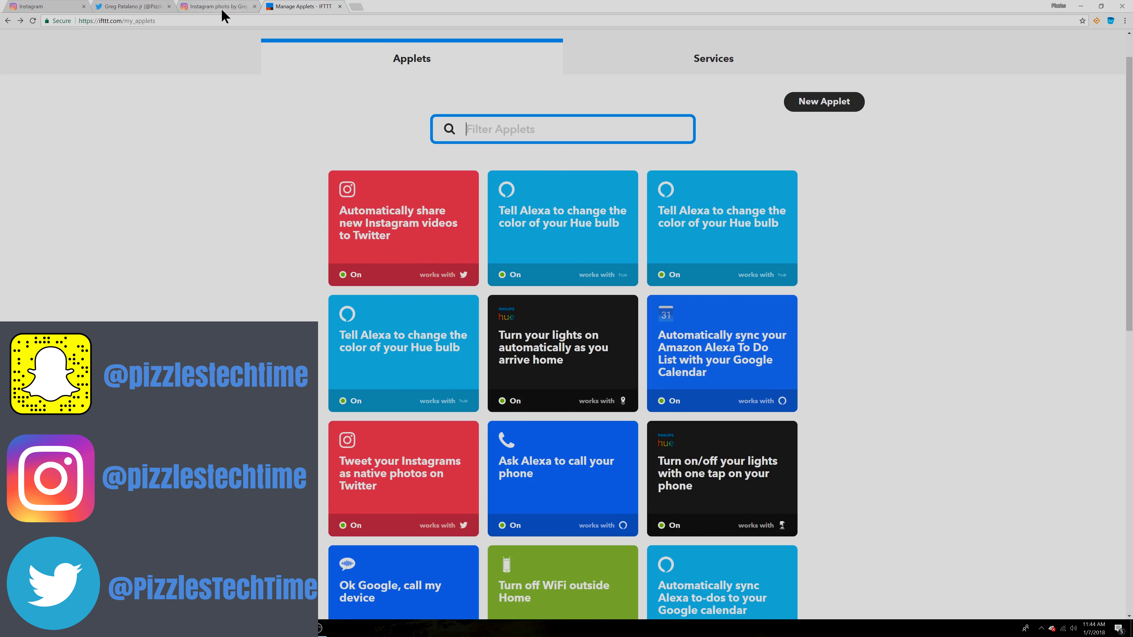
View the Instagram group photo post and profile, then show the same photo tweeted natively on Twitter.
{"action": "left_click", "coordinate": [216, 6]}
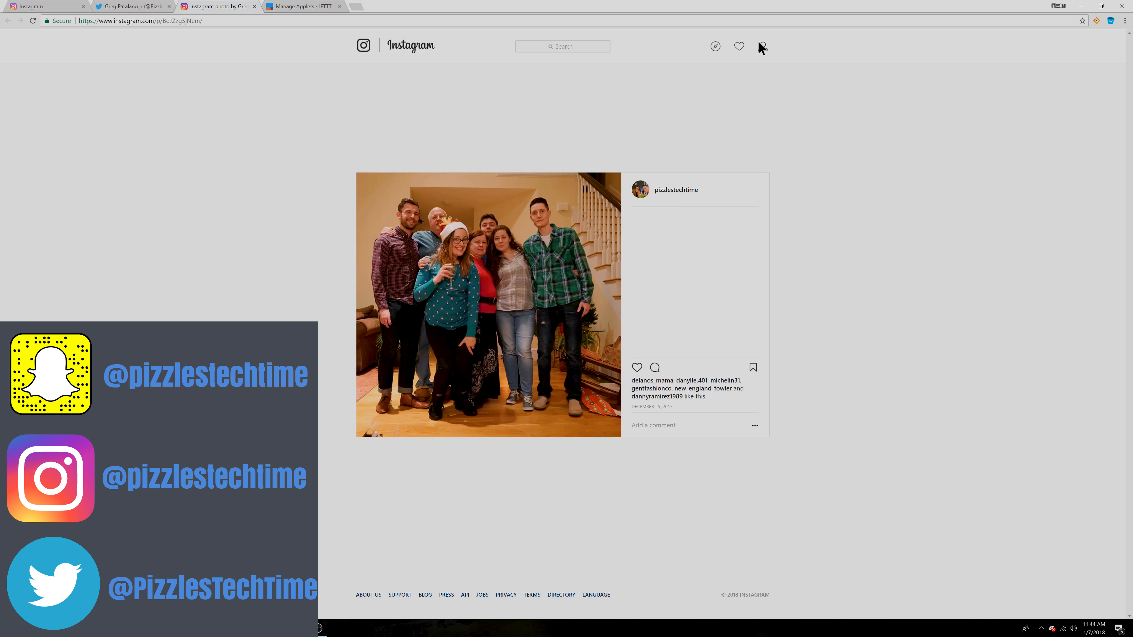
{"action": "left_click", "coordinate": [675, 190]}
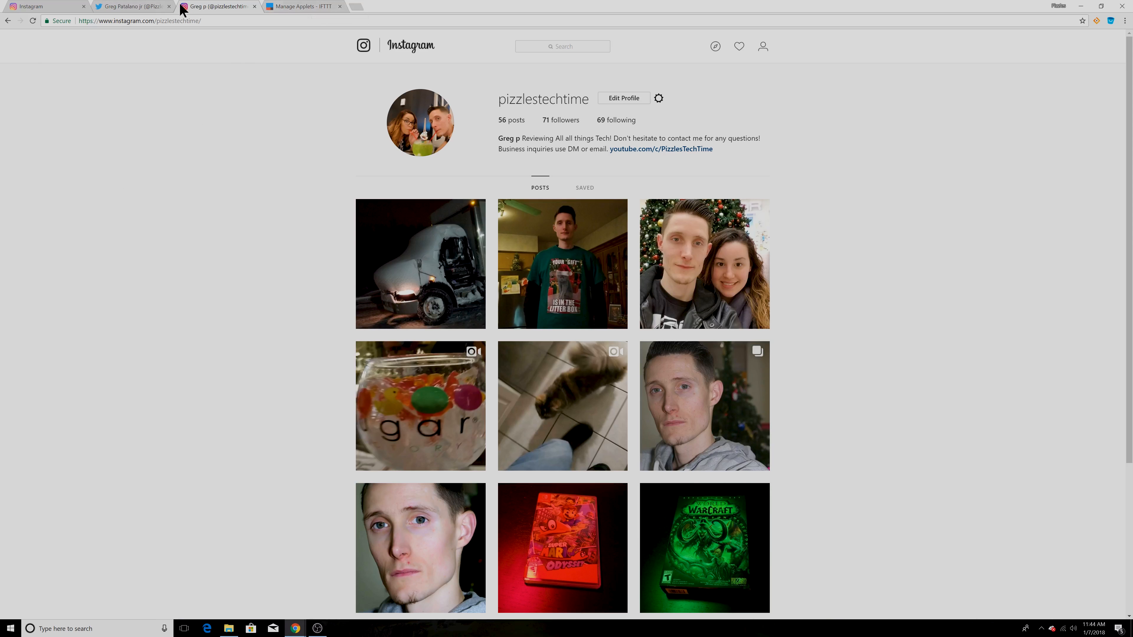
{"action": "left_click", "coordinate": [134, 6]}
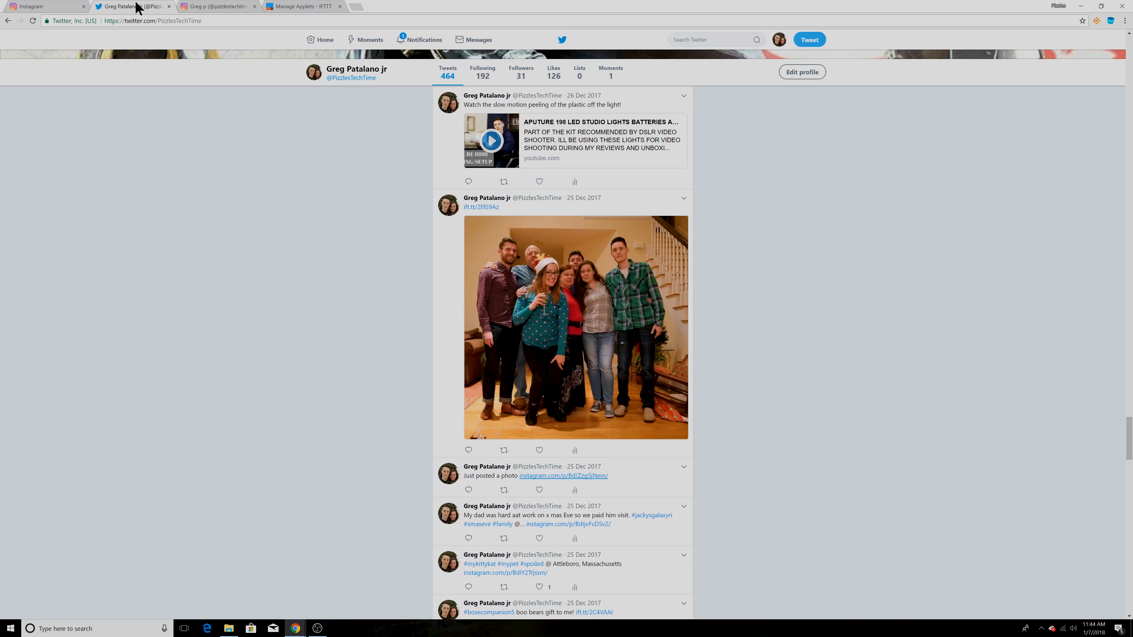
{"action": "mouse_move", "coordinate": [196, 260]}
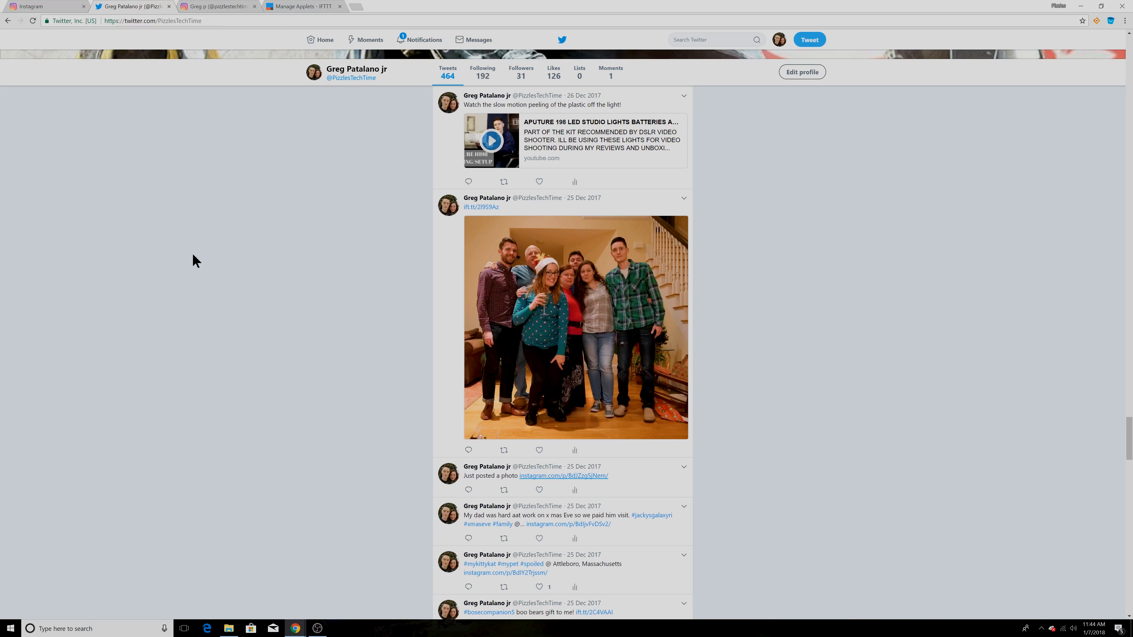